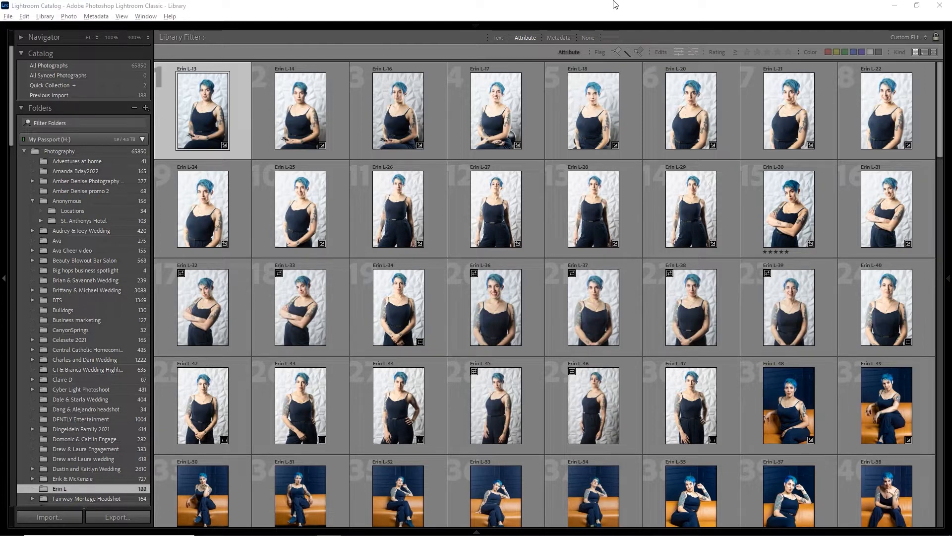
Step: Check the About Lightroom Classic version info, then reveal the top module picker panel
{"action": "left_click", "coordinate": [213, 226]}
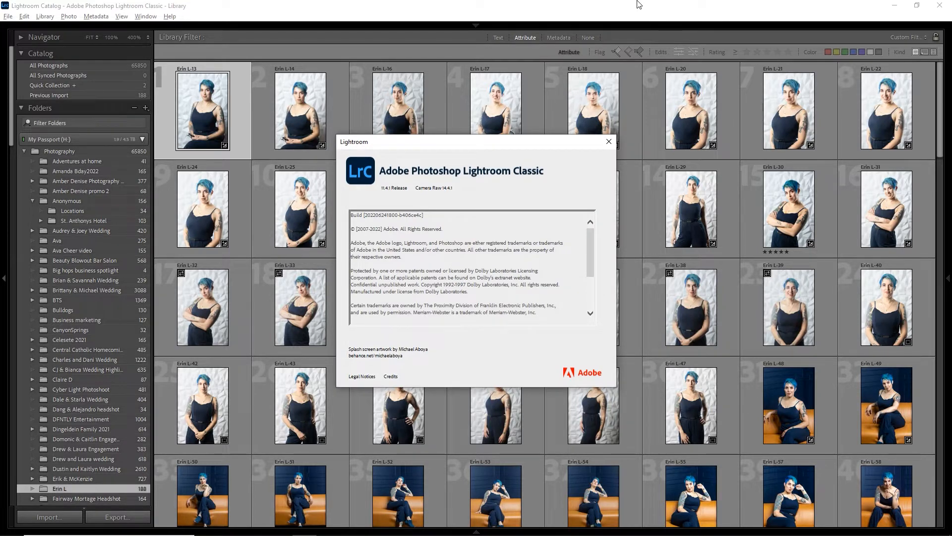
{"action": "left_click", "coordinate": [608, 142]}
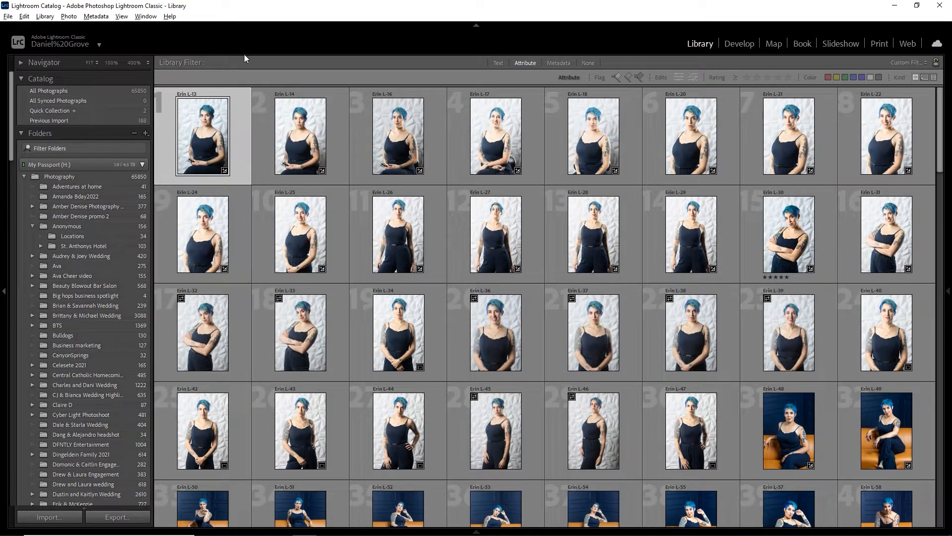
{"action": "mouse_move", "coordinate": [6, 6]}
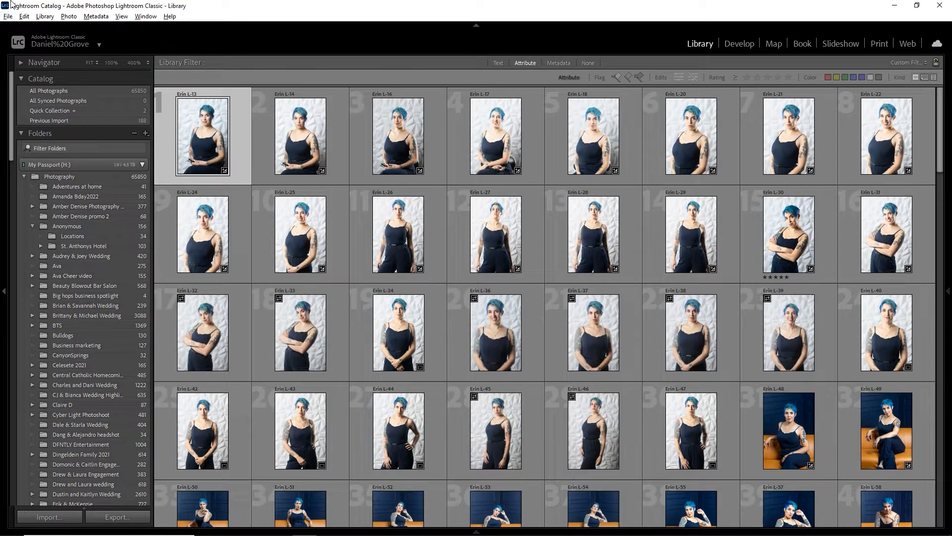
{"action": "mouse_move", "coordinate": [6, 5]}
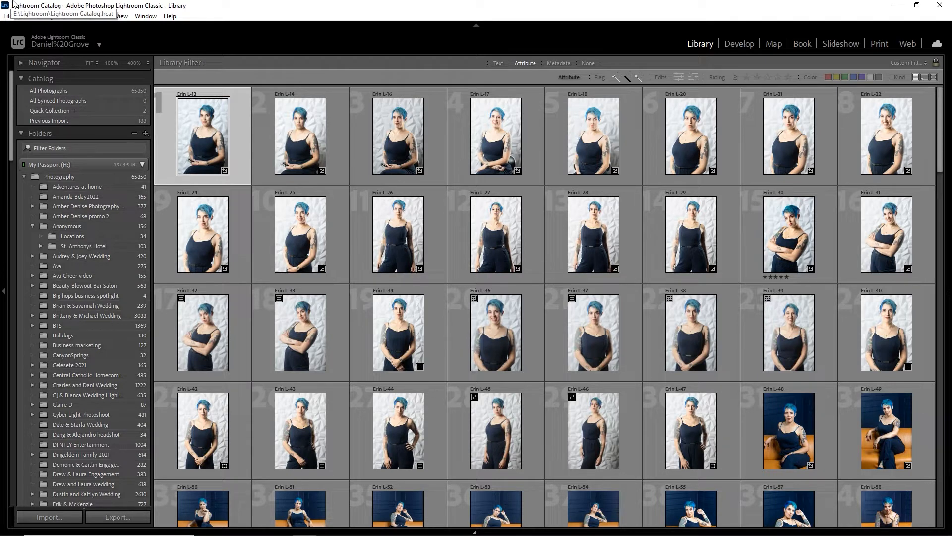
{"action": "left_click", "coordinate": [8, 16]}
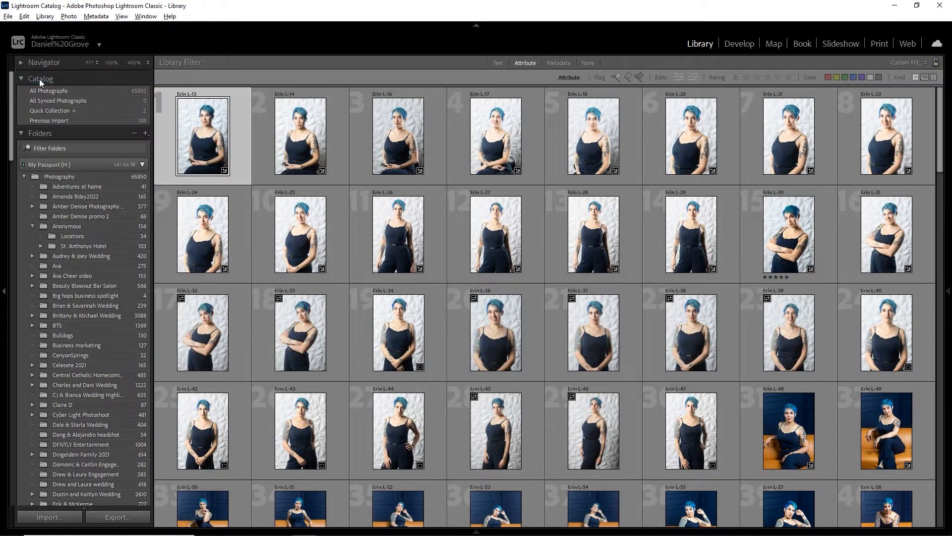
Step: Open the Import window from the Library grid
{"action": "left_click", "coordinate": [49, 517]}
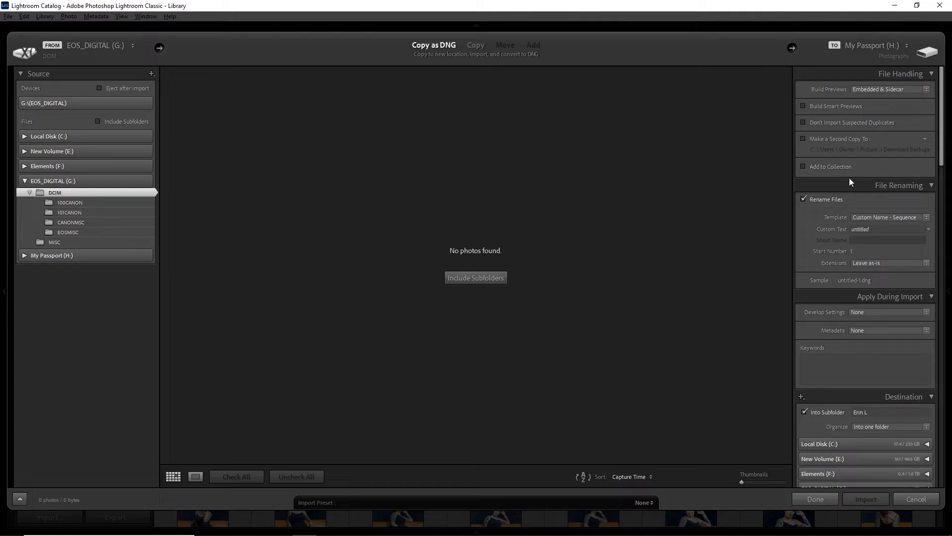
{"action": "mouse_move", "coordinate": [784, 190]}
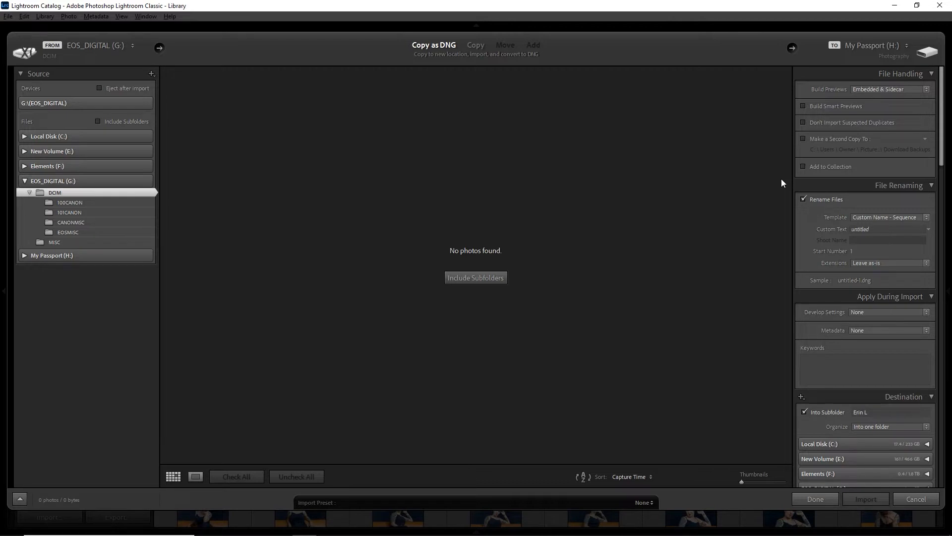
{"action": "mouse_move", "coordinate": [735, 128]}
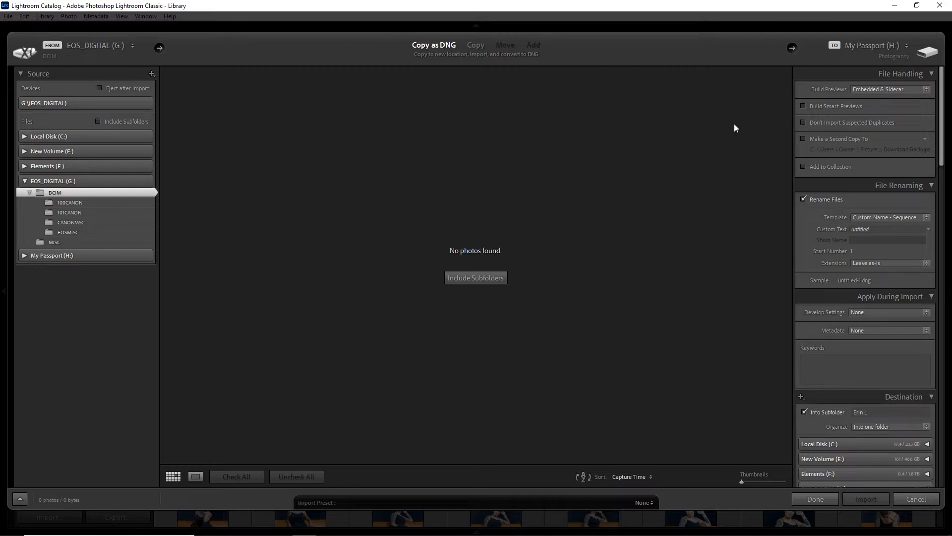
{"action": "mouse_move", "coordinate": [134, 75]}
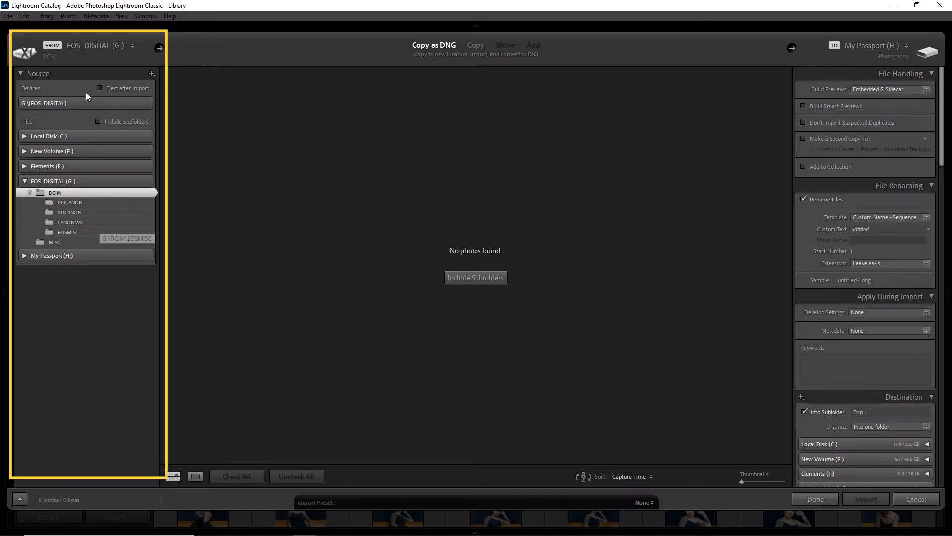
{"action": "mouse_move", "coordinate": [119, 284]}
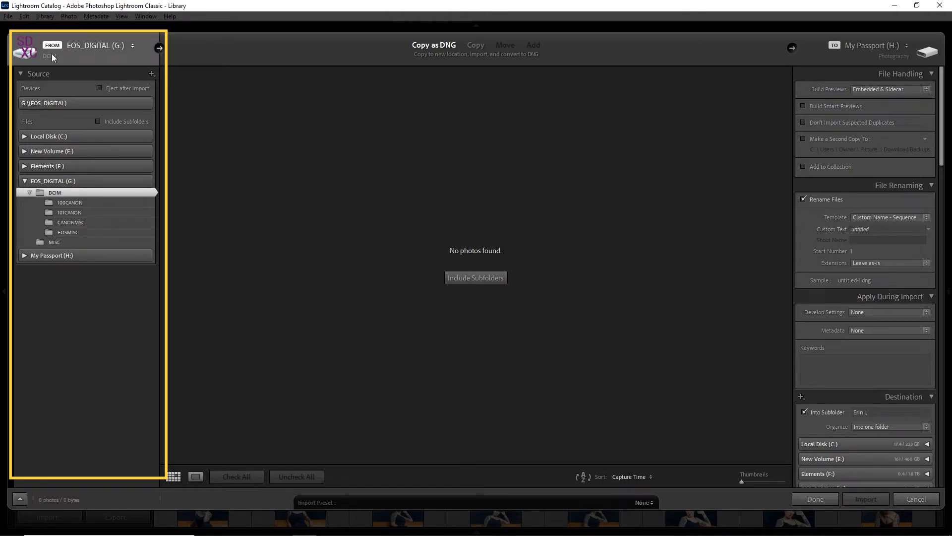
{"action": "mouse_move", "coordinate": [87, 58]}
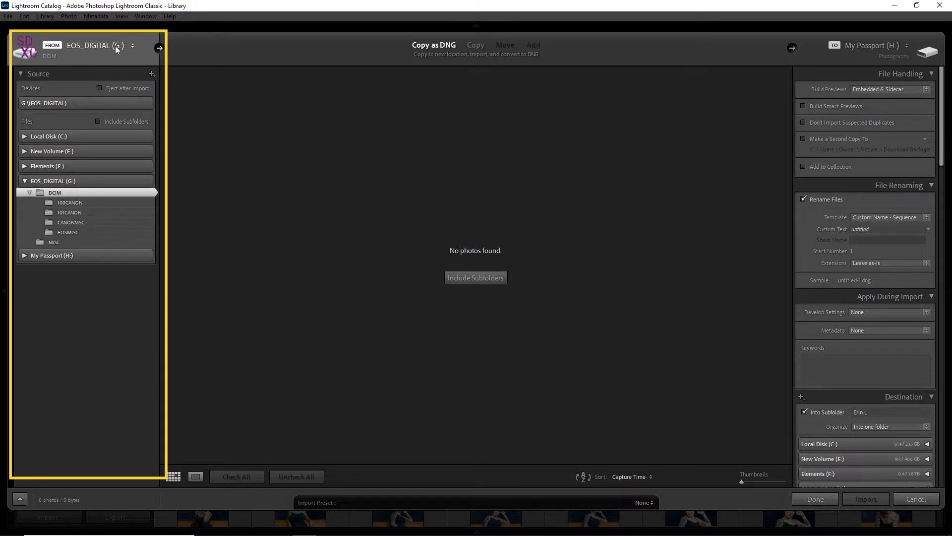
{"action": "mouse_move", "coordinate": [61, 144]}
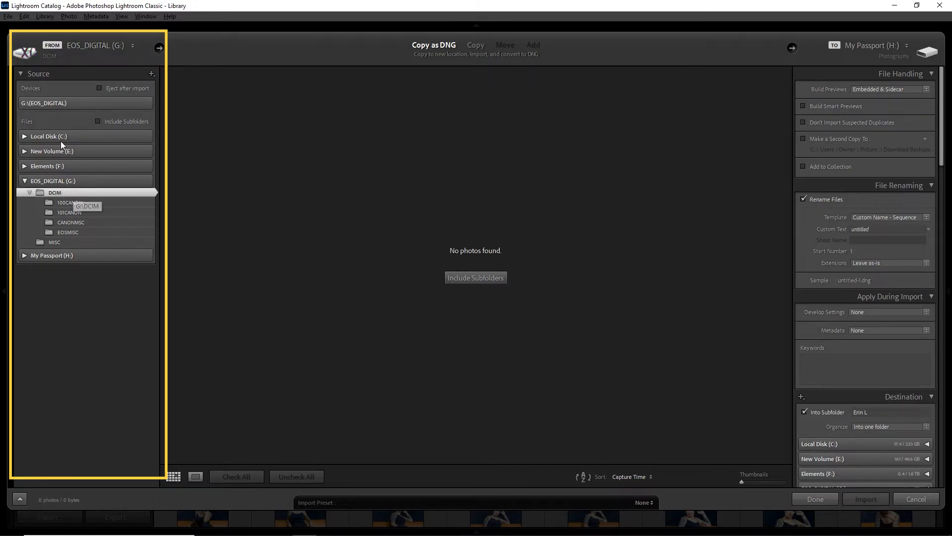
{"action": "mouse_move", "coordinate": [29, 175]}
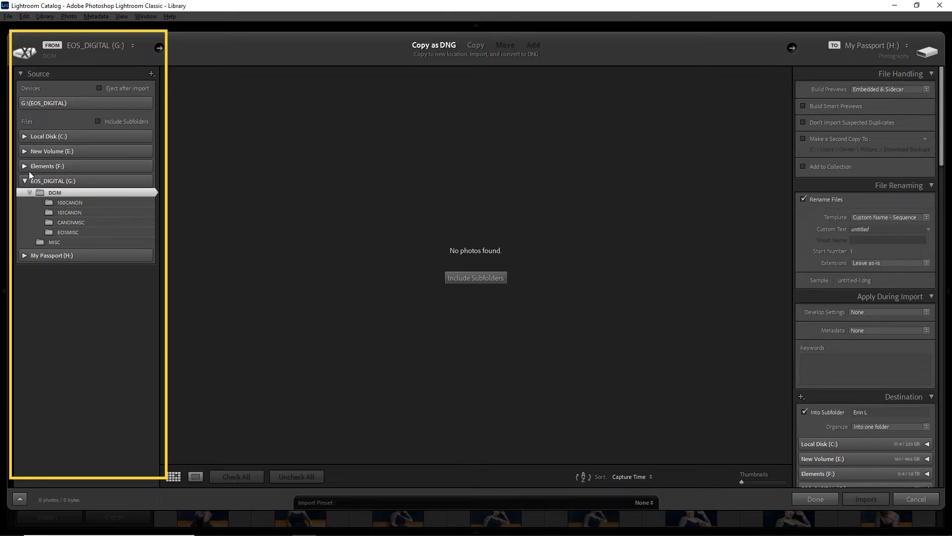
{"action": "mouse_move", "coordinate": [46, 104]}
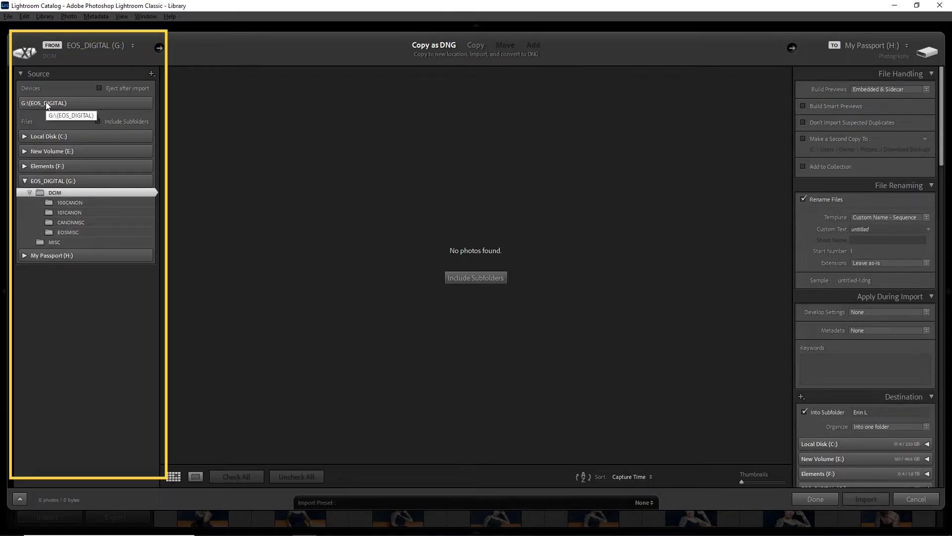
Step: Use the G:\ (EOS_DIGITAL) card as source and scroll through its 2,638 thumbnails
{"action": "left_click", "coordinate": [43, 103]}
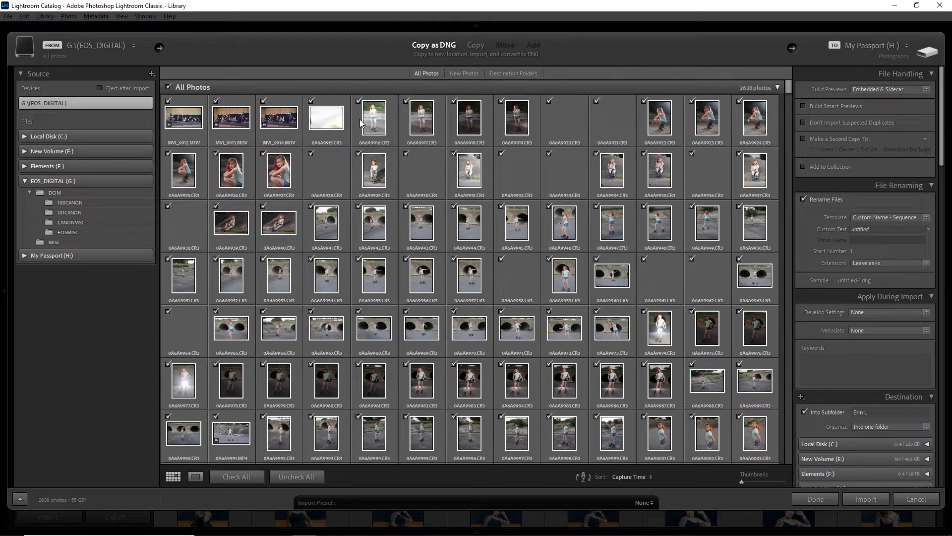
{"action": "mouse_move", "coordinate": [373, 116]}
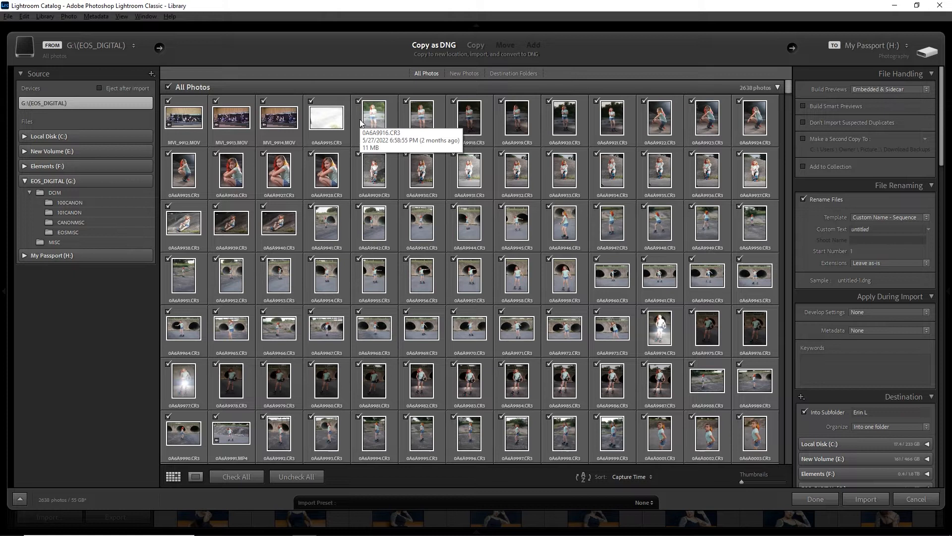
{"action": "mouse_move", "coordinate": [529, 255]}
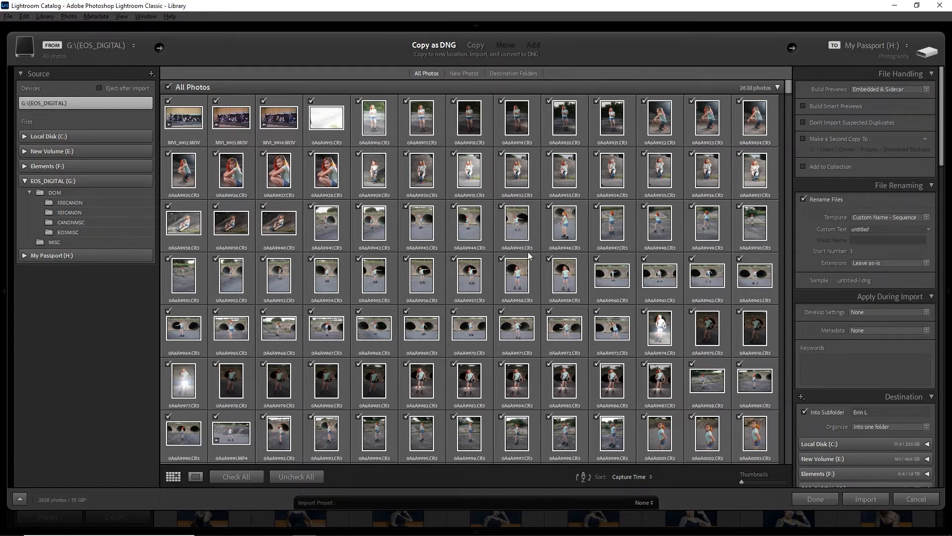
{"action": "mouse_move", "coordinate": [527, 251]}
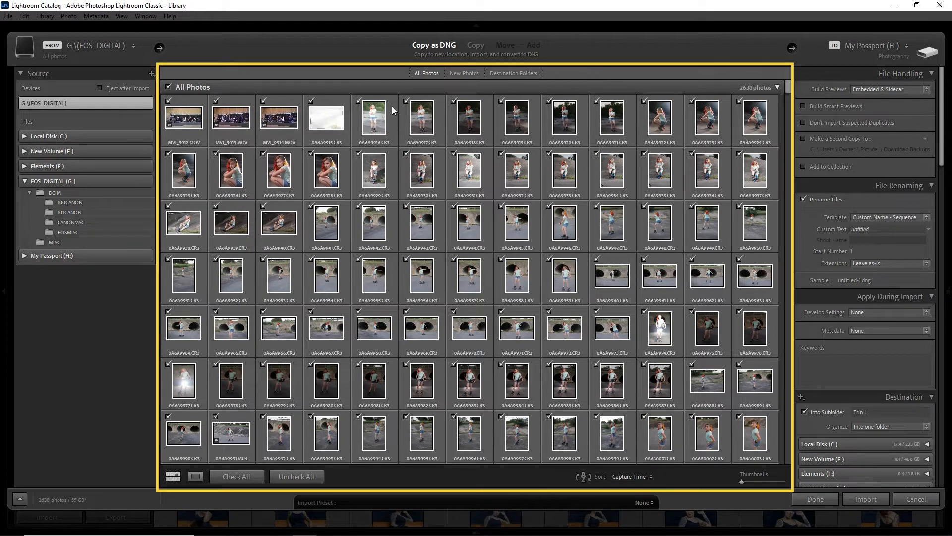
{"action": "scroll", "scroll_direction": "down", "scroll_amount": 3}
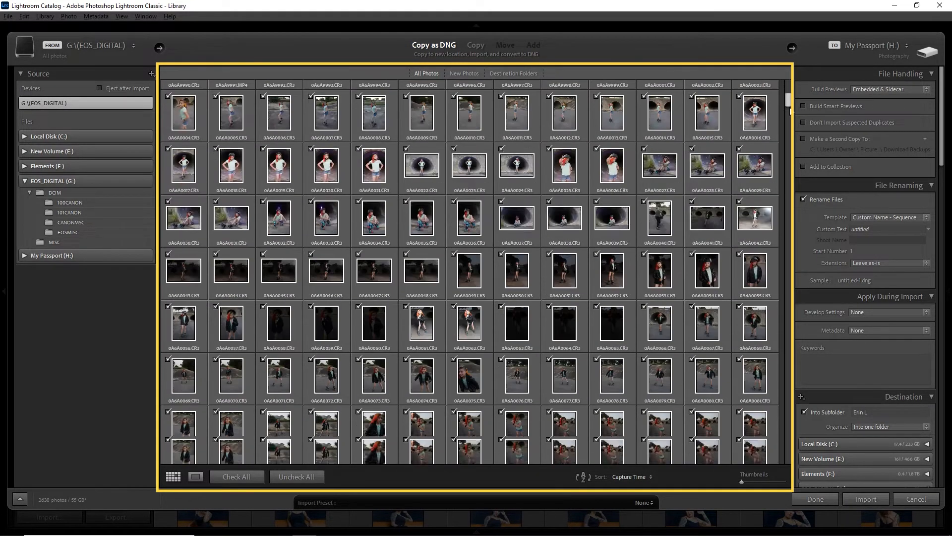
{"action": "scroll", "scroll_direction": "down", "scroll_amount": 3}
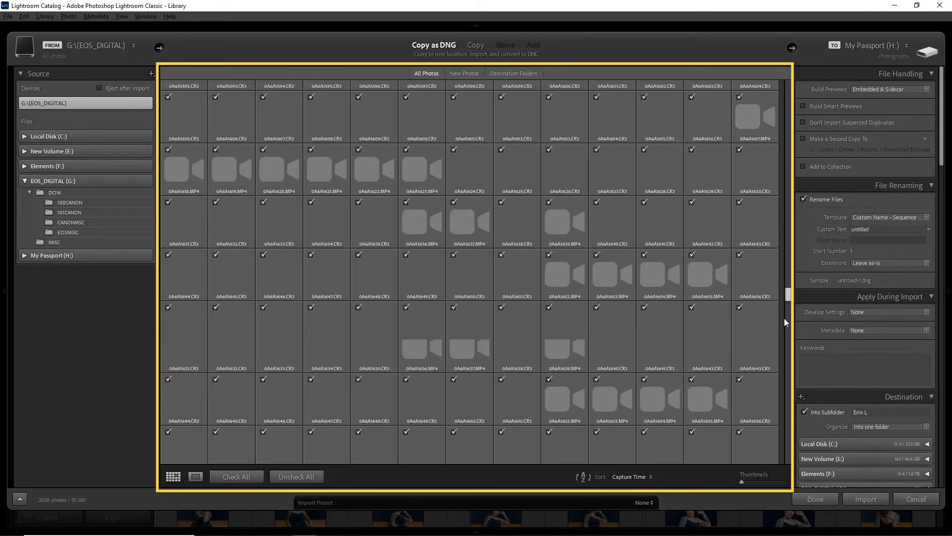
{"action": "scroll", "scroll_direction": "down", "scroll_amount": 3}
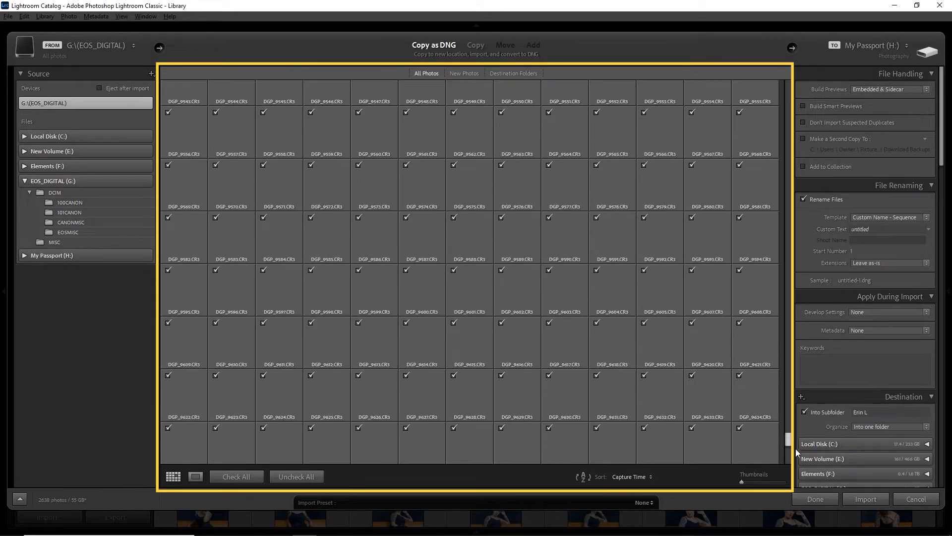
{"action": "scroll", "scroll_direction": "down", "scroll_amount": 3}
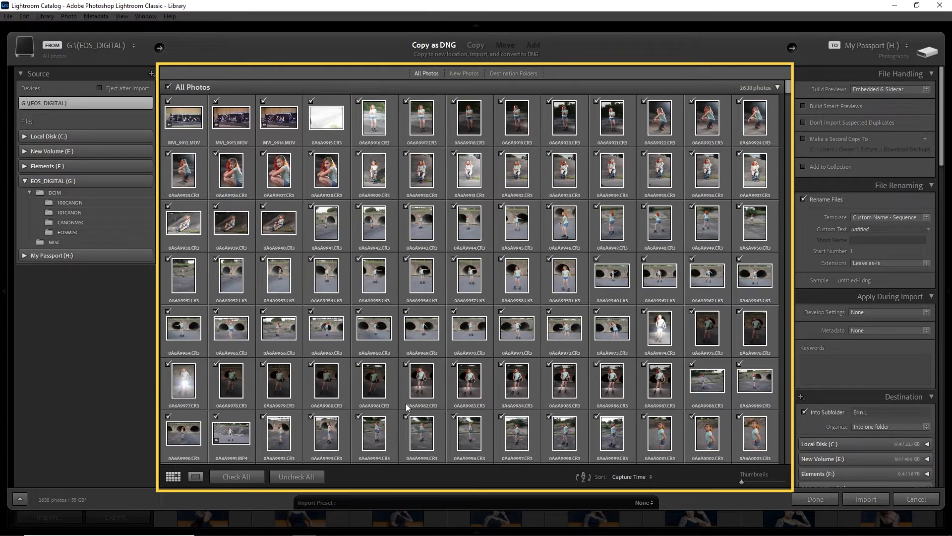
Step: Uncheck all card items, then select and check the skate-shoot photos for import
{"action": "left_click", "coordinate": [295, 476]}
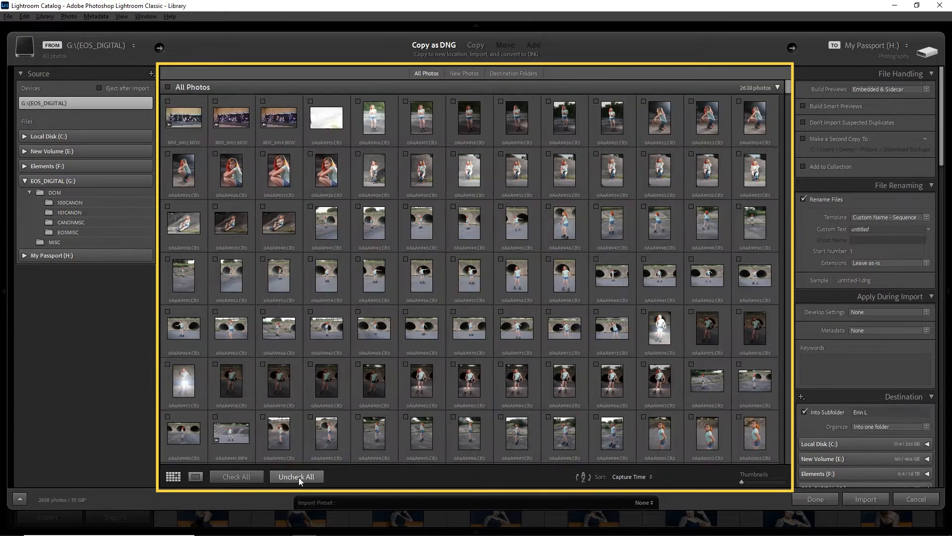
{"action": "left_click", "coordinate": [295, 476]}
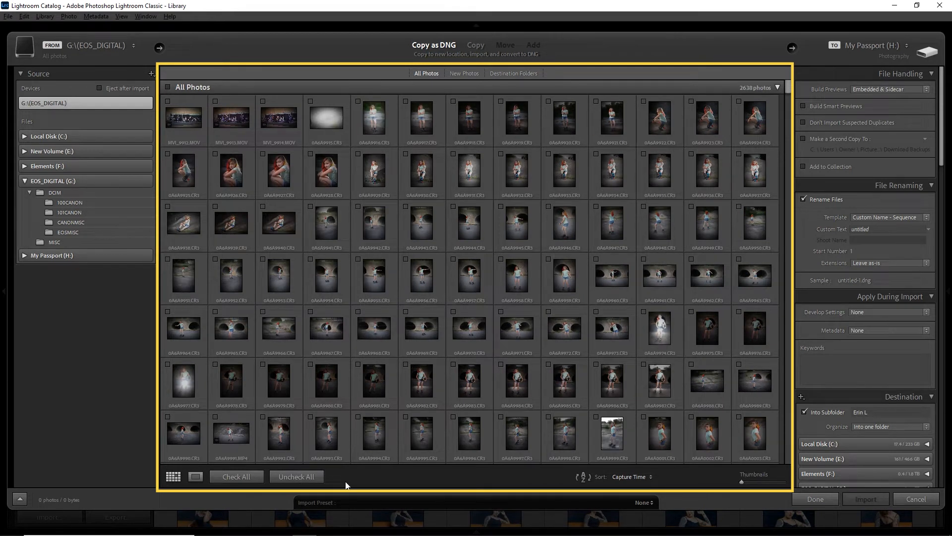
{"action": "mouse_move", "coordinate": [351, 266]}
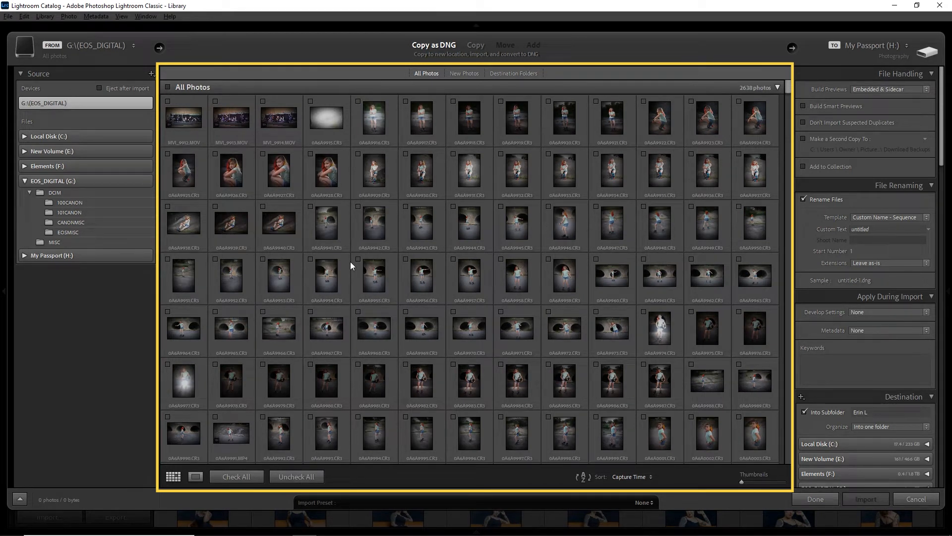
{"action": "mouse_move", "coordinate": [326, 276]}
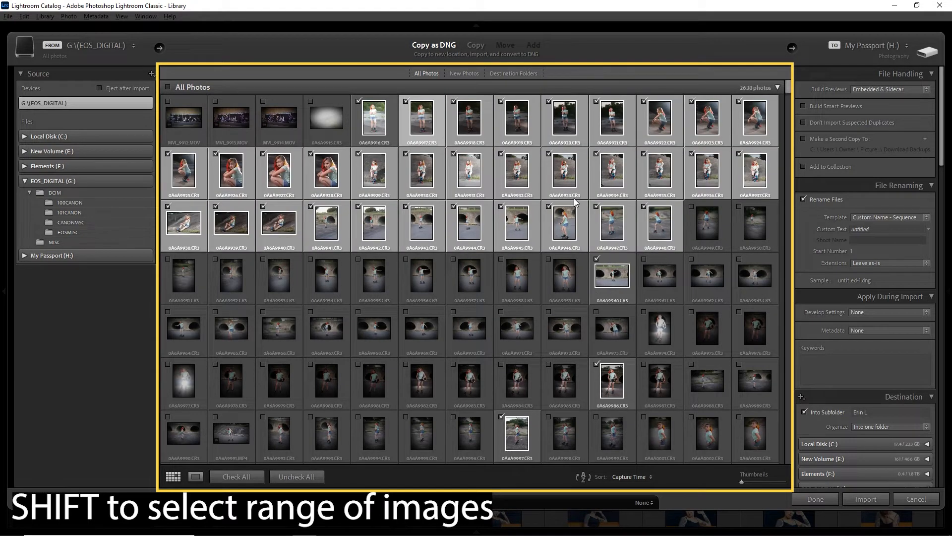
{"action": "mouse_move", "coordinate": [554, 226]}
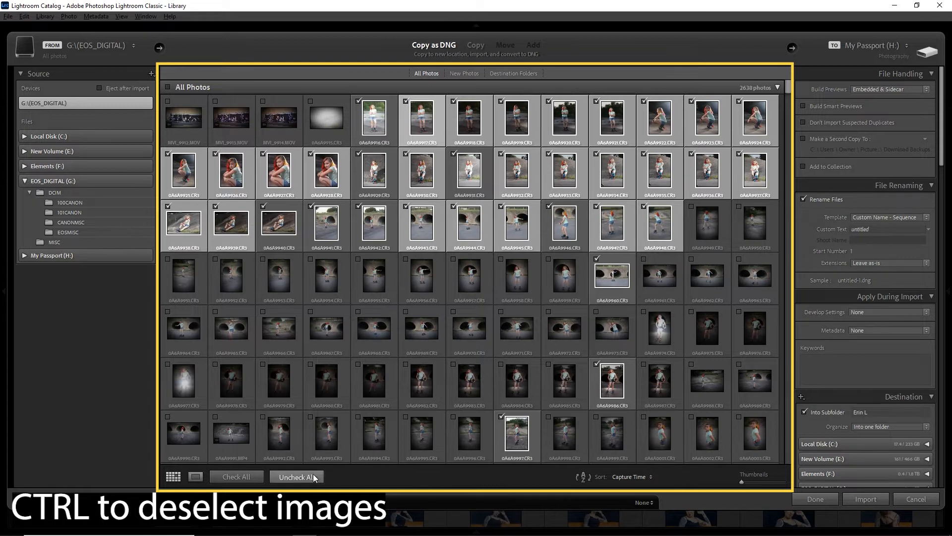
{"action": "left_click", "coordinate": [297, 476]}
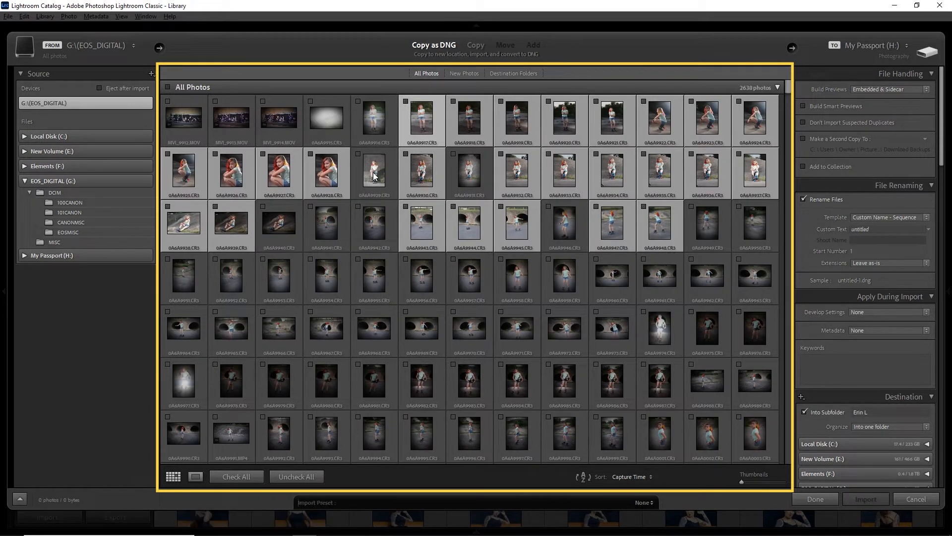
{"action": "left_click", "coordinate": [421, 119]}
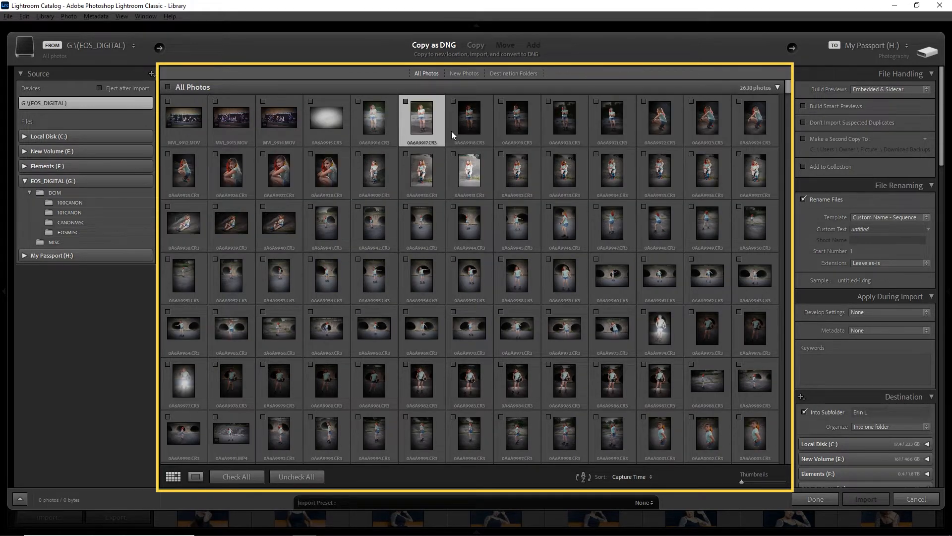
{"action": "scroll", "scroll_direction": "down", "scroll_amount": 3}
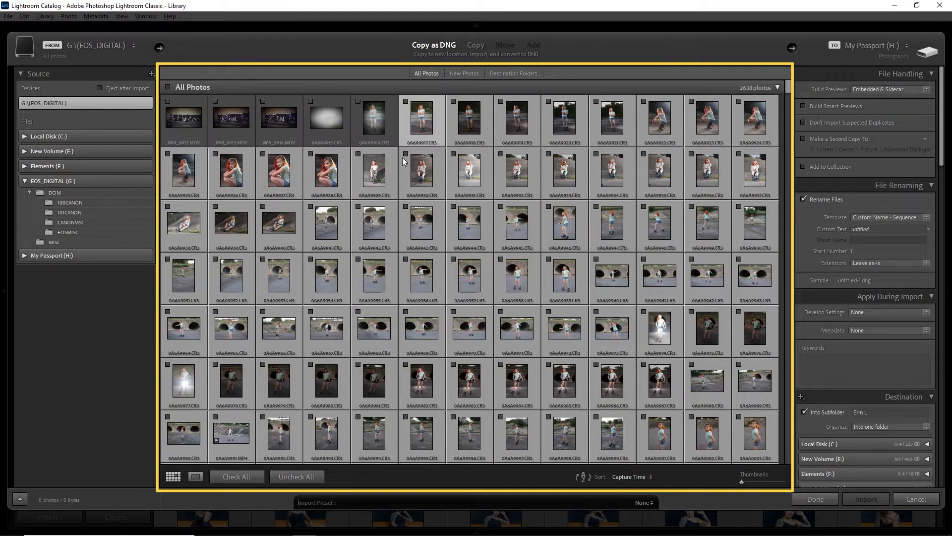
{"action": "scroll", "scroll_direction": "down", "scroll_amount": 3}
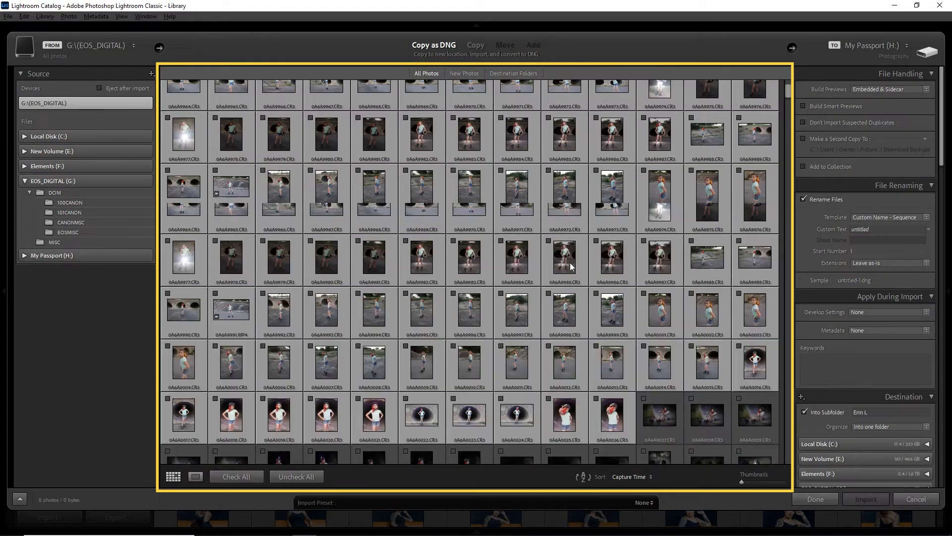
{"action": "left_click", "coordinate": [236, 476]}
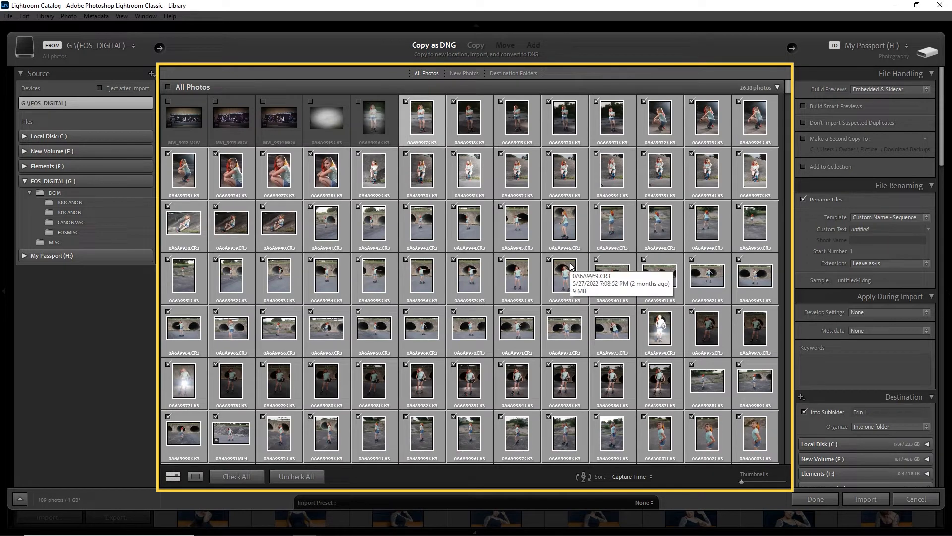
{"action": "mouse_move", "coordinate": [691, 286]}
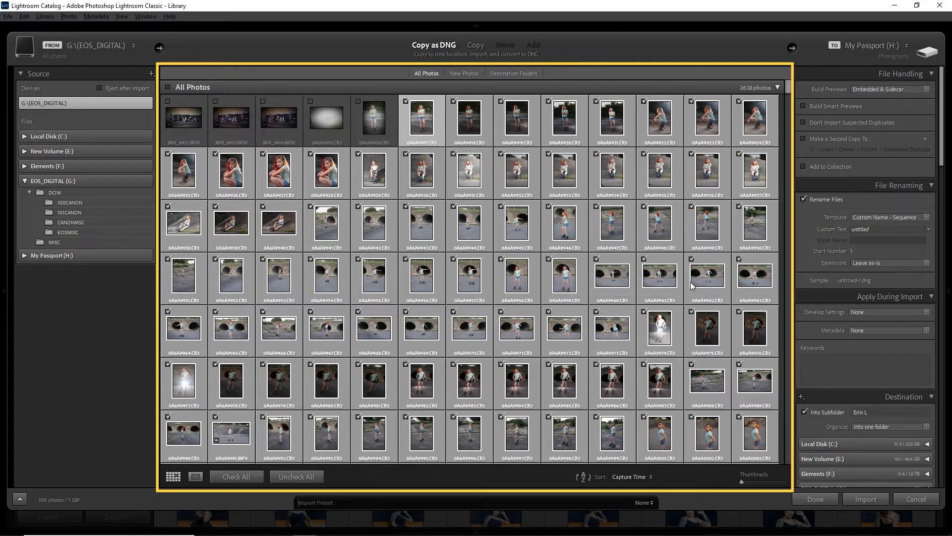
{"action": "mouse_move", "coordinate": [610, 311]}
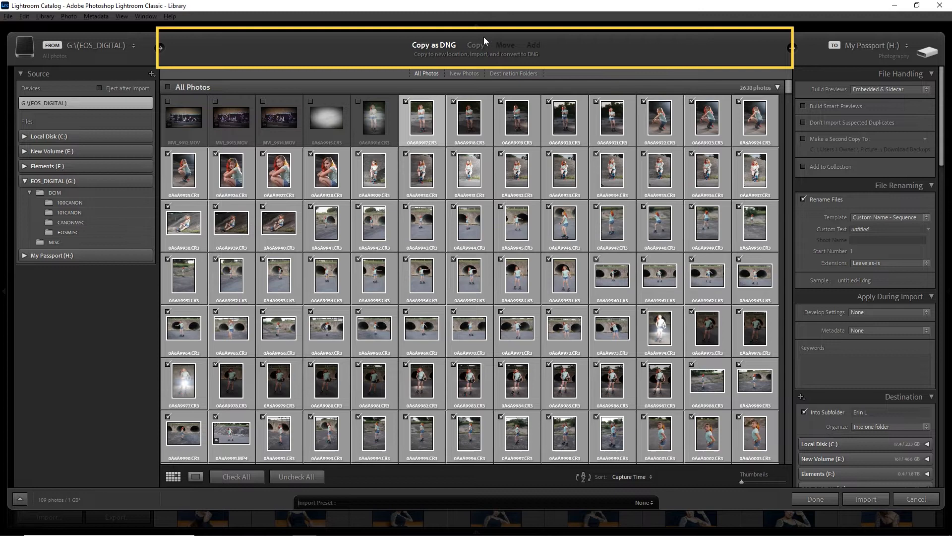
{"action": "left_click", "coordinate": [476, 45]}
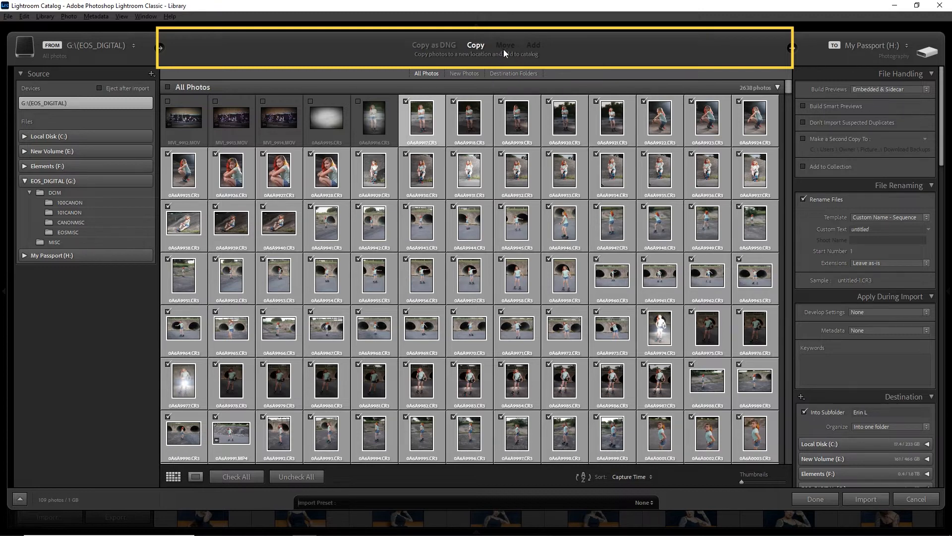
{"action": "mouse_move", "coordinate": [498, 55]}
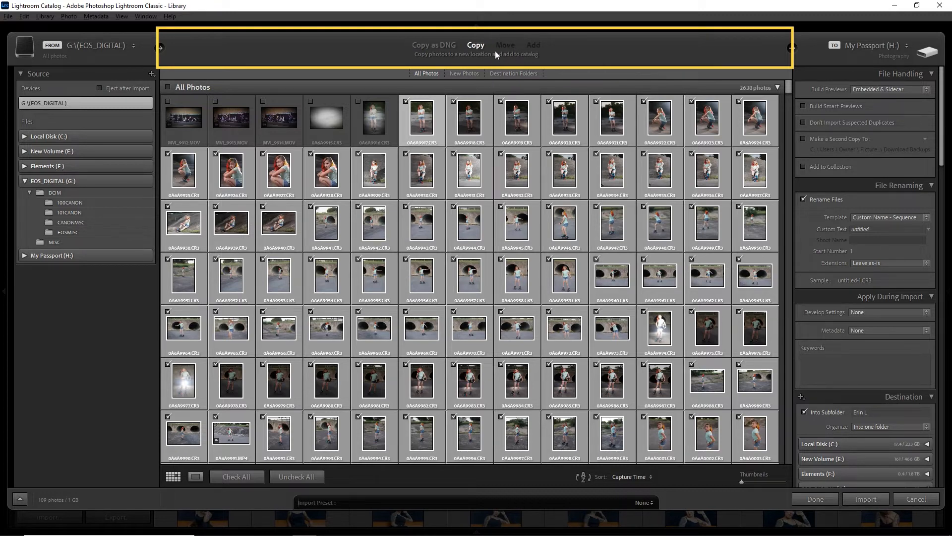
{"action": "left_click", "coordinate": [433, 45]}
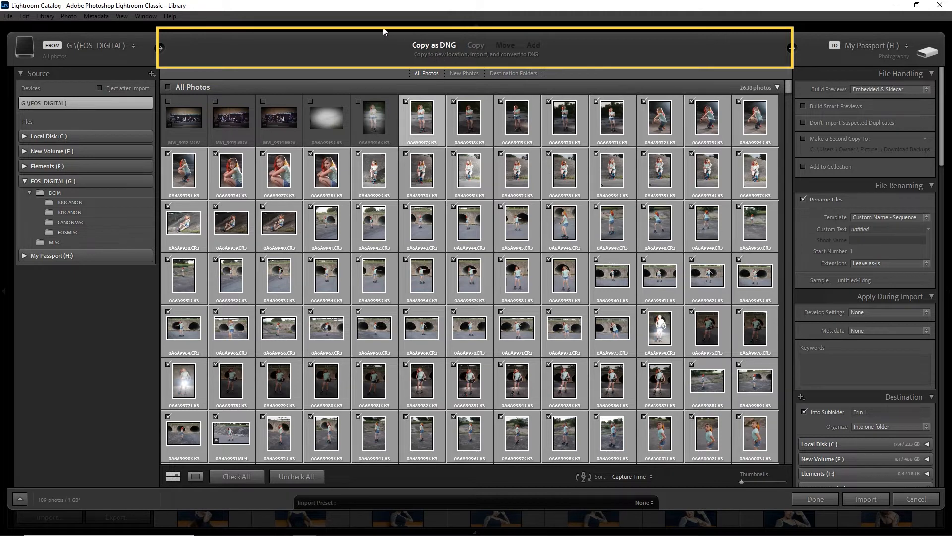
{"action": "mouse_move", "coordinate": [442, 63]}
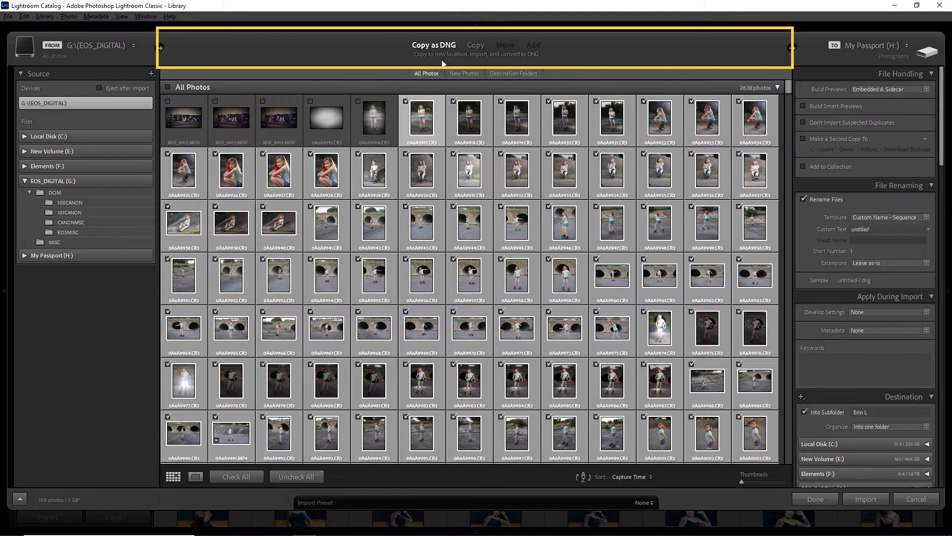
{"action": "mouse_move", "coordinate": [423, 61]}
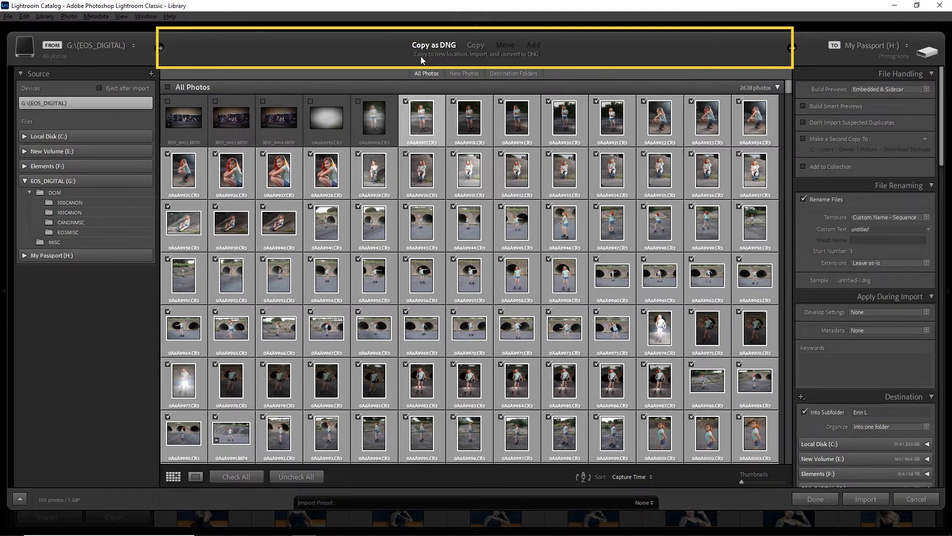
{"action": "mouse_move", "coordinate": [483, 62]}
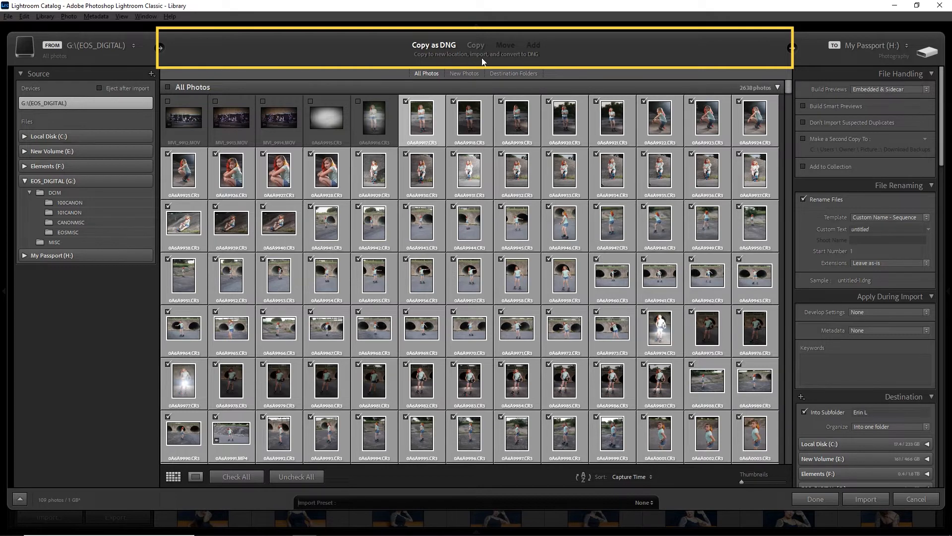
{"action": "mouse_move", "coordinate": [539, 62]}
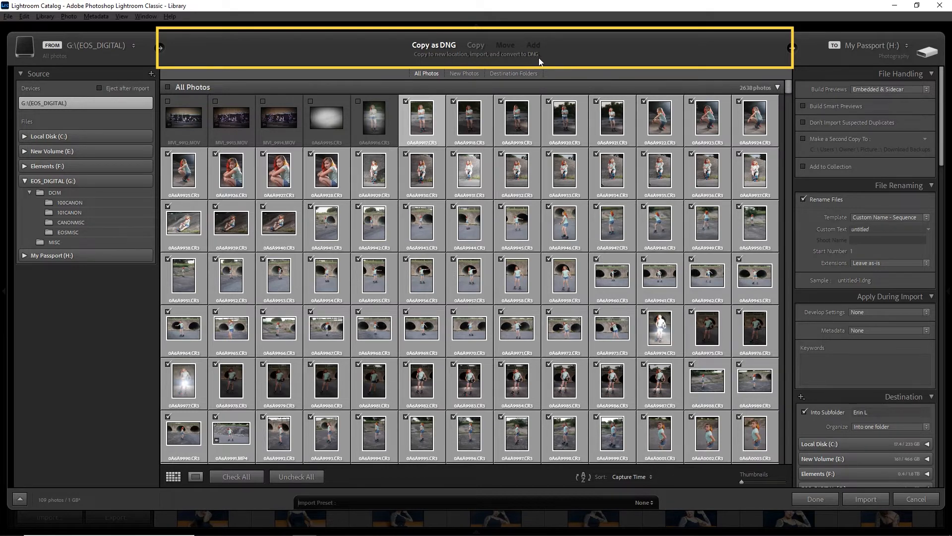
{"action": "mouse_move", "coordinate": [532, 62]}
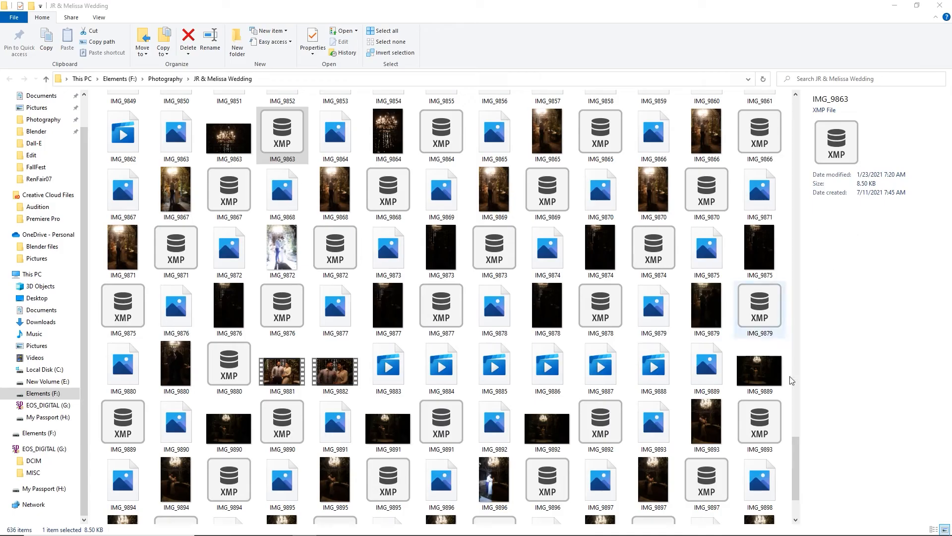
{"action": "scroll", "scroll_direction": "up", "scroll_amount": 3}
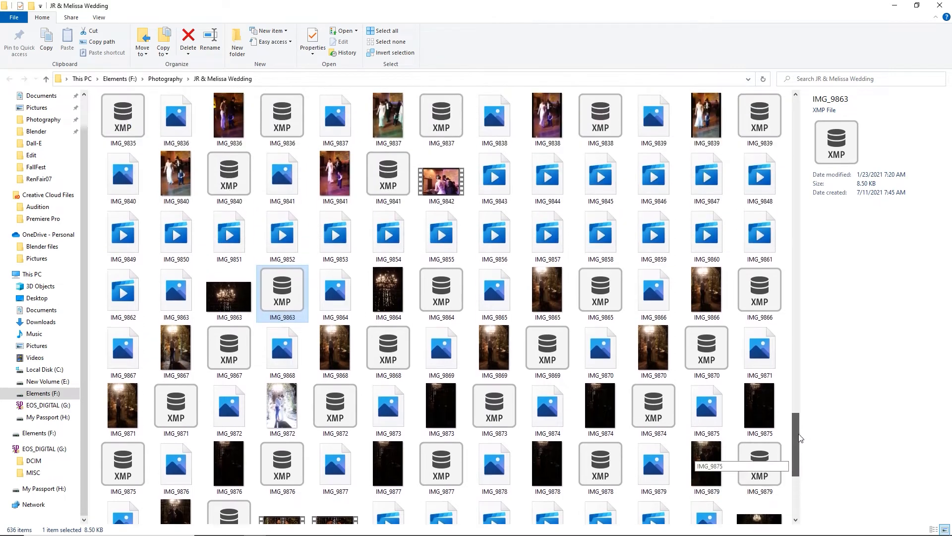
{"action": "scroll", "scroll_direction": "up", "scroll_amount": 3}
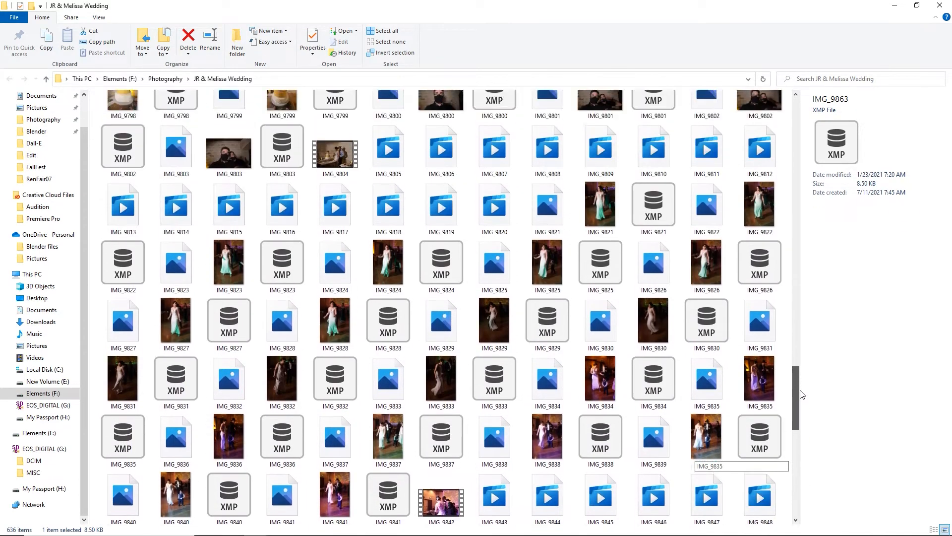
{"action": "scroll", "scroll_direction": "up", "scroll_amount": 3}
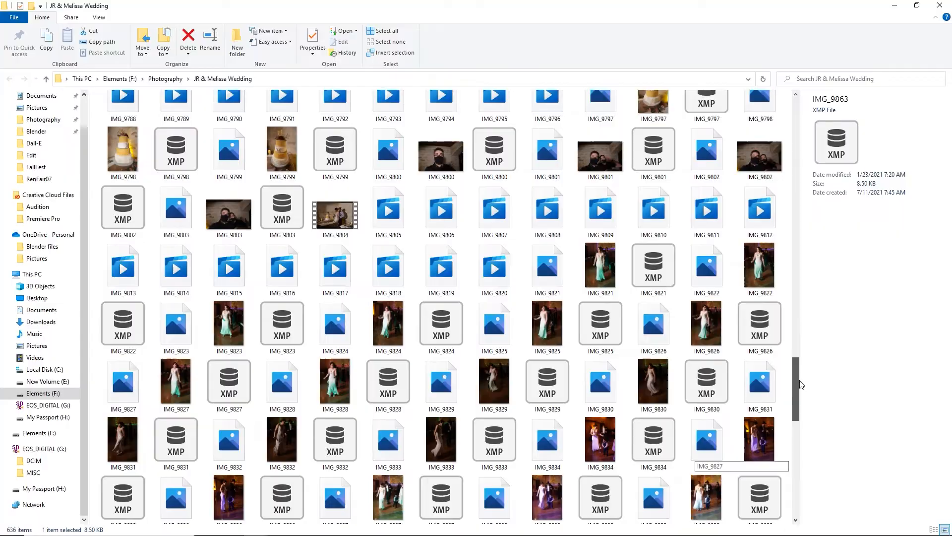
Step: Open the IMG_9800 XMP sidecar in Notepad and scroll through its crs settings
{"action": "double_click", "coordinate": [495, 151]}
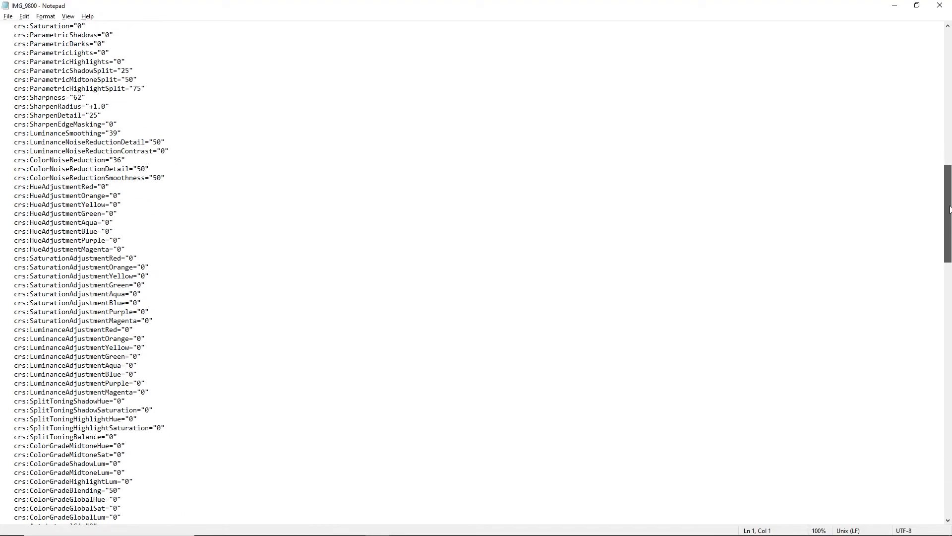
{"action": "scroll", "scroll_direction": "down", "scroll_amount": 3}
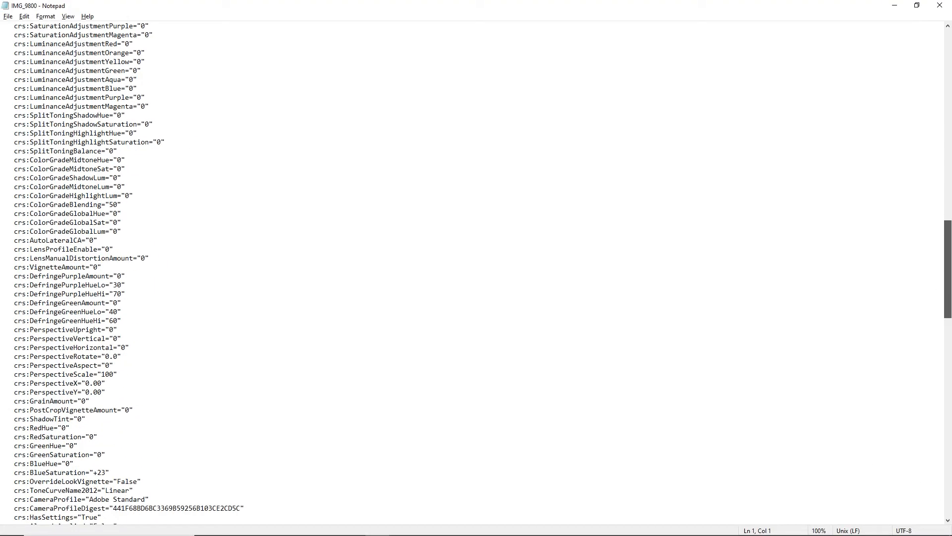
{"action": "scroll", "scroll_direction": "down", "scroll_amount": 3}
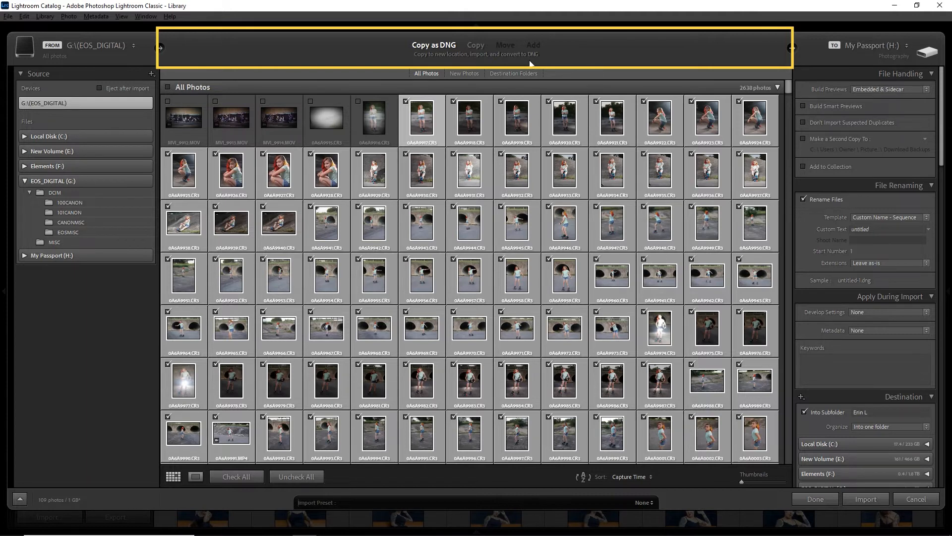
{"action": "mouse_move", "coordinate": [419, 124]}
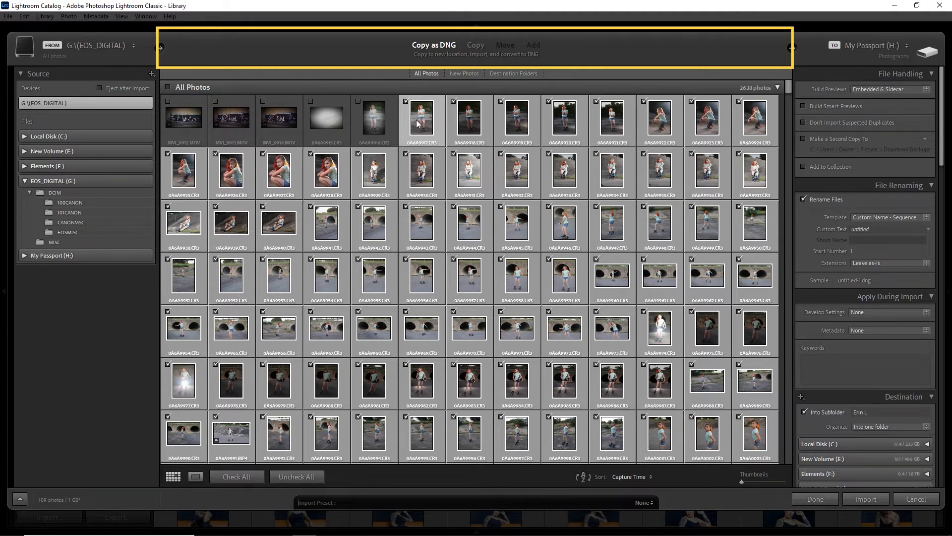
Step: Switch the import mode to plain Copy, then back to Copy as DNG
{"action": "left_click", "coordinate": [476, 45]}
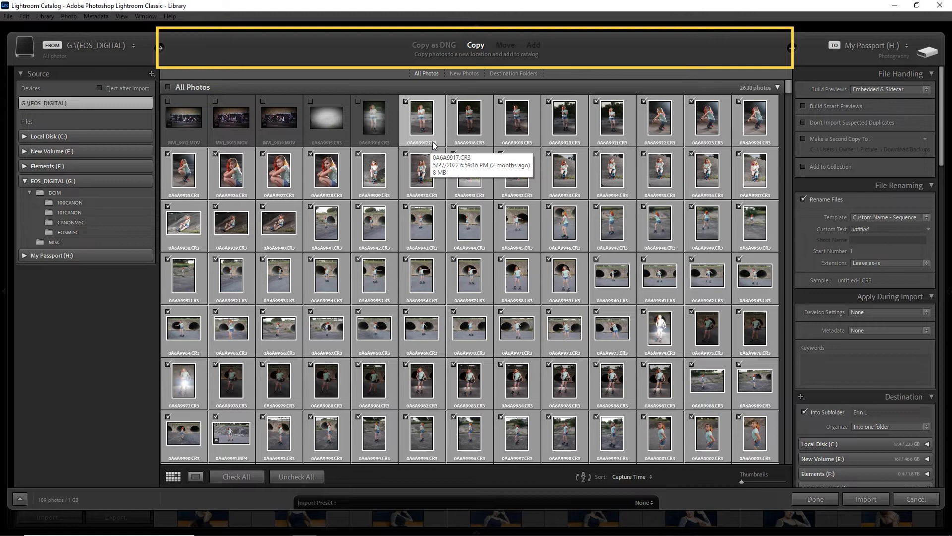
{"action": "mouse_move", "coordinate": [507, 135]}
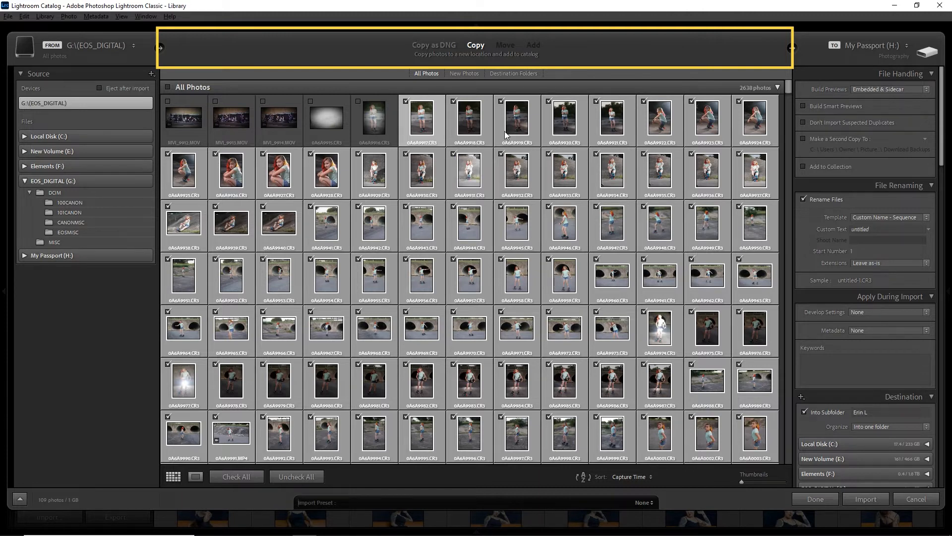
{"action": "mouse_move", "coordinate": [516, 119]}
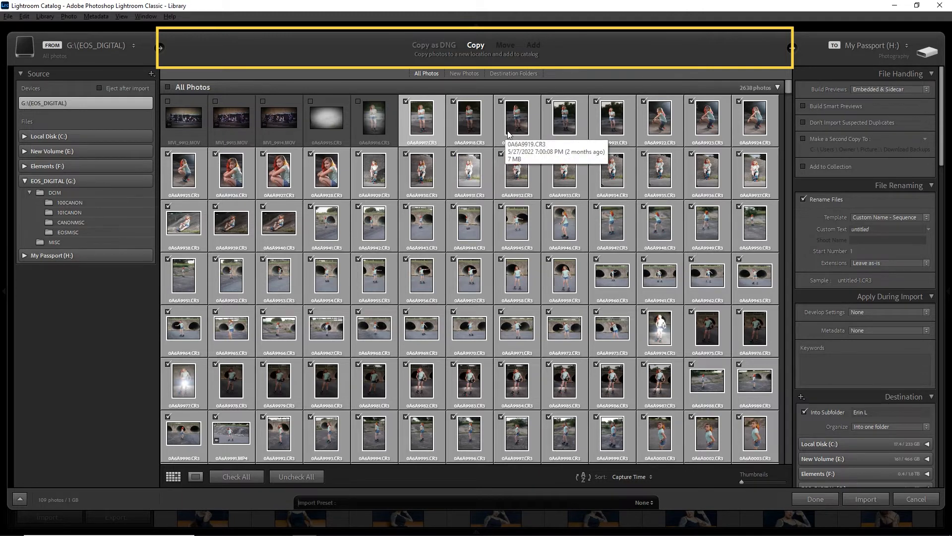
{"action": "mouse_move", "coordinate": [495, 87]}
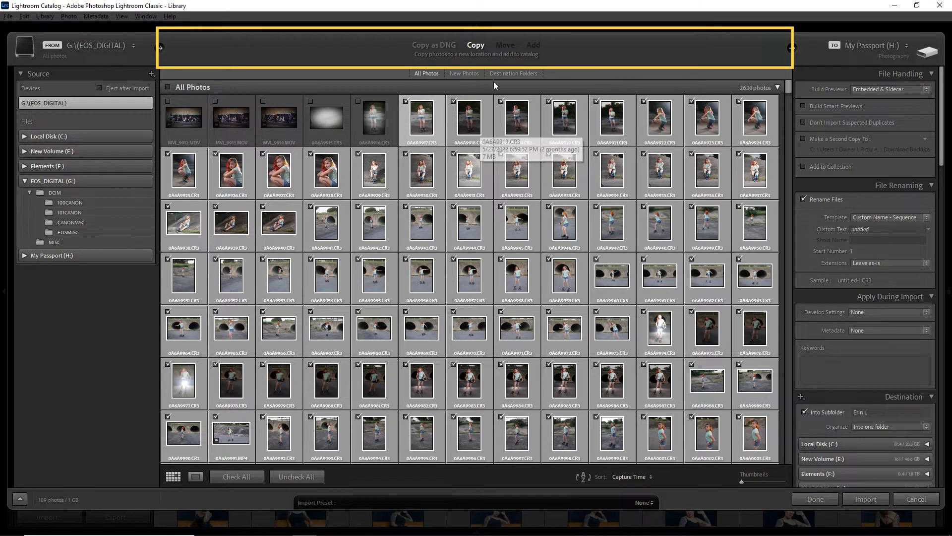
{"action": "mouse_move", "coordinate": [444, 63]}
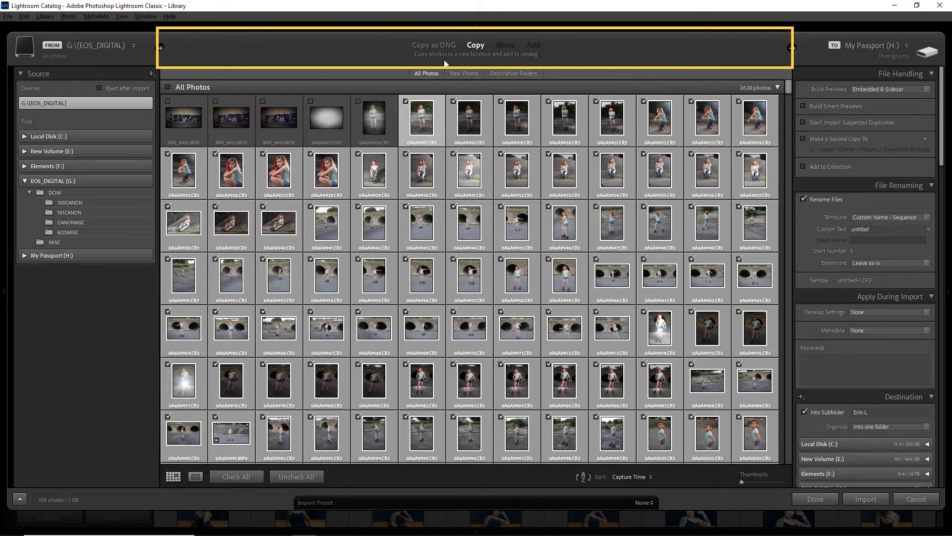
{"action": "mouse_move", "coordinate": [521, 60]}
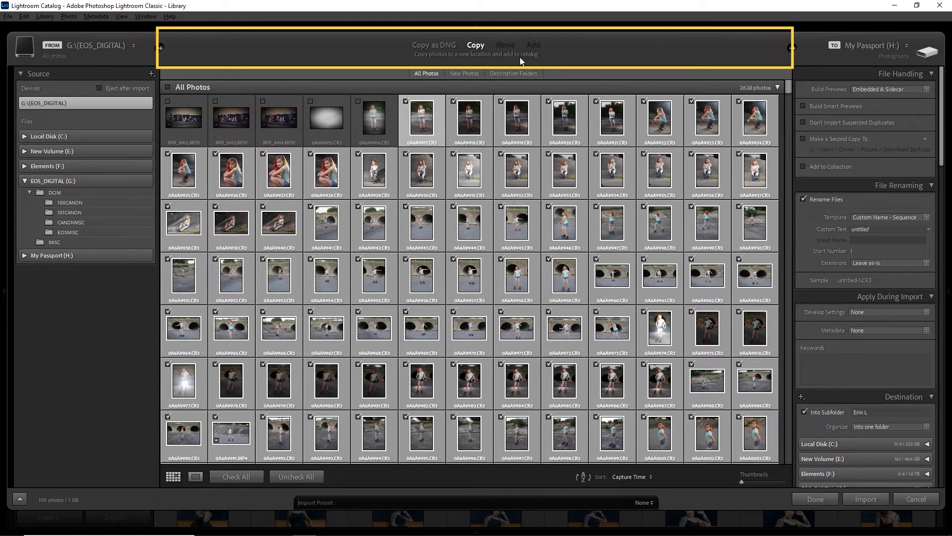
{"action": "mouse_move", "coordinate": [534, 48]}
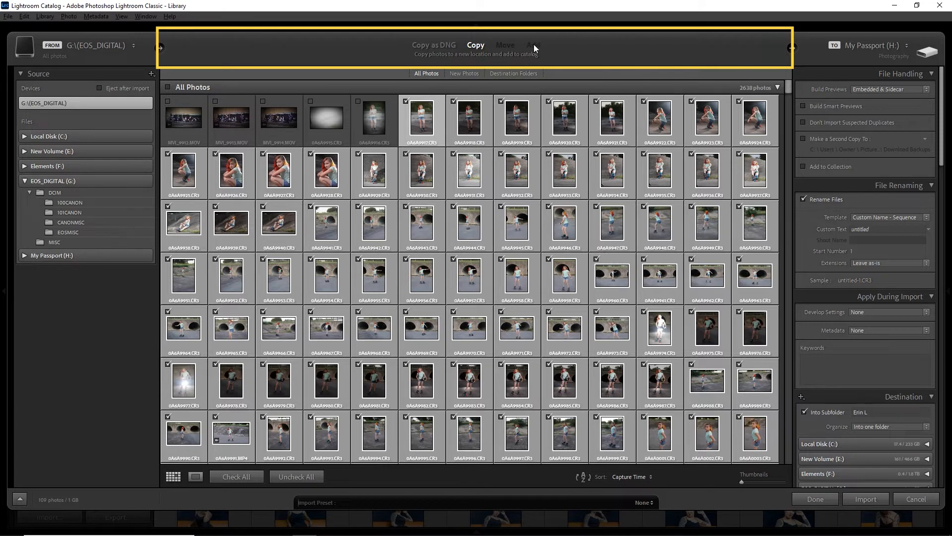
{"action": "mouse_move", "coordinate": [531, 45]}
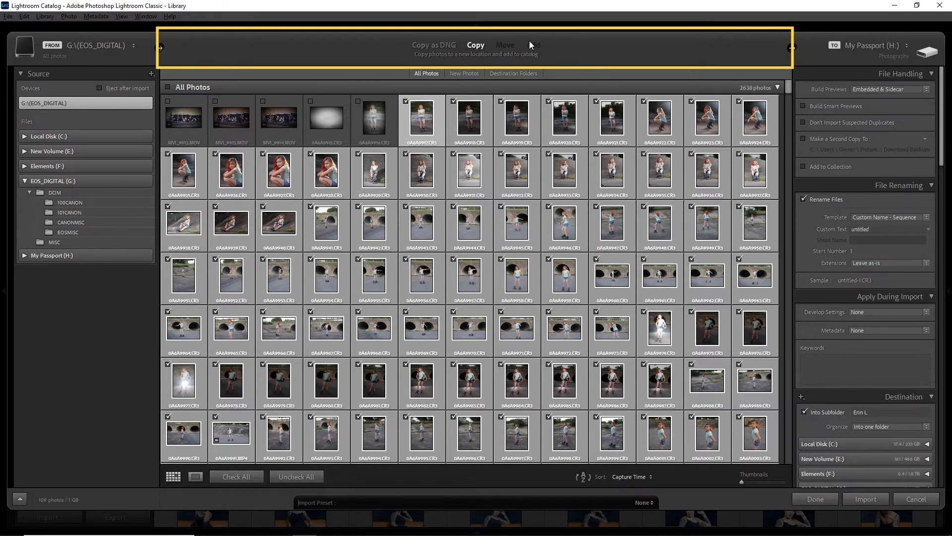
{"action": "mouse_move", "coordinate": [513, 49]}
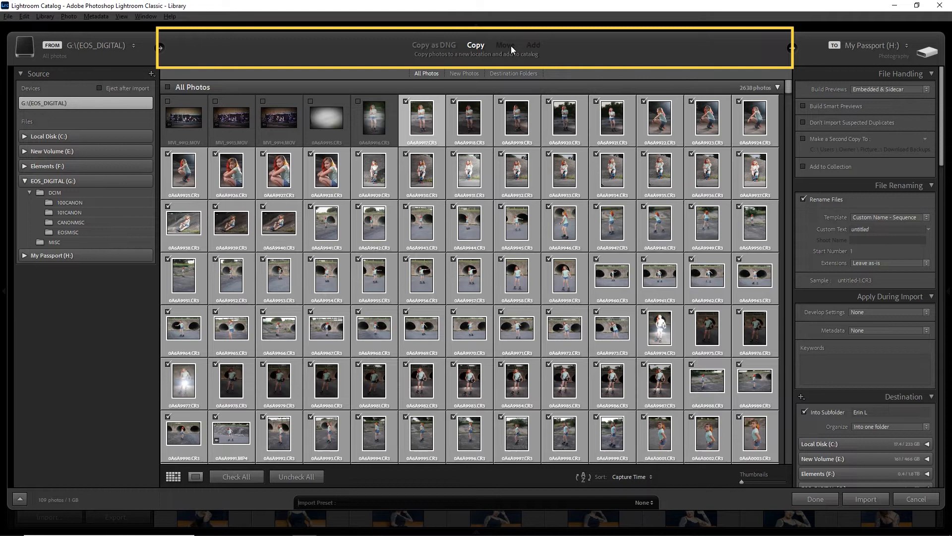
{"action": "mouse_move", "coordinate": [506, 44]}
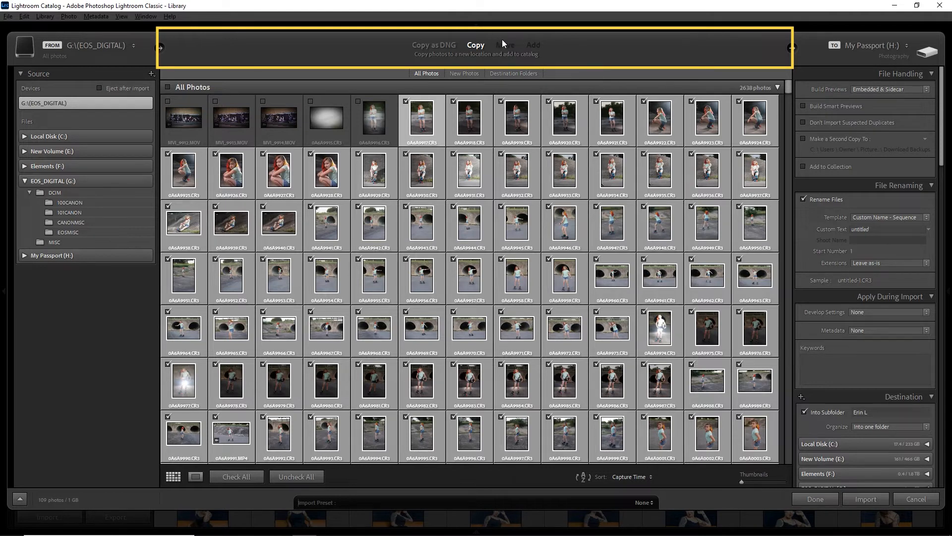
{"action": "mouse_move", "coordinate": [538, 52]}
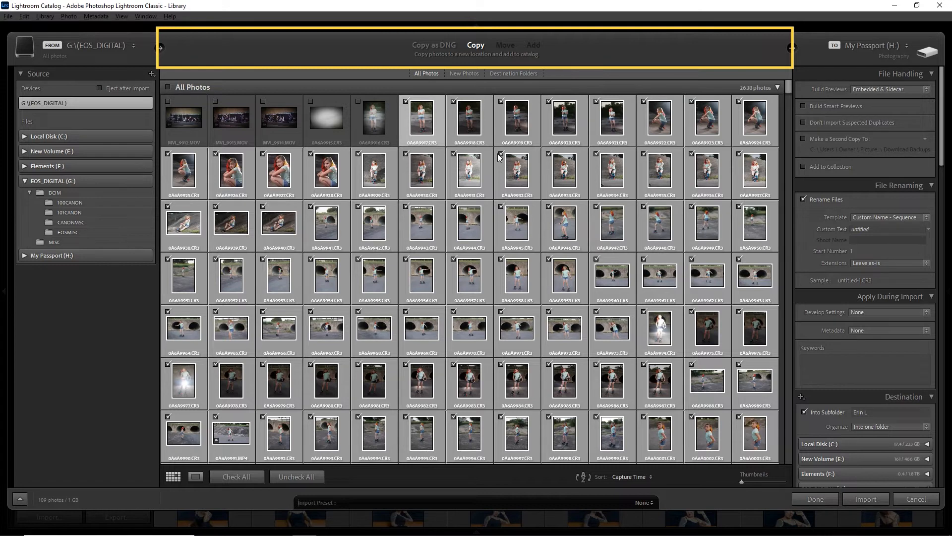
{"action": "mouse_move", "coordinate": [516, 170]}
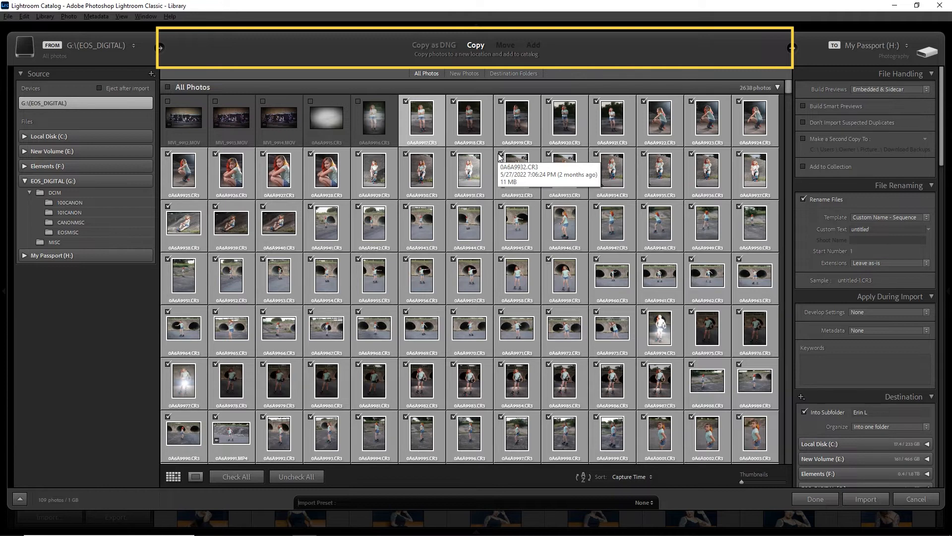
{"action": "mouse_move", "coordinate": [535, 54]}
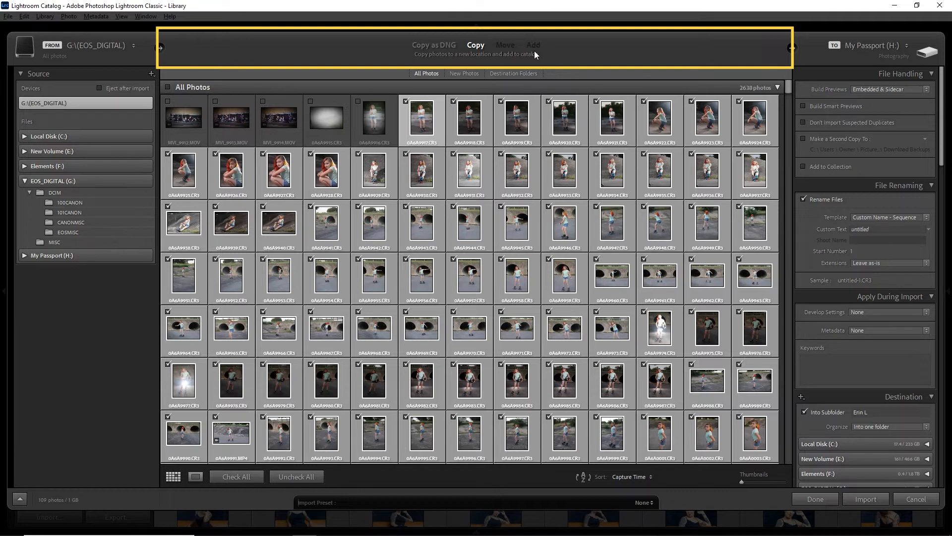
{"action": "mouse_move", "coordinate": [557, 30]}
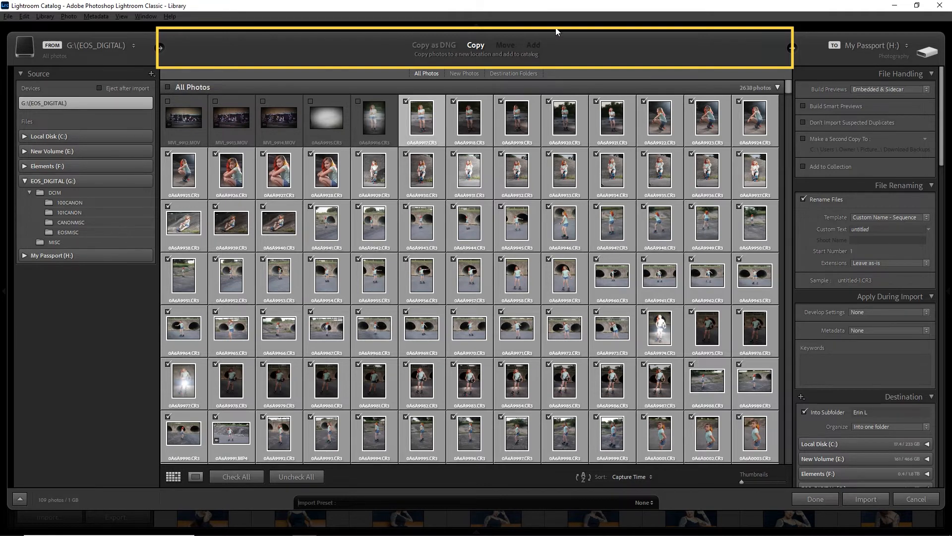
{"action": "mouse_move", "coordinate": [533, 46]}
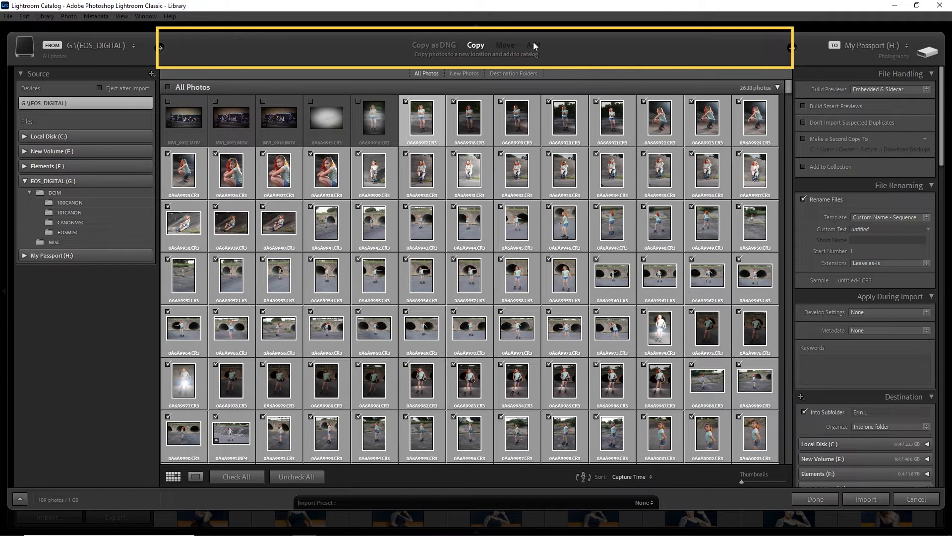
{"action": "mouse_move", "coordinate": [446, 44]}
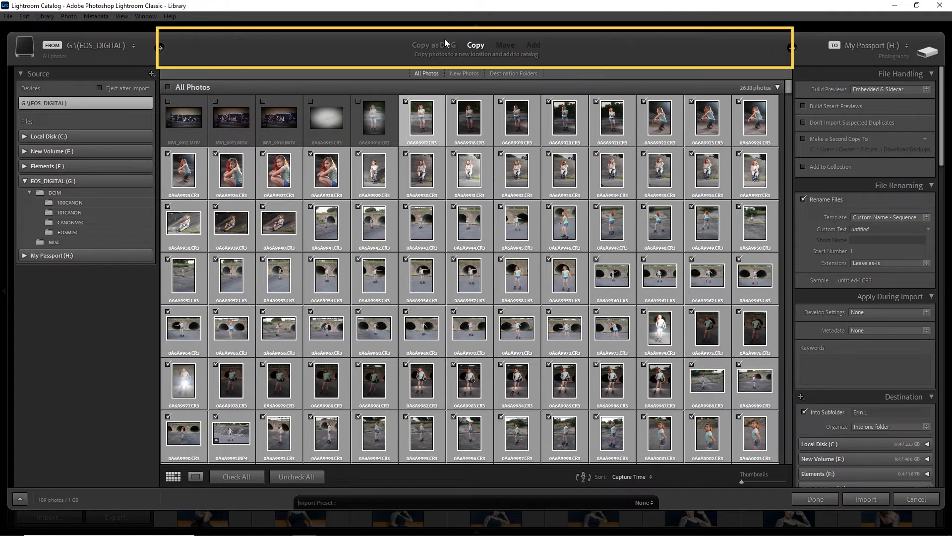
{"action": "left_click", "coordinate": [433, 45]}
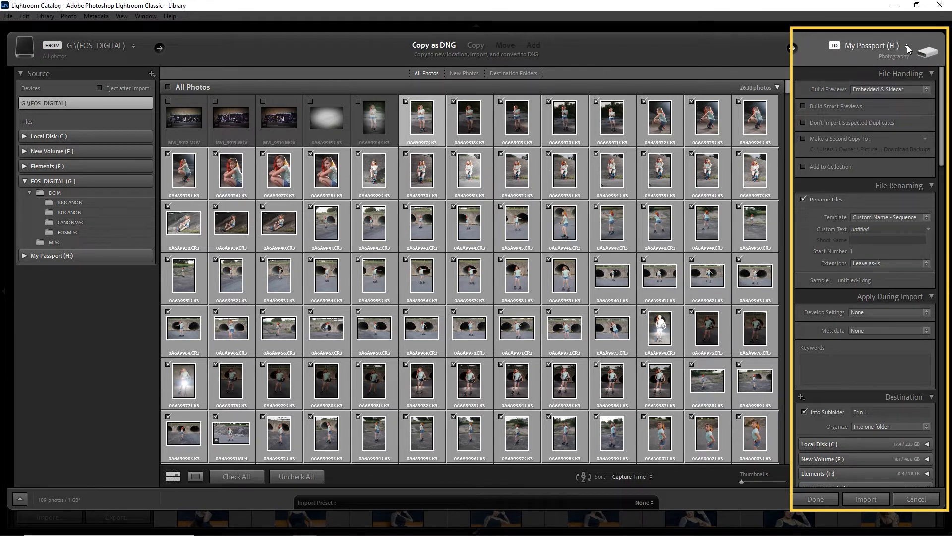
{"action": "left_click", "coordinate": [907, 45]}
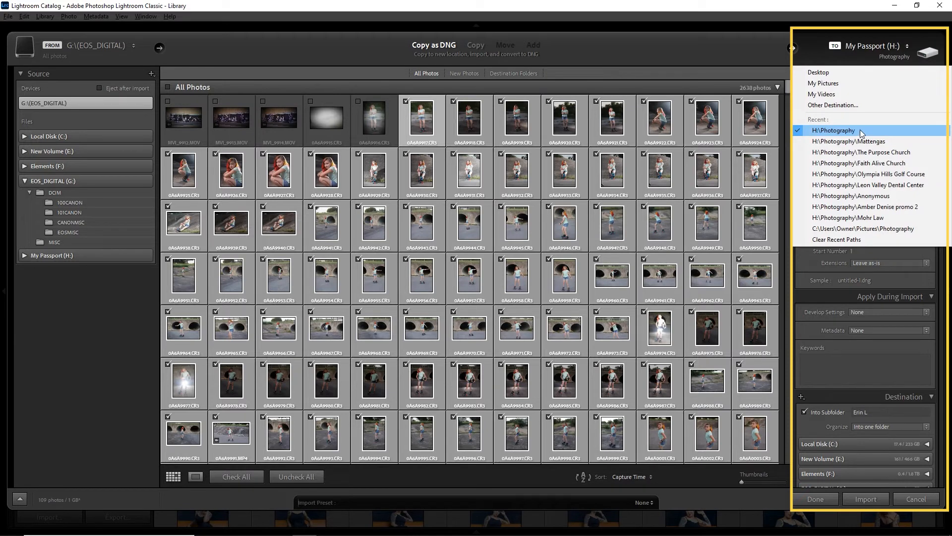
{"action": "left_click", "coordinate": [835, 130]}
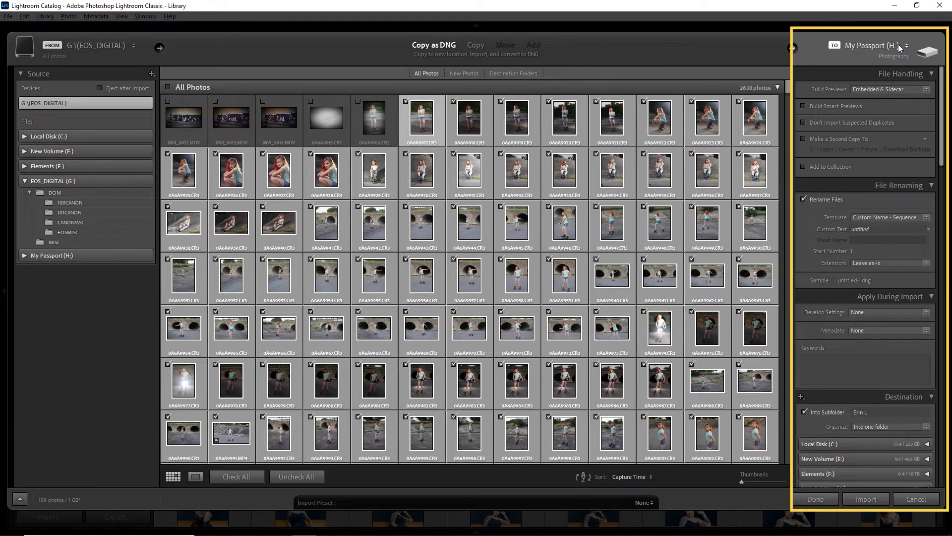
{"action": "left_click", "coordinate": [905, 45]}
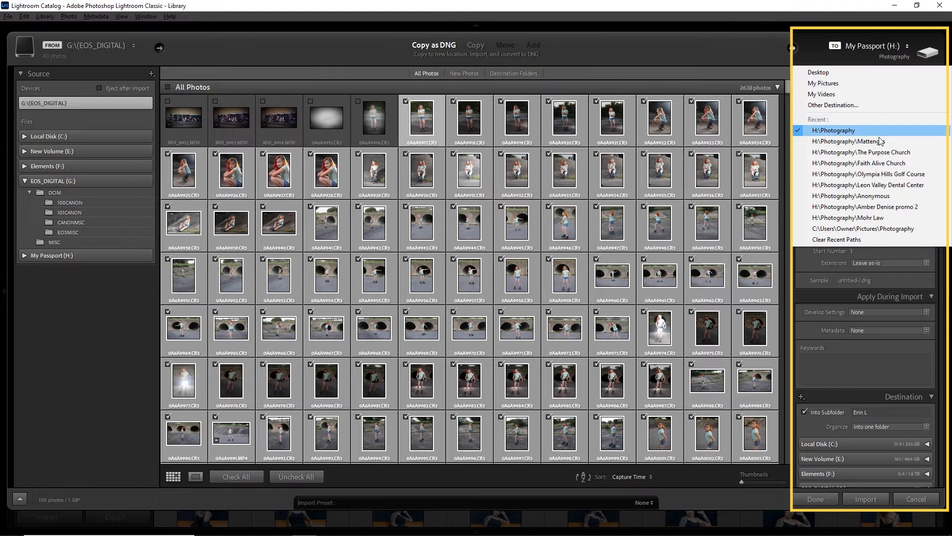
{"action": "mouse_move", "coordinate": [845, 105]}
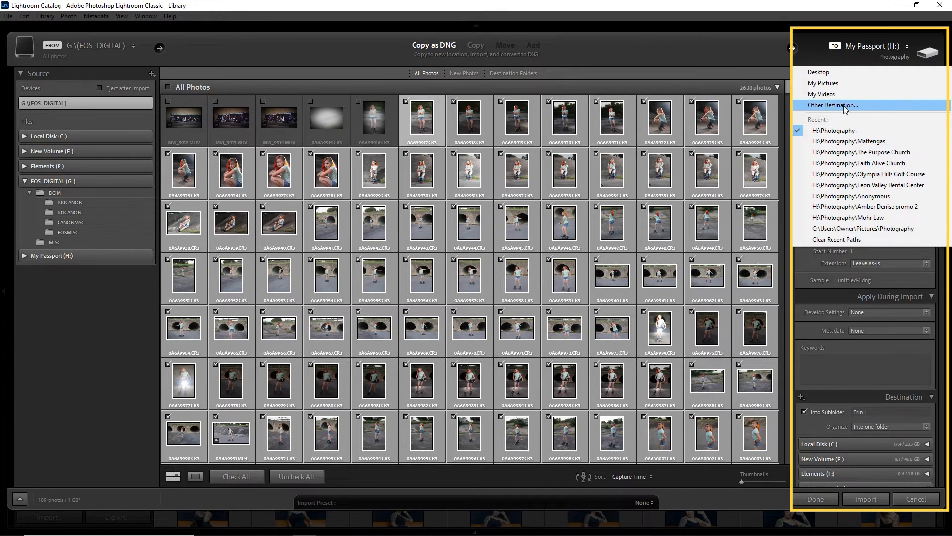
{"action": "left_click", "coordinate": [833, 105]}
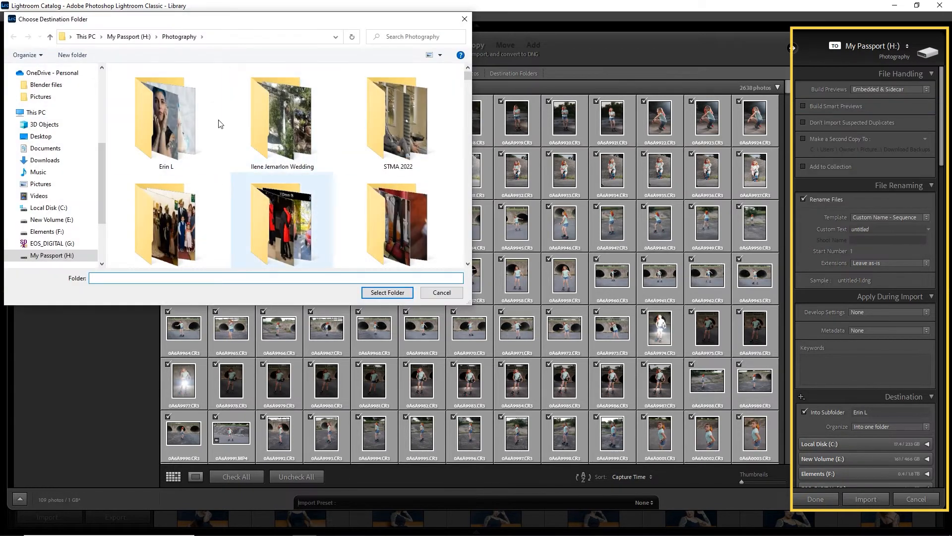
{"action": "left_click", "coordinate": [441, 292]}
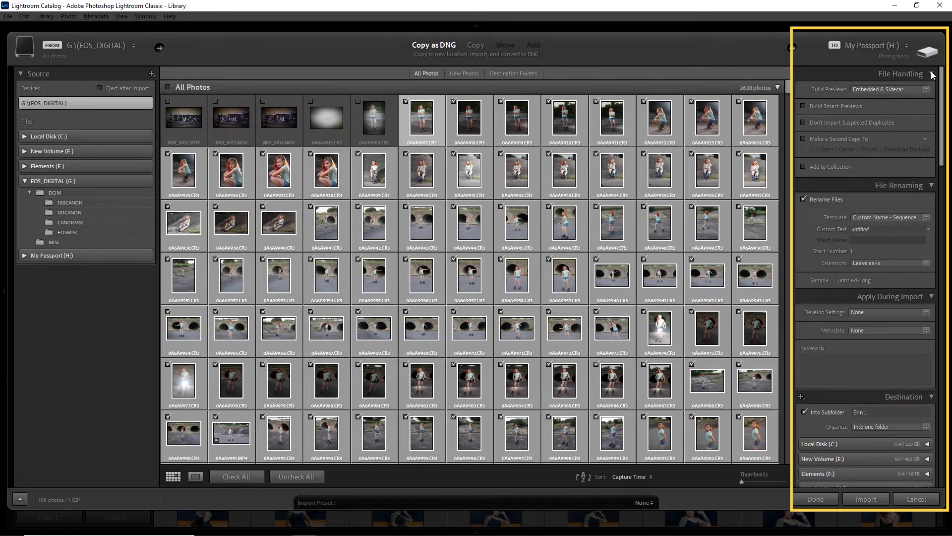
Step: Set Build Previews to Embedded & Sidecar, leaving Smart Previews unticked
{"action": "left_click", "coordinate": [931, 74]}
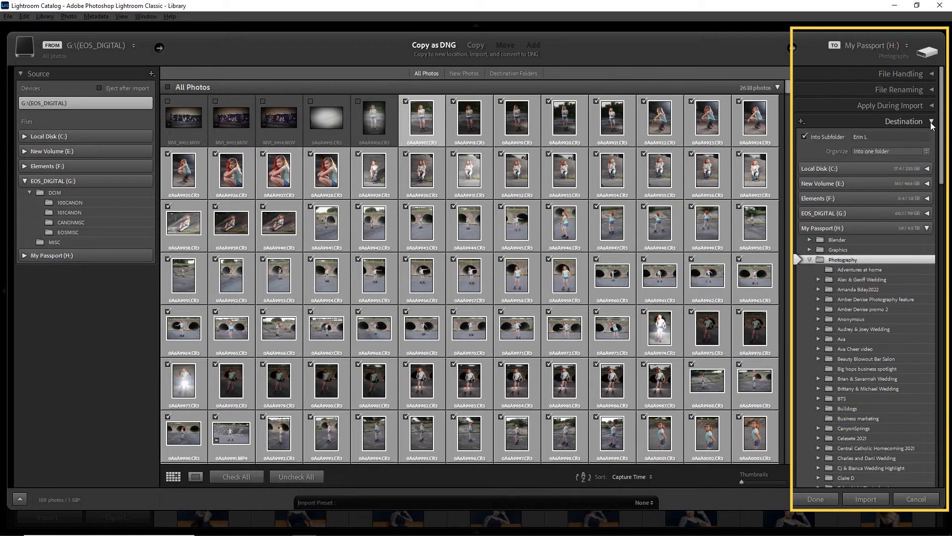
{"action": "left_click", "coordinate": [932, 122]}
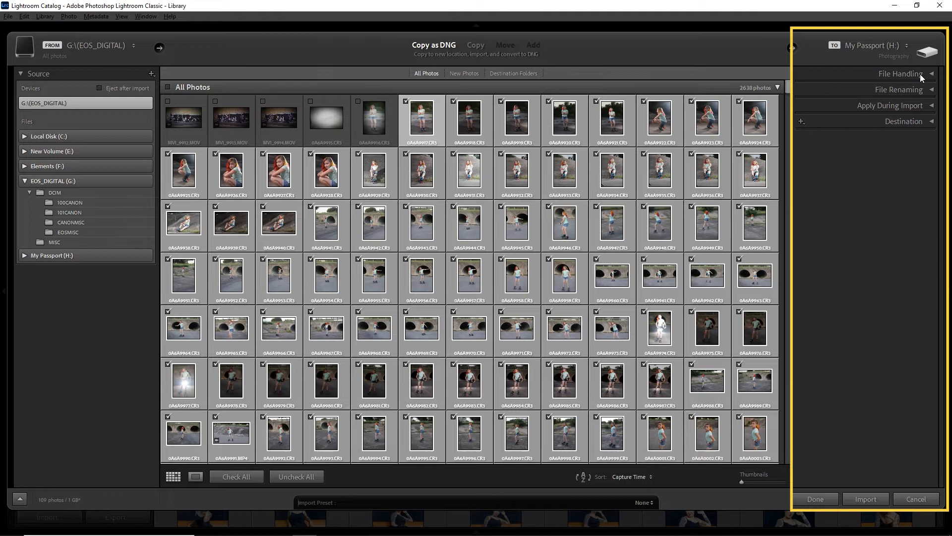
{"action": "left_click", "coordinate": [901, 74]}
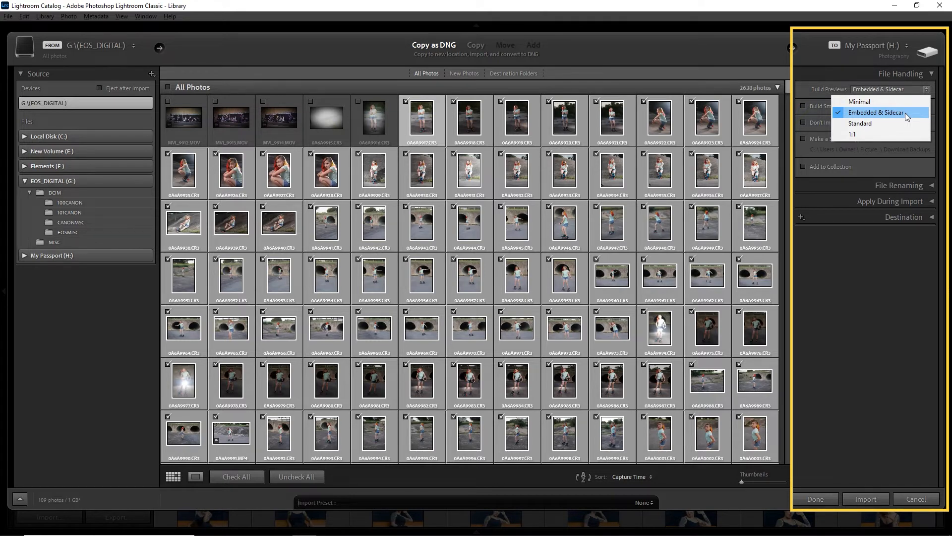
{"action": "left_click", "coordinate": [876, 113]}
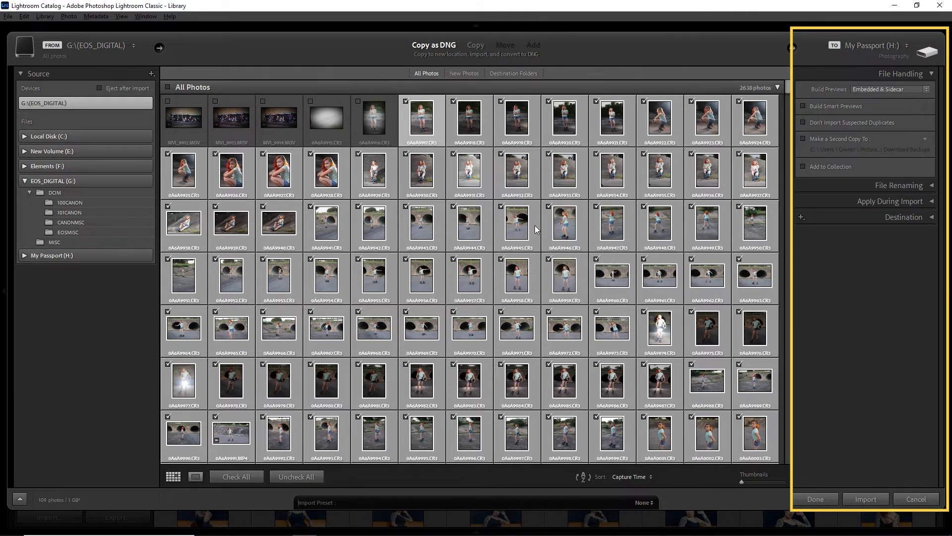
{"action": "mouse_move", "coordinate": [516, 226]}
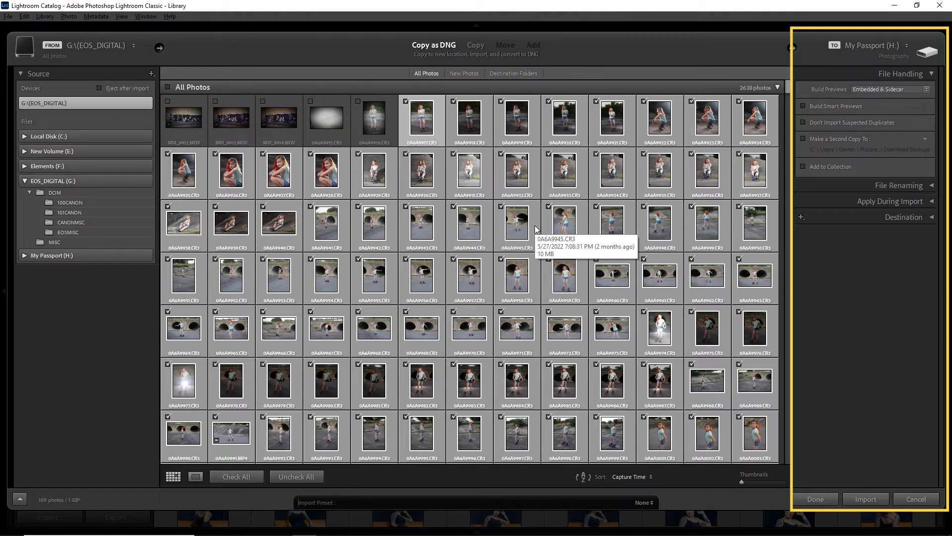
{"action": "mouse_move", "coordinate": [744, 132]}
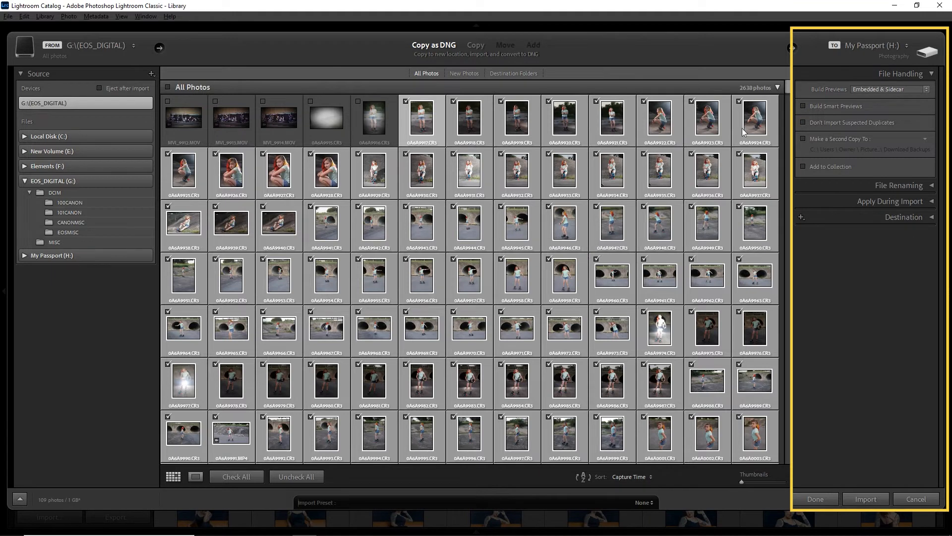
{"action": "mouse_move", "coordinate": [877, 91]}
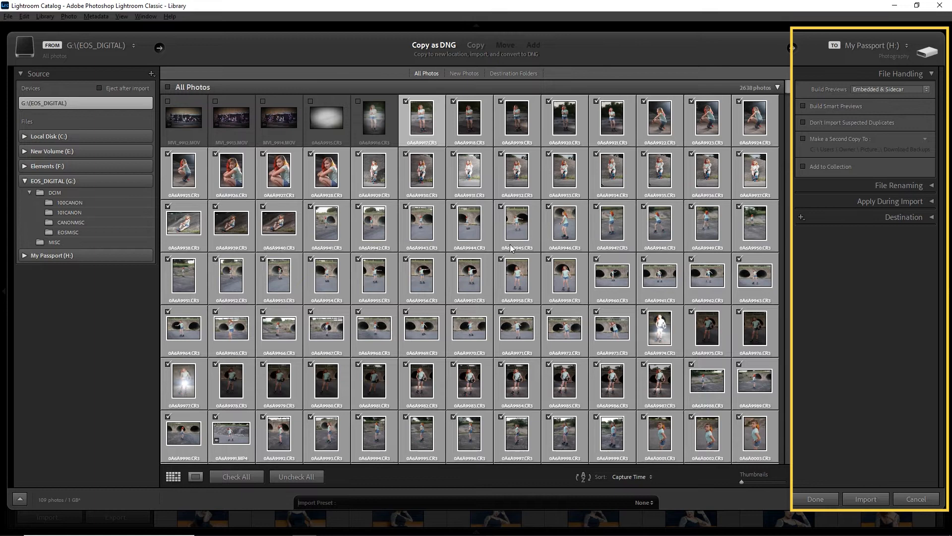
{"action": "left_click", "coordinate": [804, 106]}
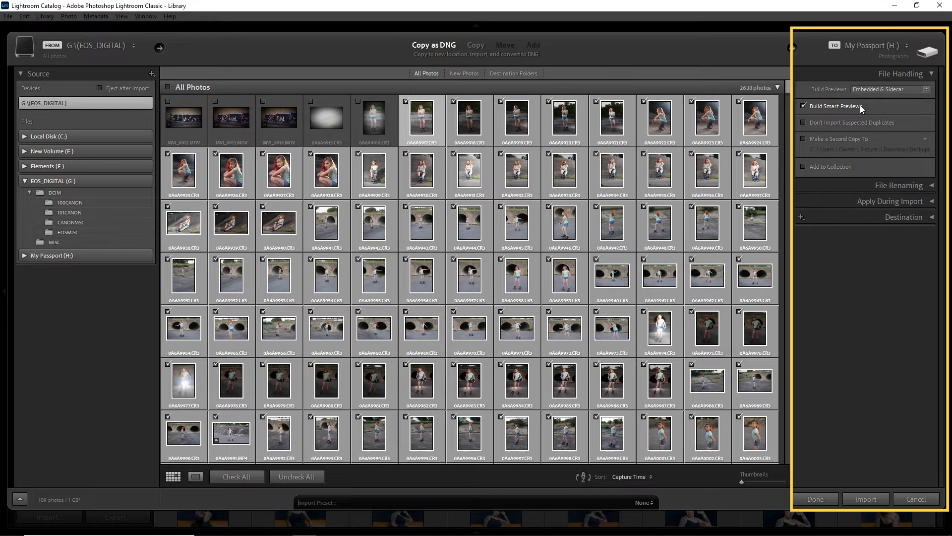
{"action": "mouse_move", "coordinate": [826, 110]}
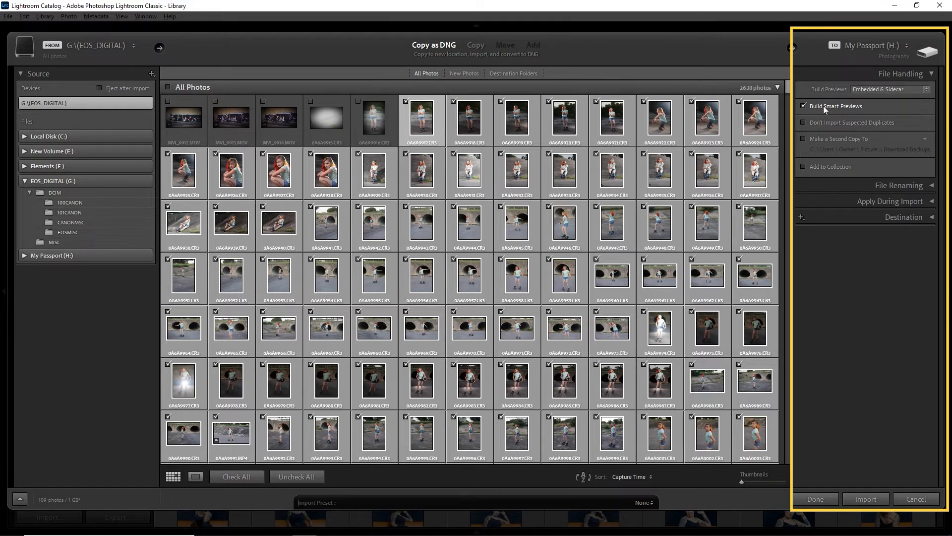
{"action": "left_click", "coordinate": [803, 105]}
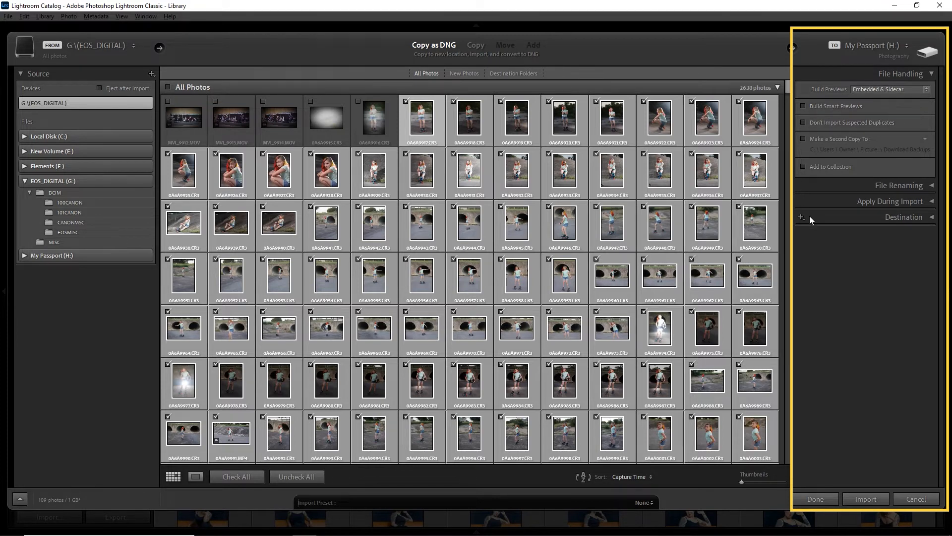
{"action": "mouse_move", "coordinate": [849, 248]}
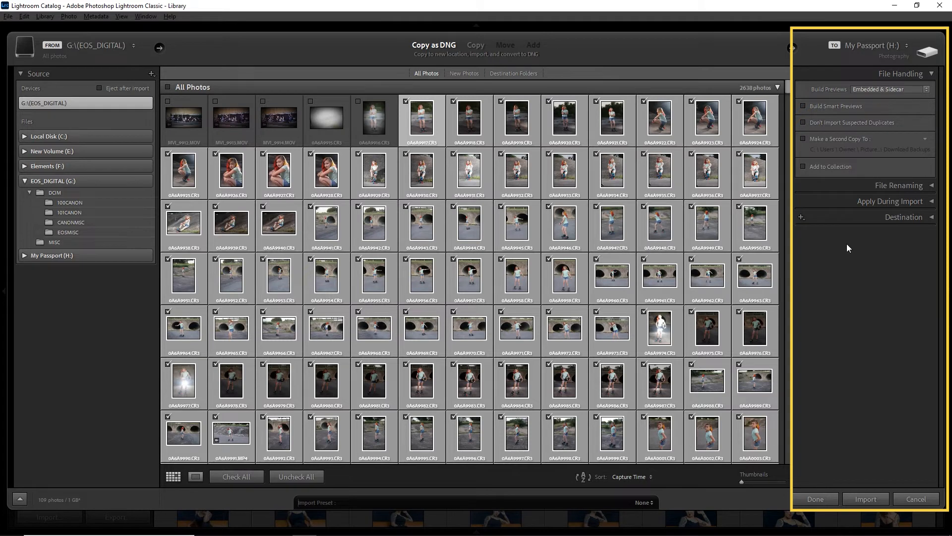
{"action": "left_click", "coordinate": [803, 139]}
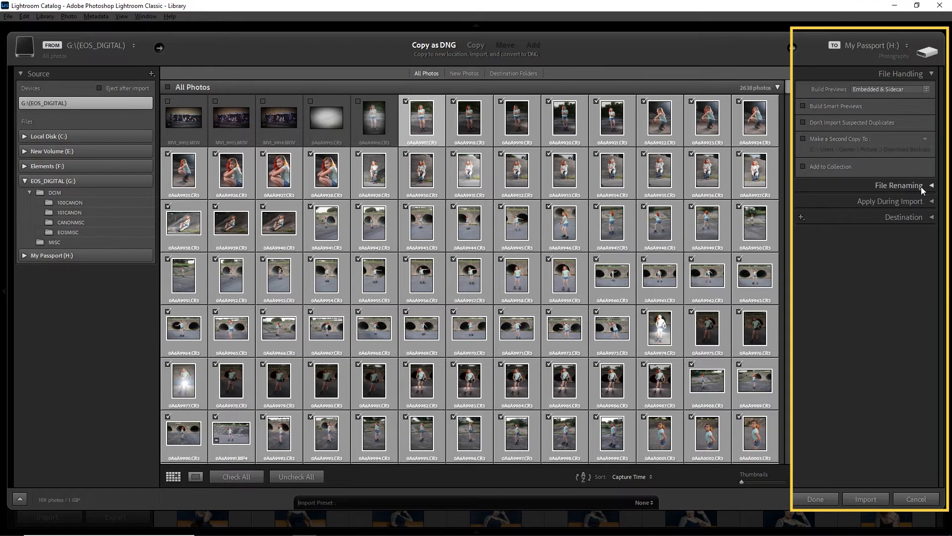
Step: Enable Custom Name - Sequence renaming with 'Ava Skate Shoot' text and start number 1001
{"action": "left_click", "coordinate": [901, 185]}
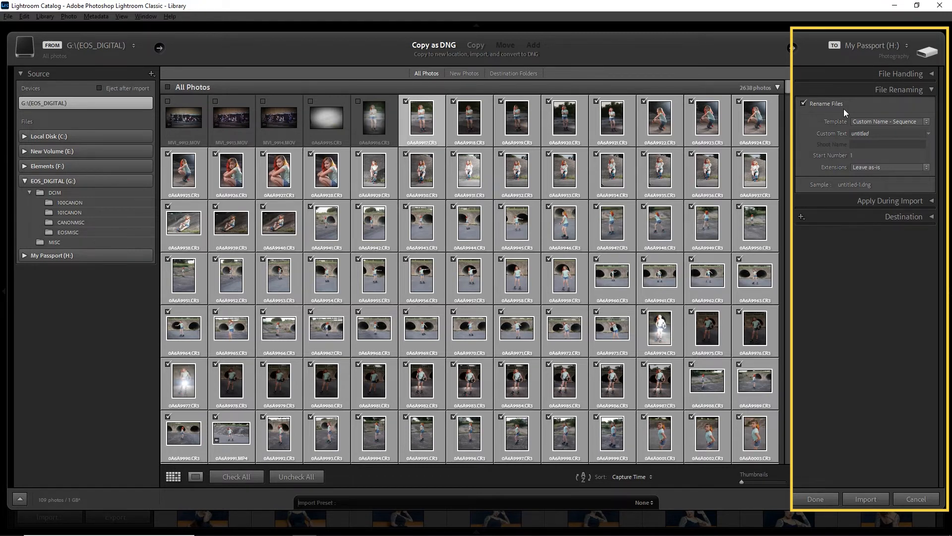
{"action": "mouse_move", "coordinate": [753, 141]}
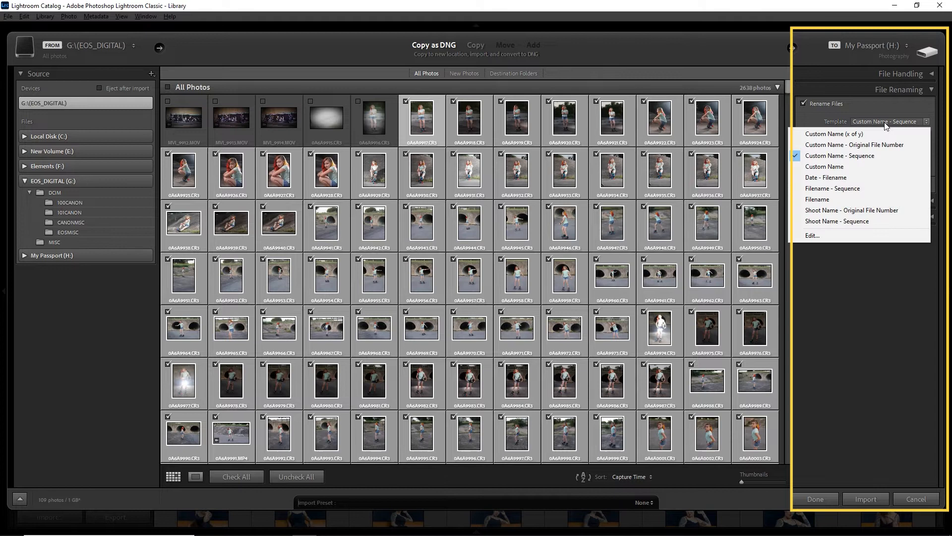
{"action": "mouse_move", "coordinate": [861, 155]}
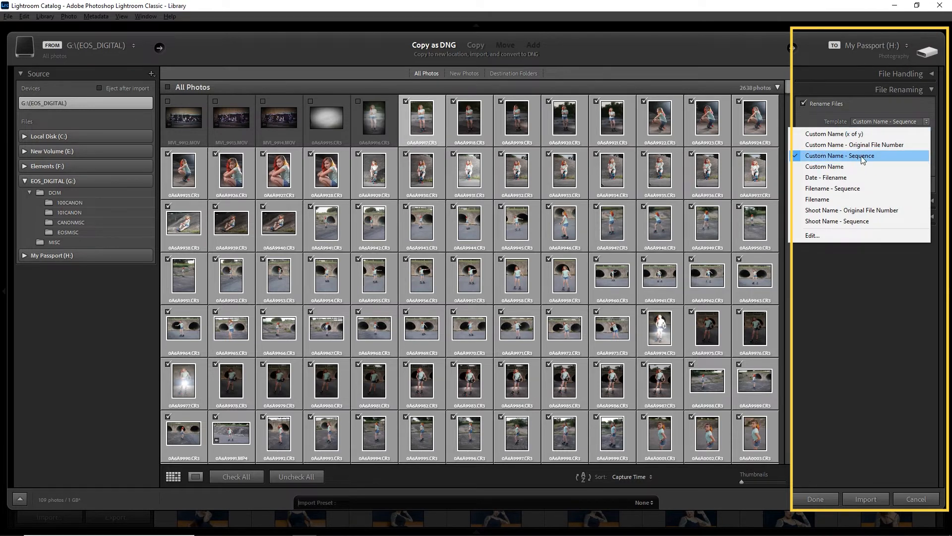
{"action": "left_click", "coordinate": [840, 155]}
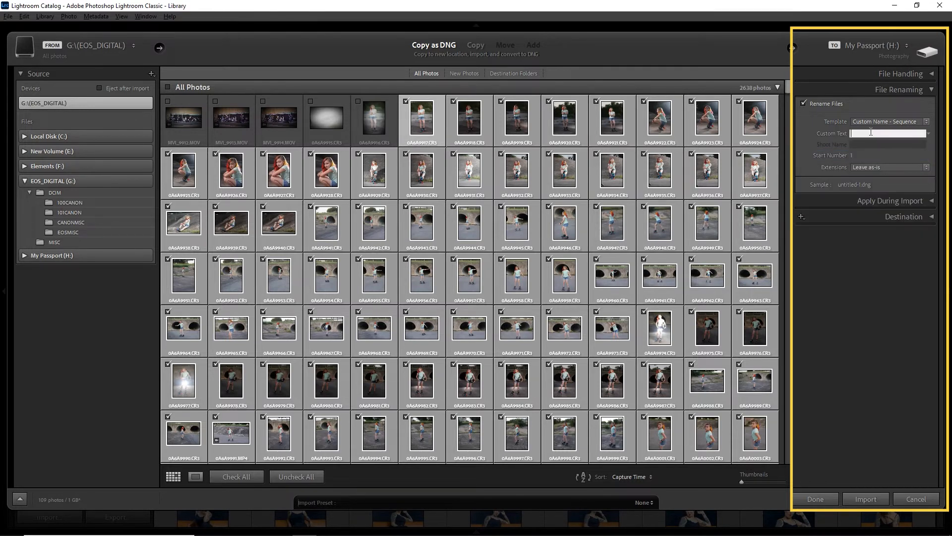
{"action": "type", "text": "Ava Skate Shoot"}
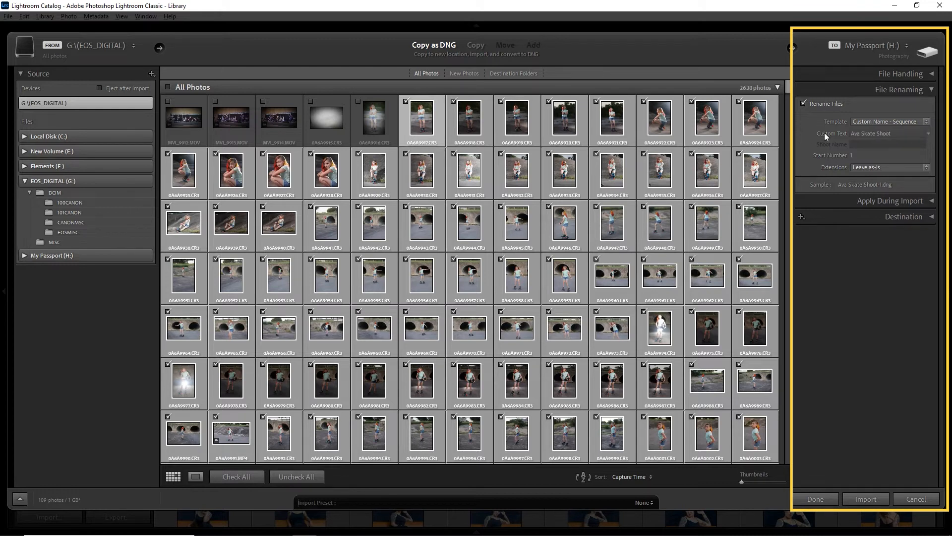
{"action": "left_click", "coordinate": [887, 132]}
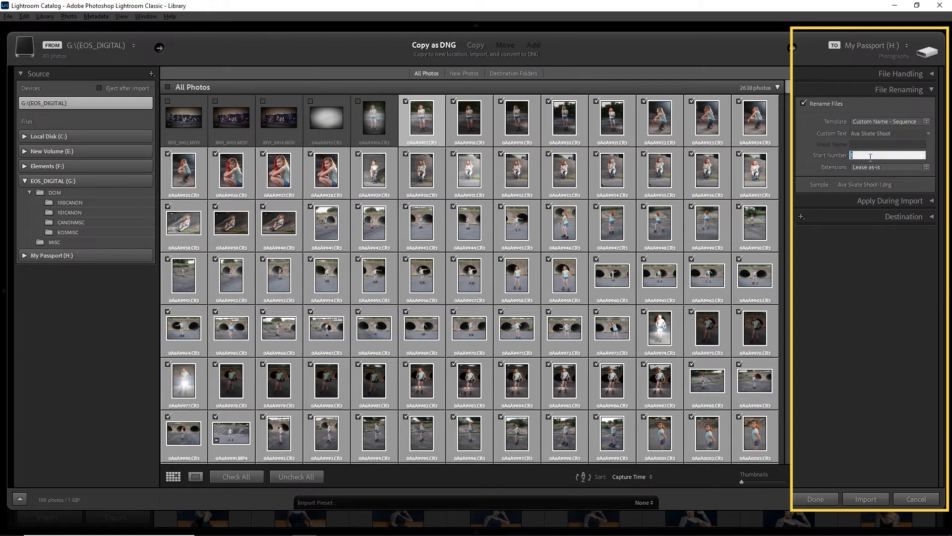
{"action": "type", "text": "1001"}
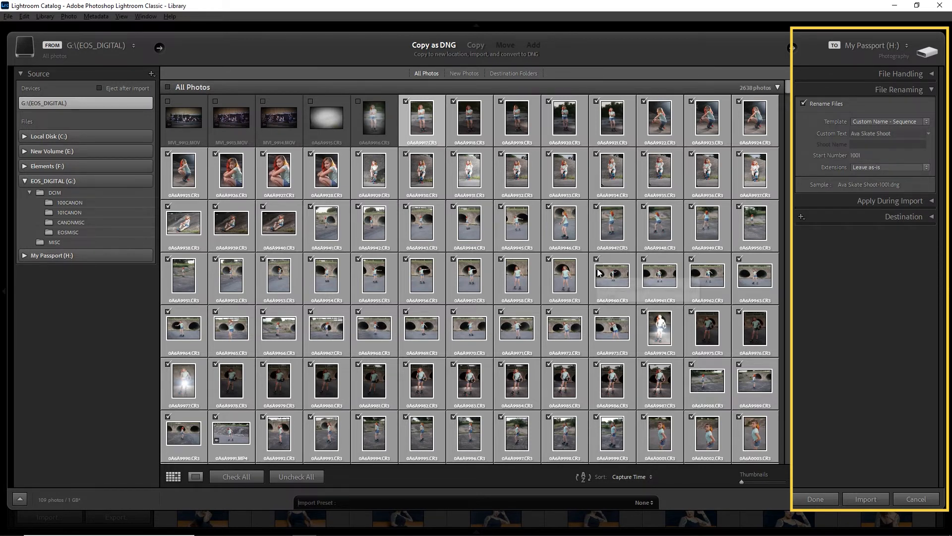
{"action": "mouse_move", "coordinate": [712, 253]}
{"action": "type", "text": "1"}
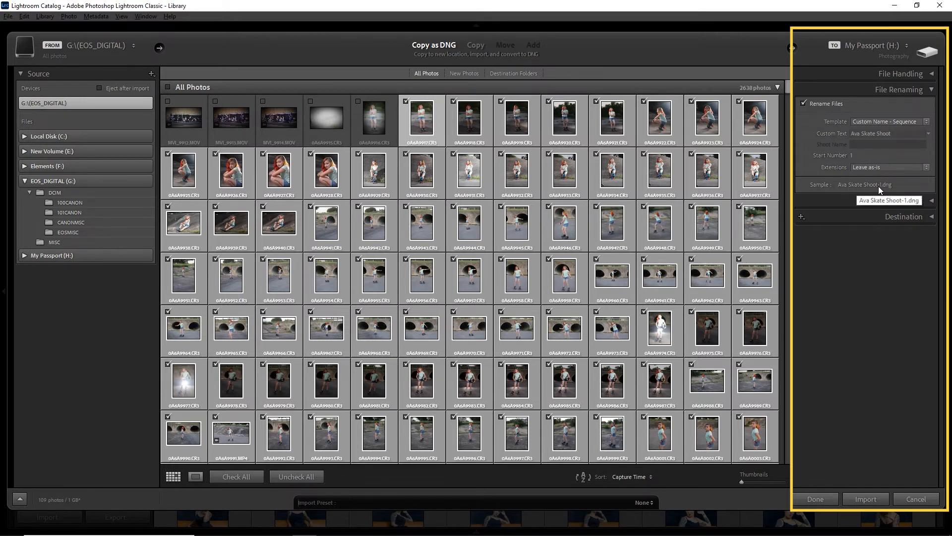
{"action": "mouse_move", "coordinate": [884, 189]}
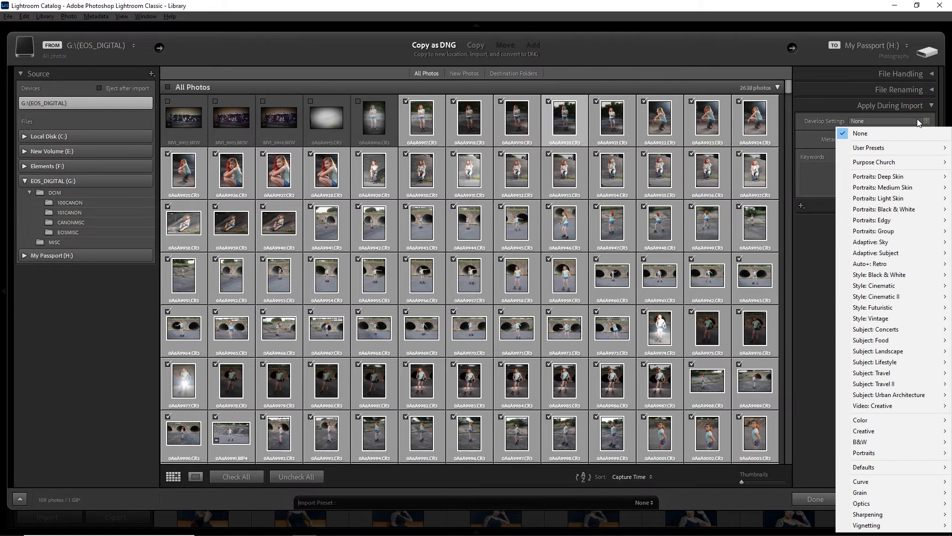
Step: Pick the 'Import' user preset under Apply During Import's Develop Settings
{"action": "left_click", "coordinate": [868, 147]}
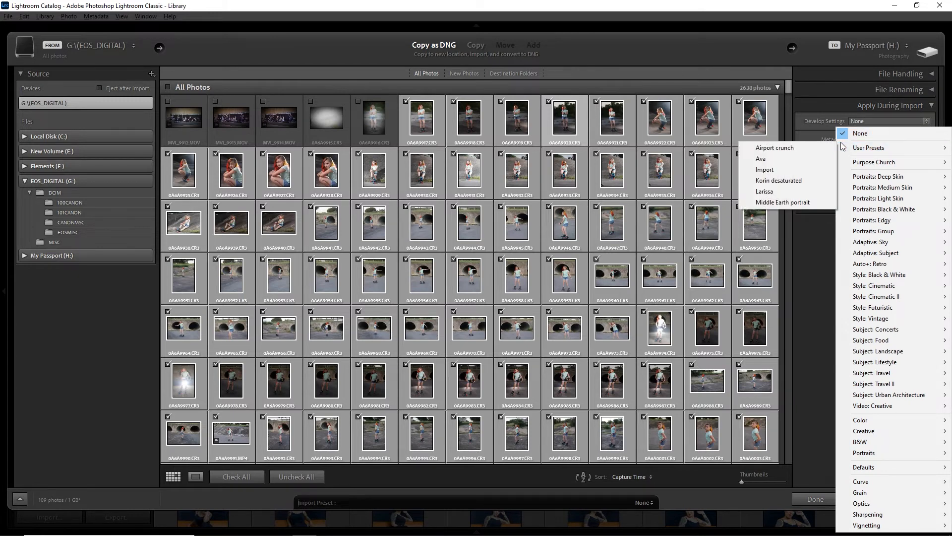
{"action": "left_click", "coordinate": [859, 133]}
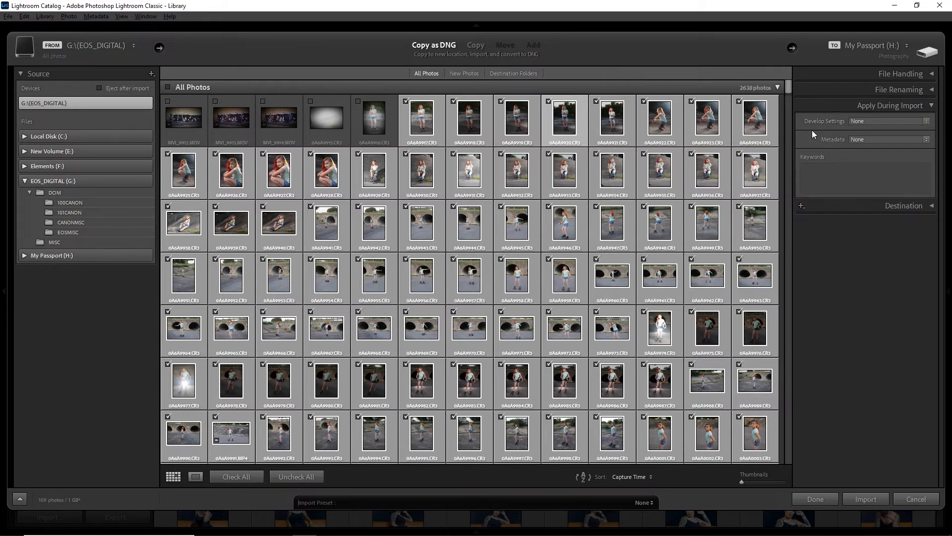
{"action": "left_click", "coordinate": [889, 121]}
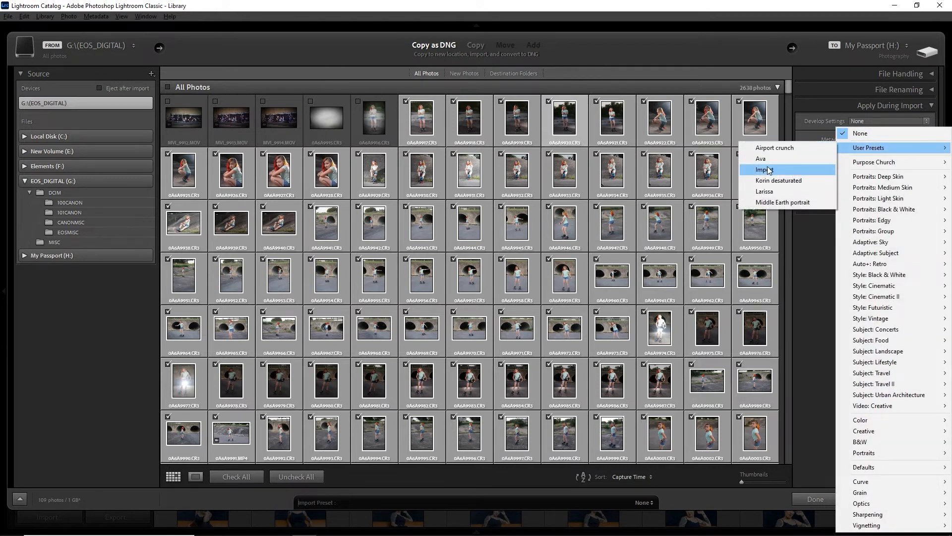
{"action": "left_click", "coordinate": [759, 169]}
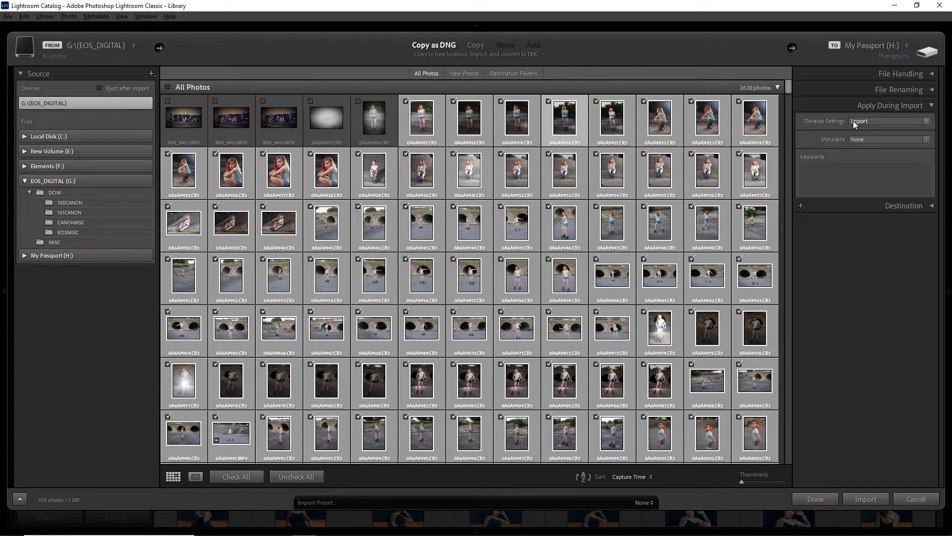
{"action": "left_click", "coordinate": [888, 121]}
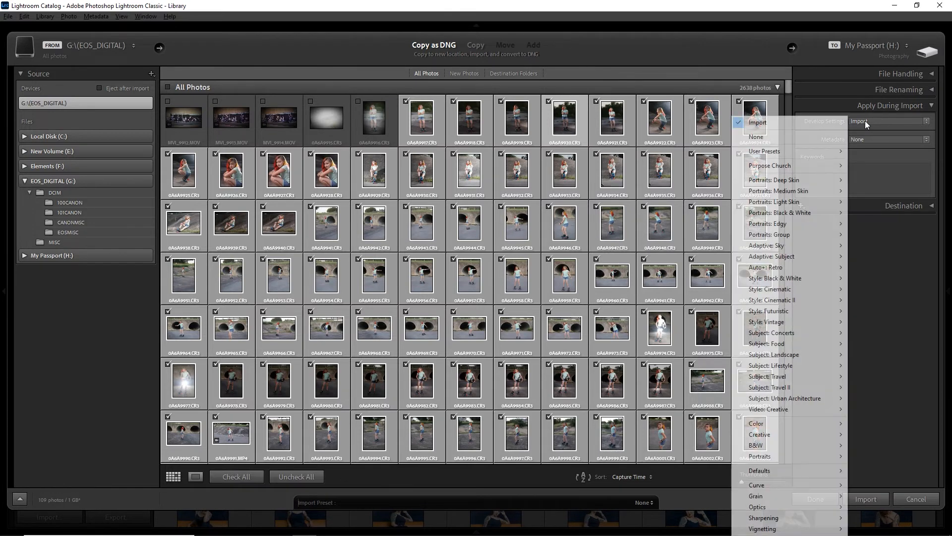
{"action": "left_click", "coordinate": [888, 139]}
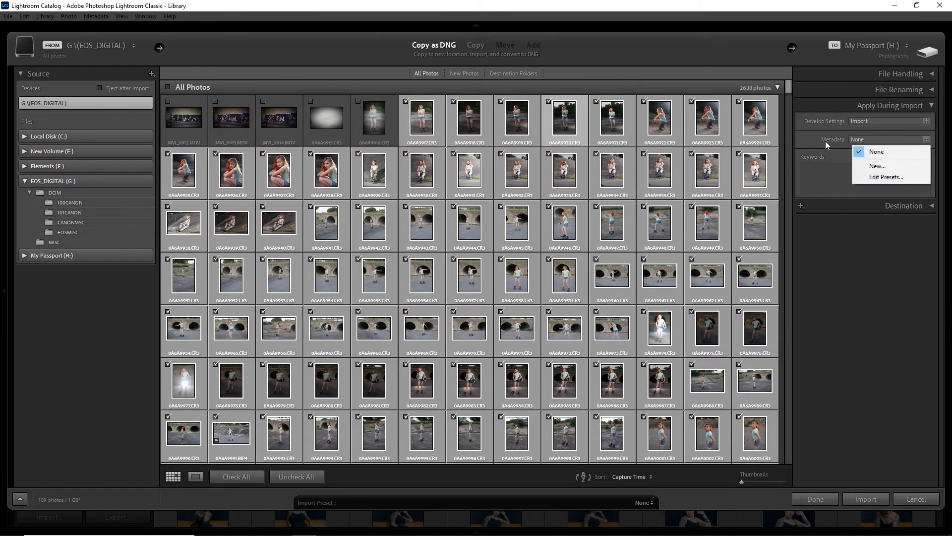
Step: Keep Metadata at None and enter keywords 'Ava, skates, skating, urban, san antonio, kid, child'
{"action": "left_click", "coordinate": [876, 151]}
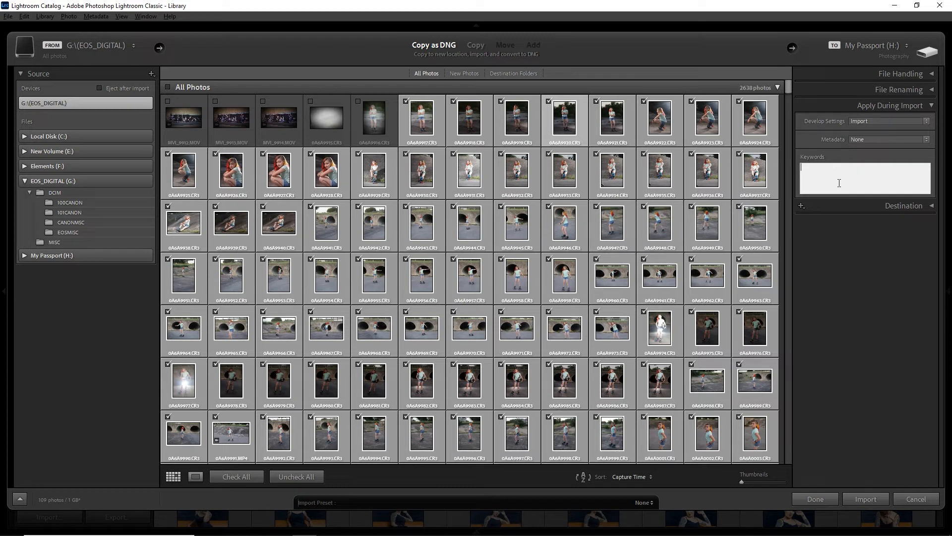
{"action": "type", "text": "Ava,"}
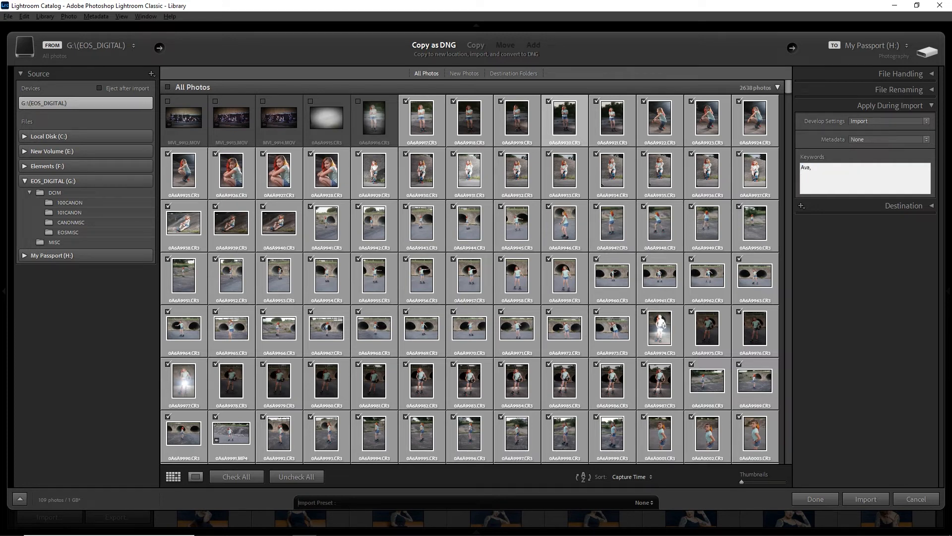
{"action": "type", "text": "skates, skating, urban, s"}
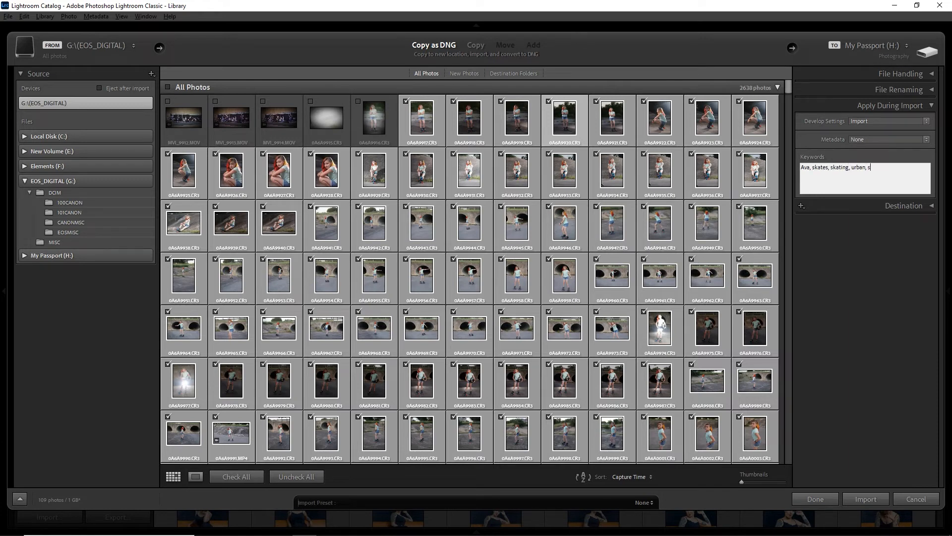
{"action": "type", "text": "an antonio, kid, child"}
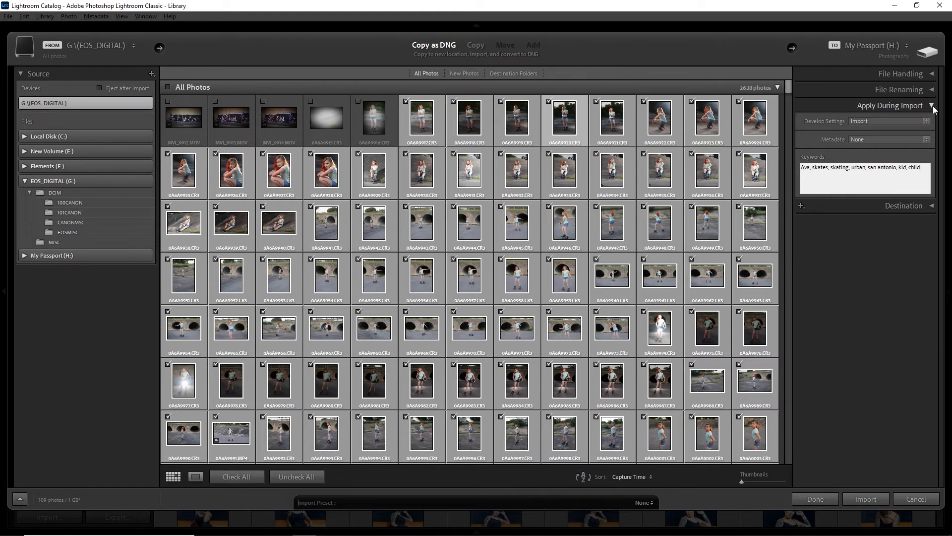
{"action": "left_click", "coordinate": [933, 105]}
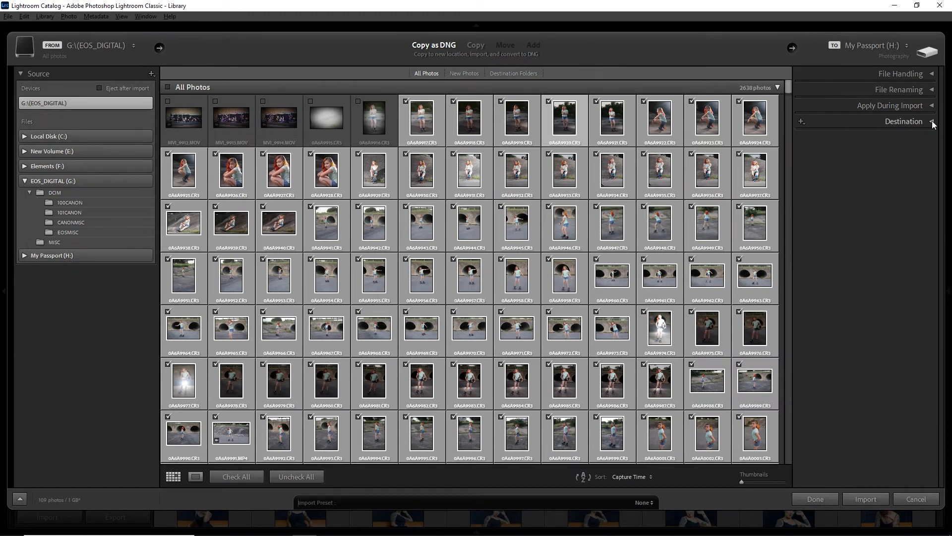
Step: Expand the Destination panel and browse the My Passport > Photography folder list
{"action": "left_click", "coordinate": [904, 122]}
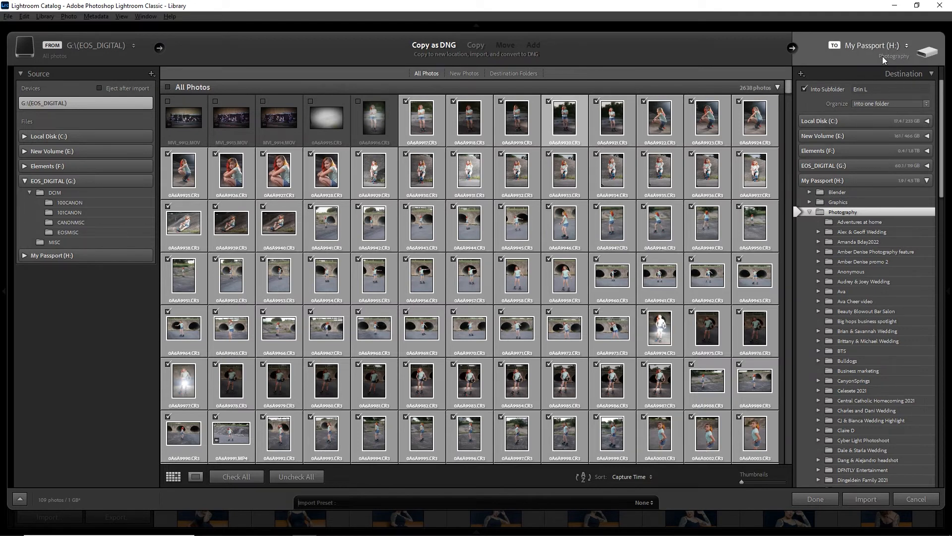
{"action": "mouse_move", "coordinate": [907, 65]}
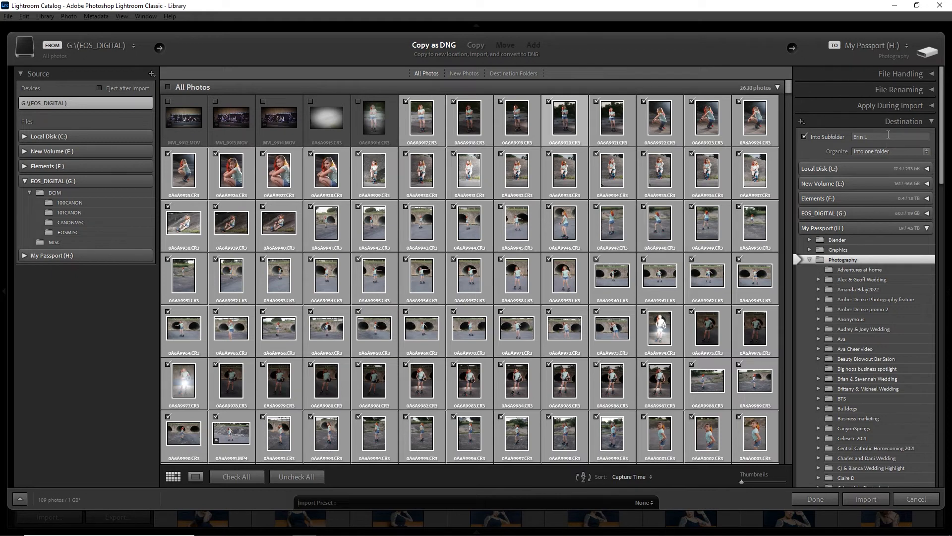
{"action": "mouse_move", "coordinate": [881, 145]}
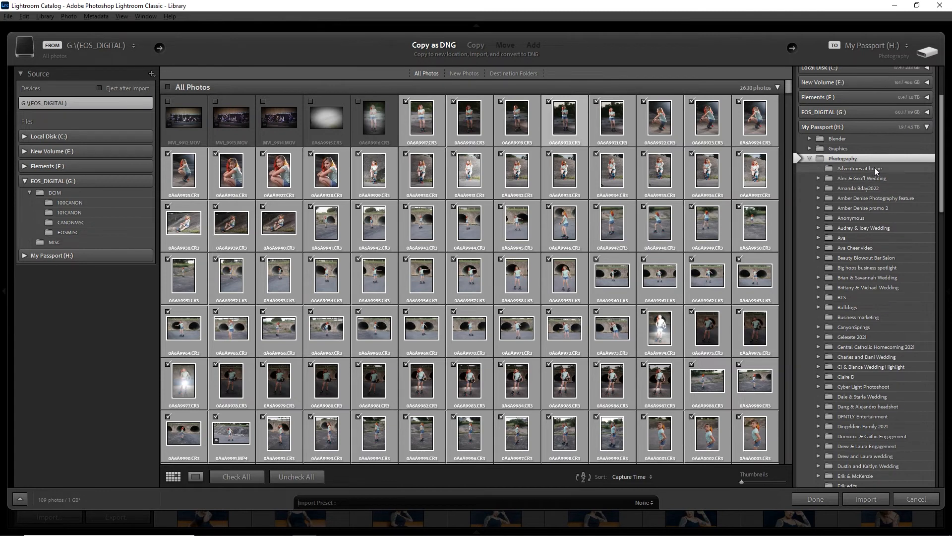
{"action": "mouse_move", "coordinate": [875, 189]}
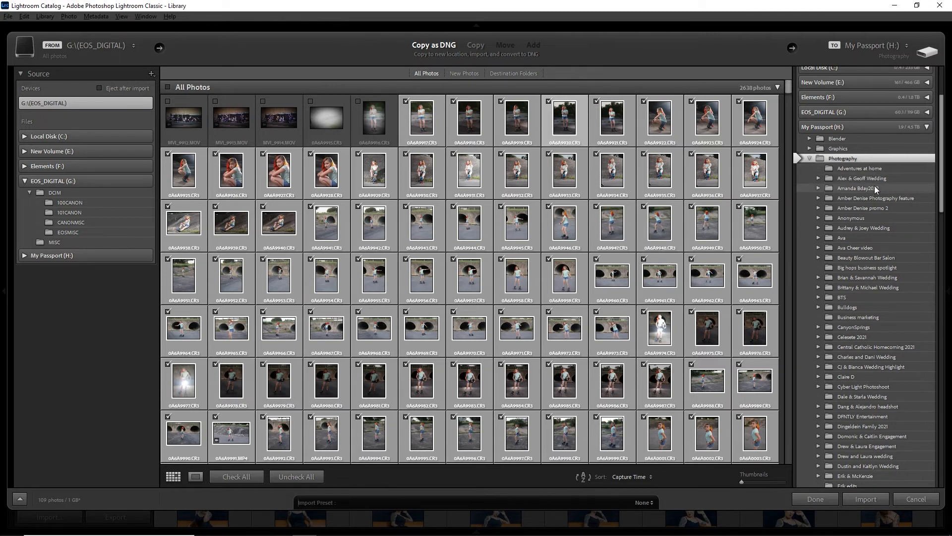
{"action": "scroll", "scroll_direction": "down", "scroll_amount": 3}
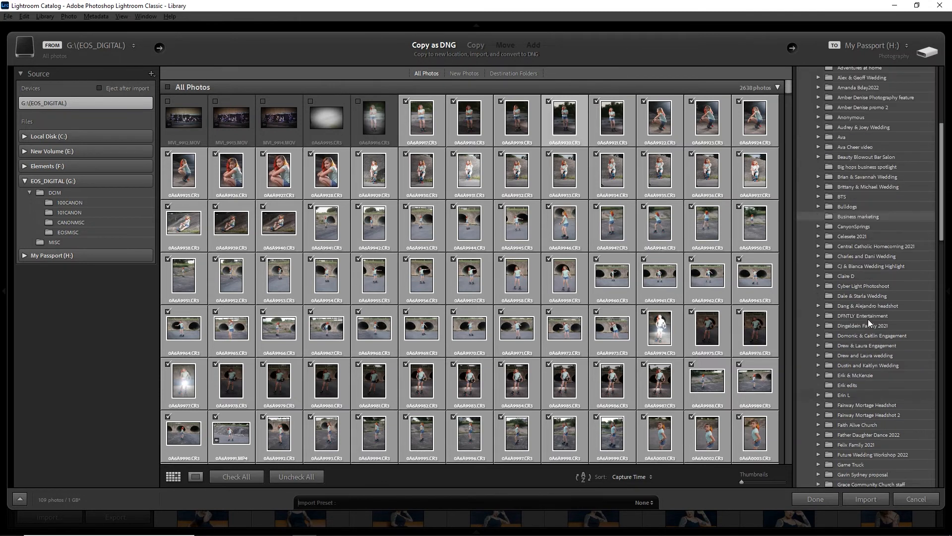
{"action": "scroll", "scroll_direction": "up", "scroll_amount": 3}
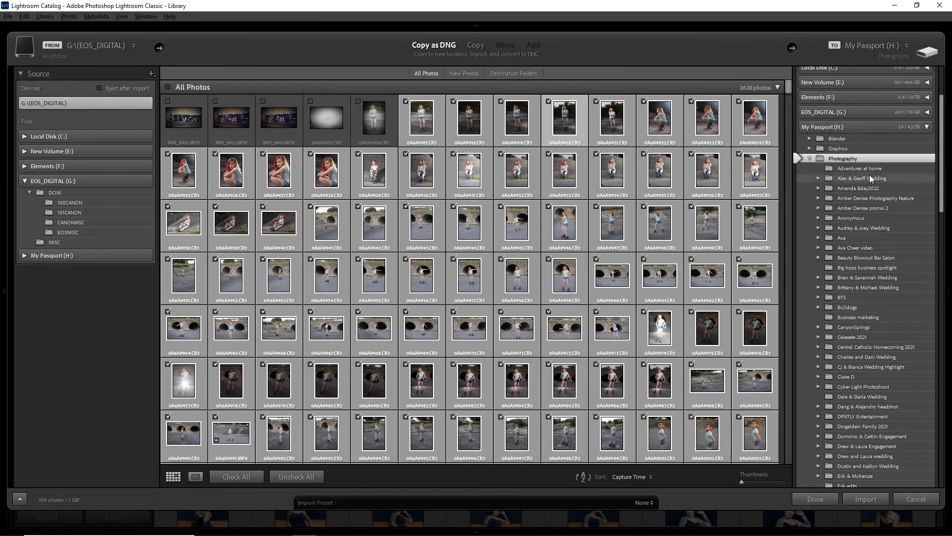
{"action": "mouse_move", "coordinate": [868, 178]}
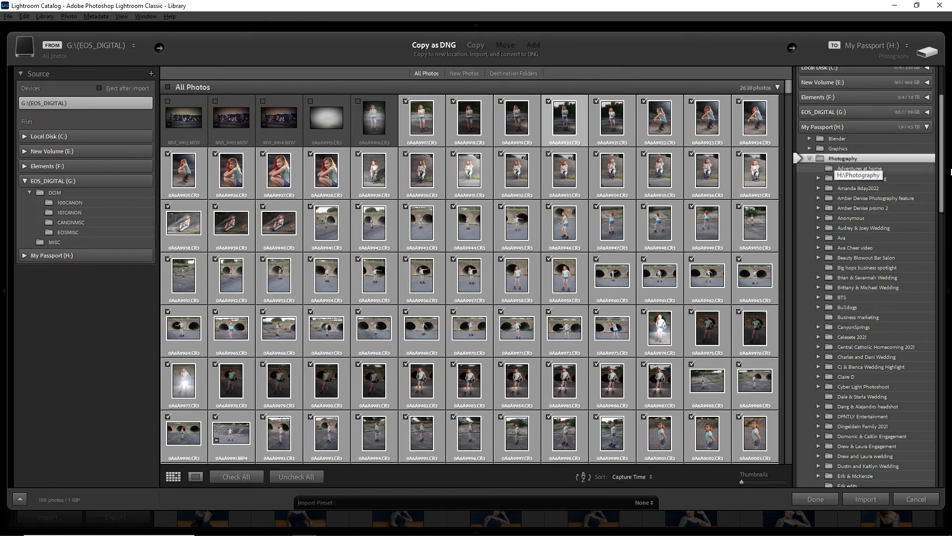
{"action": "mouse_move", "coordinate": [860, 168]}
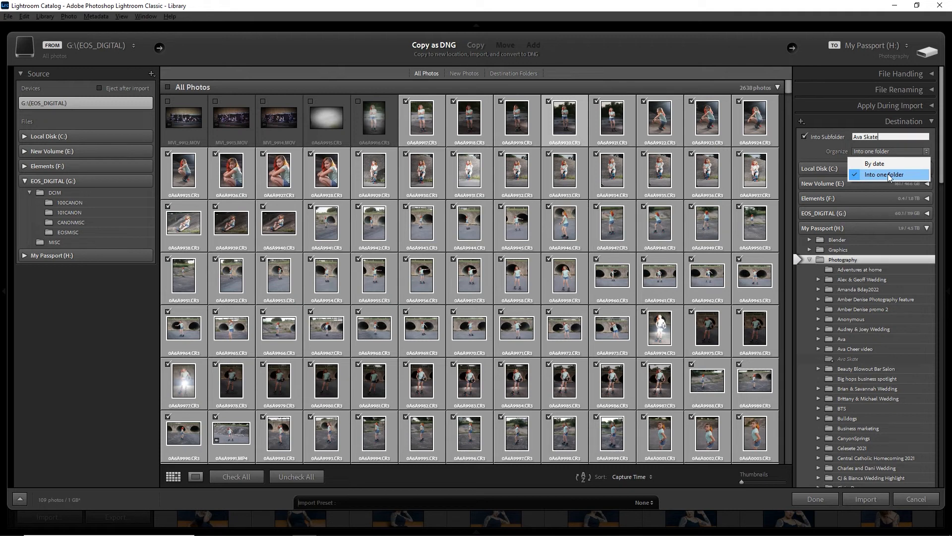
Step: Organize imports into one 'Ava Skate' subfolder under My Passport's Photography
{"action": "left_click", "coordinate": [884, 175]}
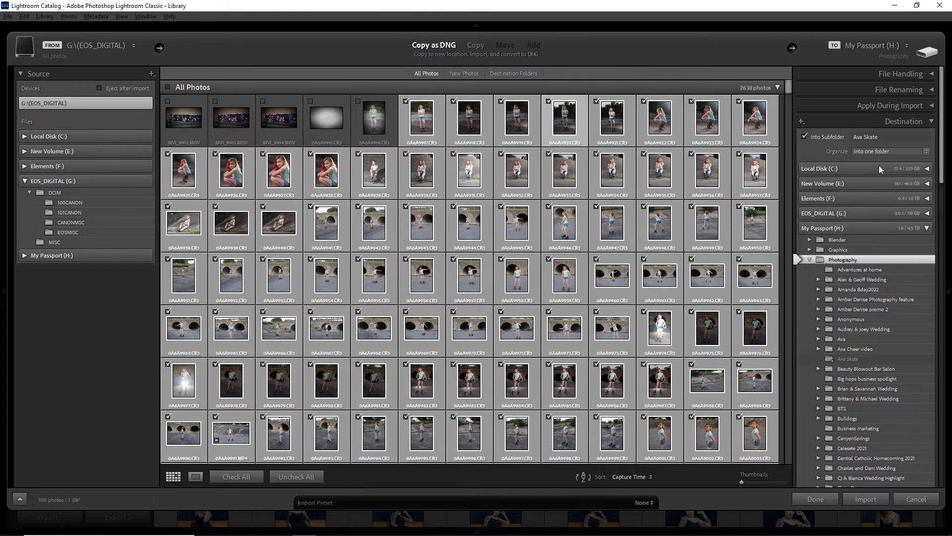
{"action": "left_click", "coordinate": [888, 150]}
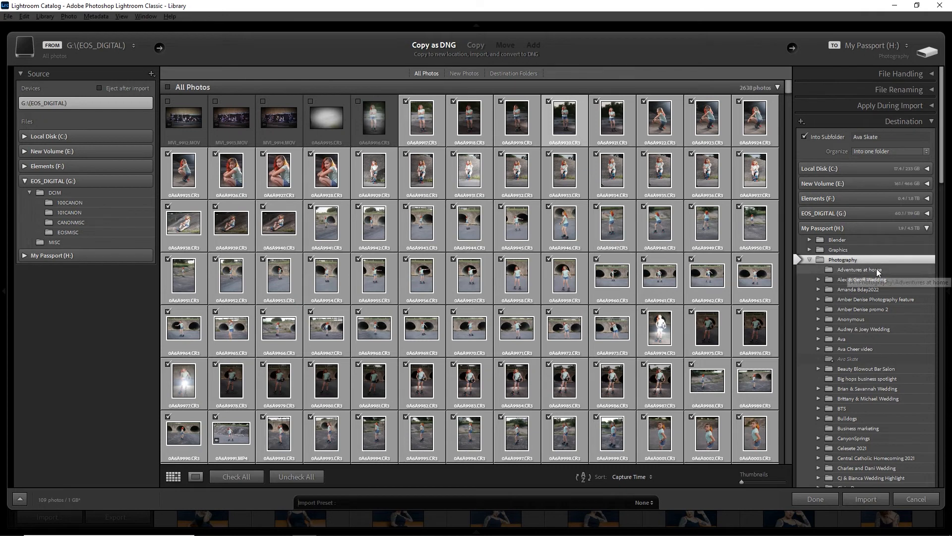
{"action": "mouse_move", "coordinate": [917, 313]}
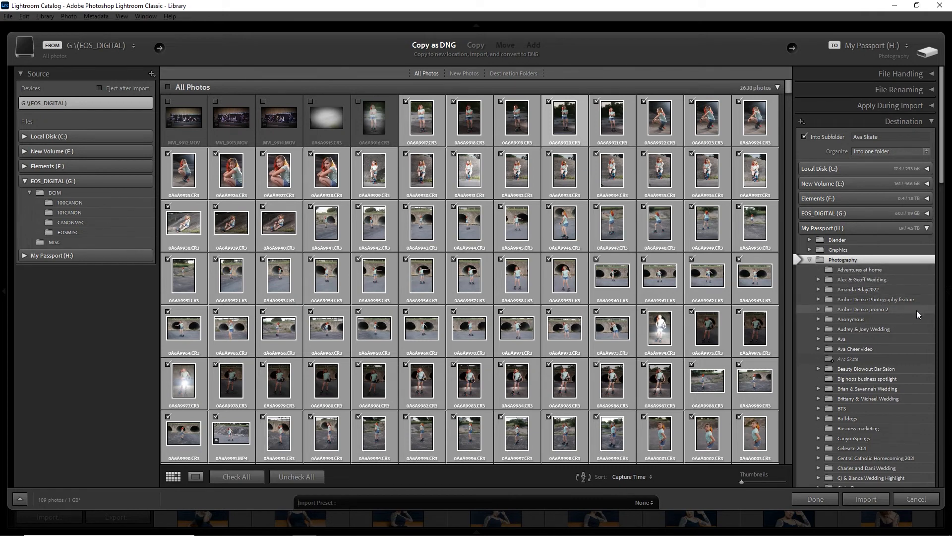
{"action": "mouse_move", "coordinate": [919, 310]}
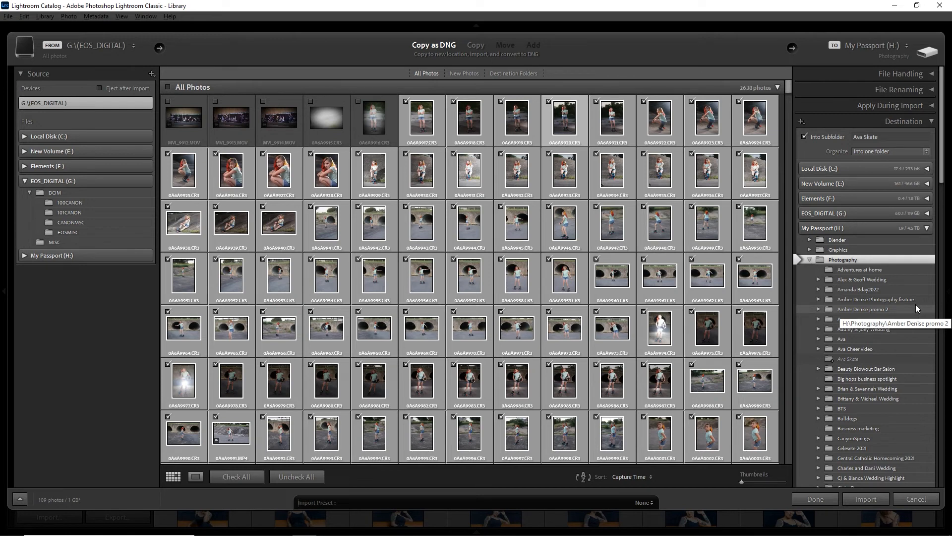
{"action": "mouse_move", "coordinate": [899, 298]}
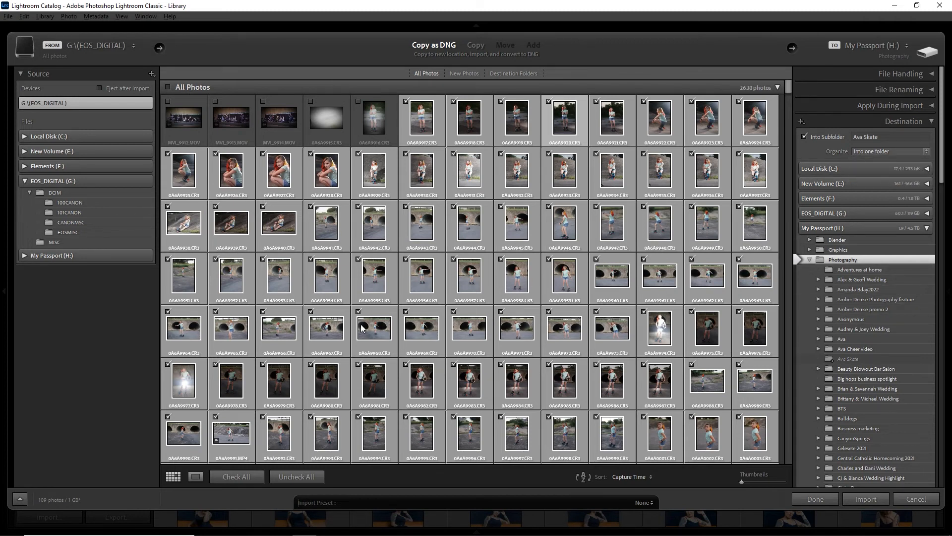
{"action": "mouse_move", "coordinate": [444, 53]}
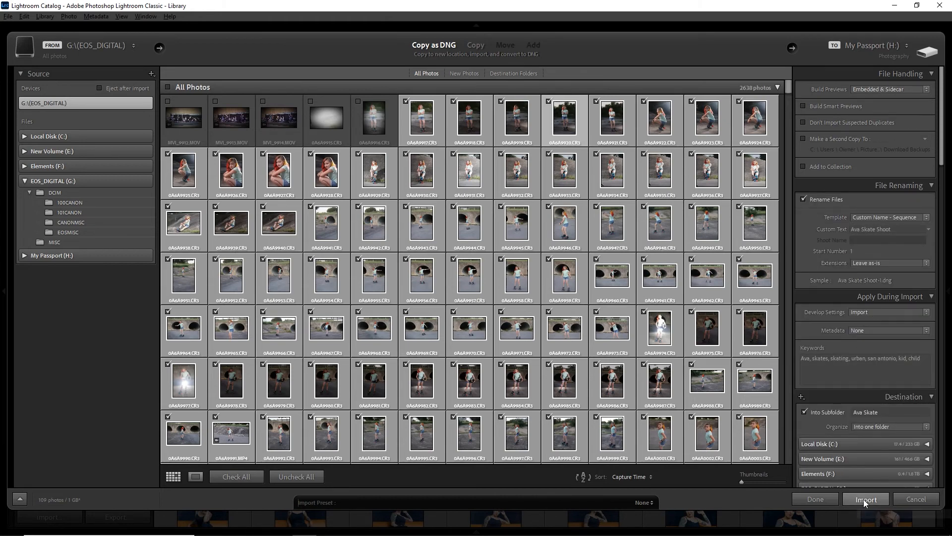
Step: Start importing the checked skate photos into Ava Skate
{"action": "left_click", "coordinate": [865, 498]}
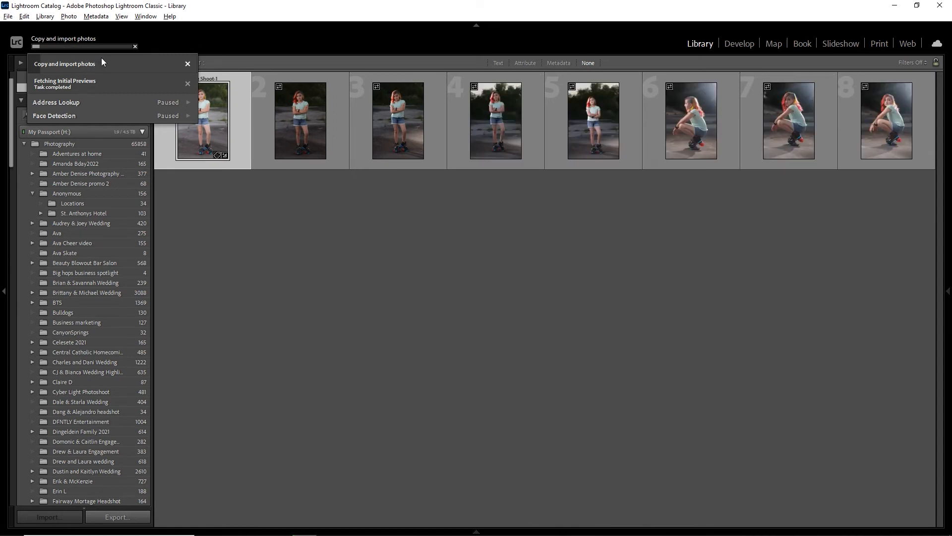
{"action": "mouse_move", "coordinate": [116, 74]}
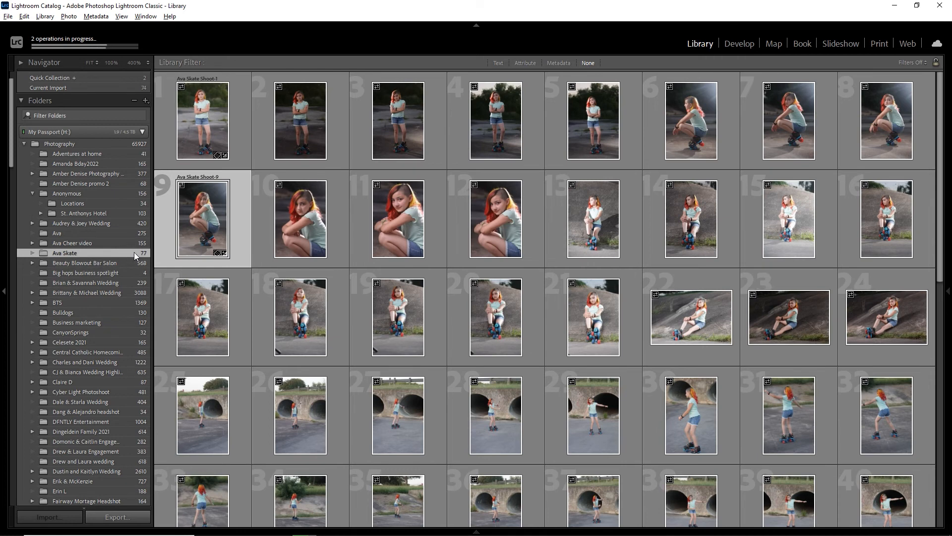
{"action": "mouse_move", "coordinate": [141, 256]}
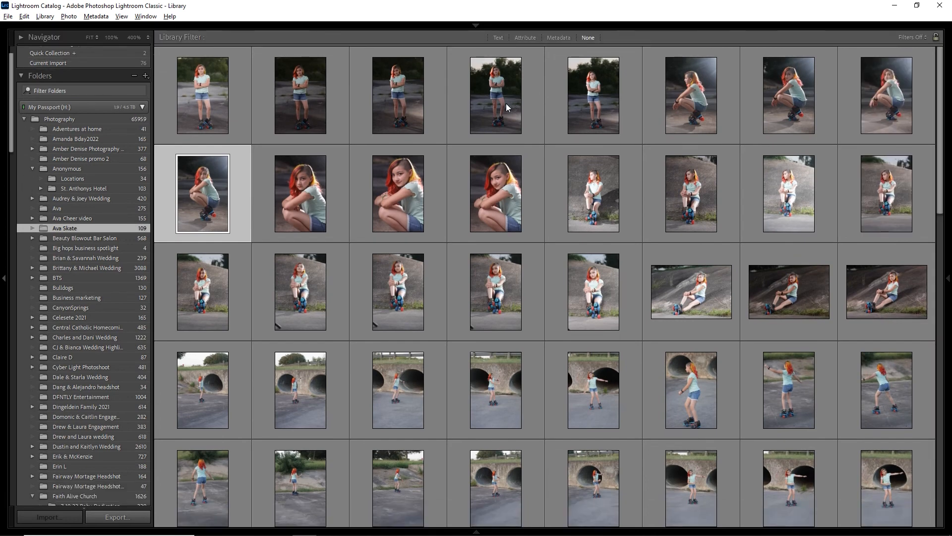
{"action": "mouse_move", "coordinate": [946, 252]}
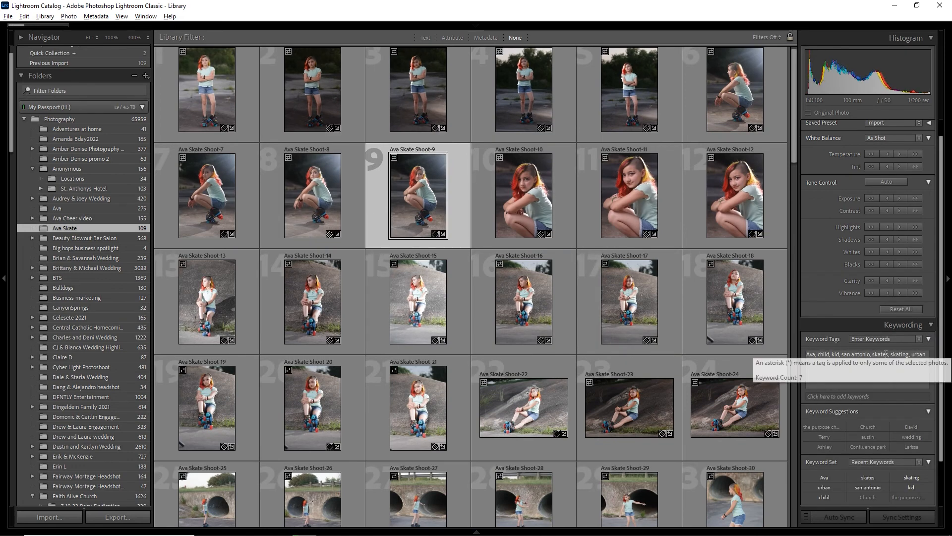
{"action": "mouse_move", "coordinate": [824, 333]}
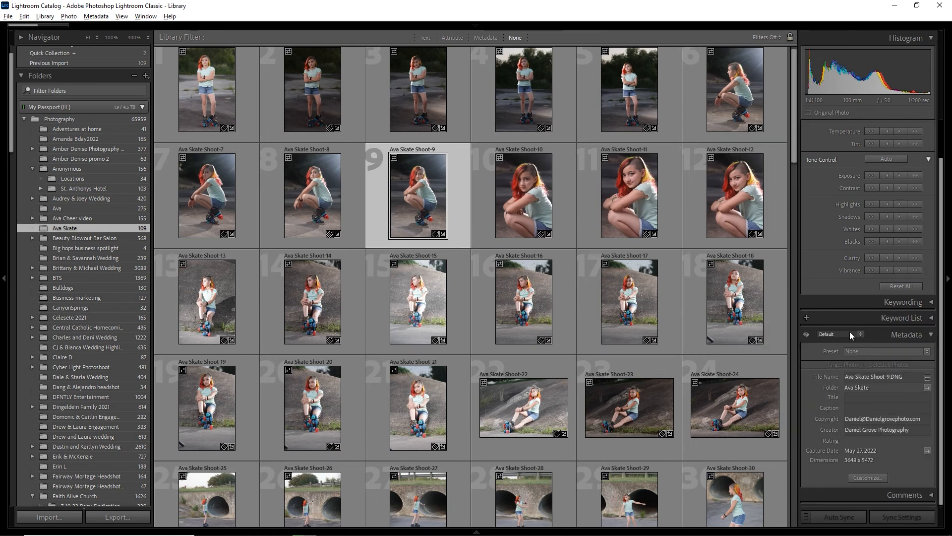
Step: Cycle the Metadata panel through EXIF, IPTC and DNG views, then return to Default
{"action": "left_click", "coordinate": [835, 334]}
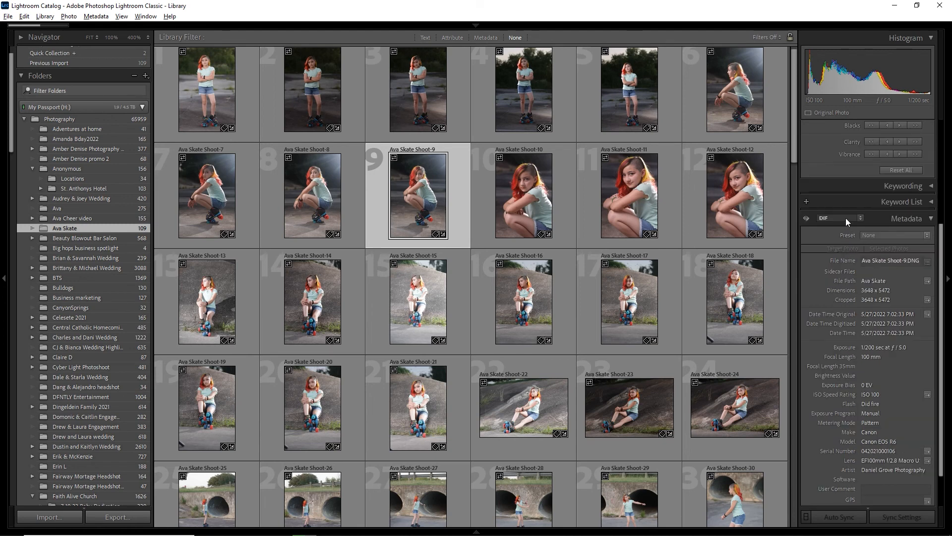
{"action": "left_click", "coordinate": [838, 217]}
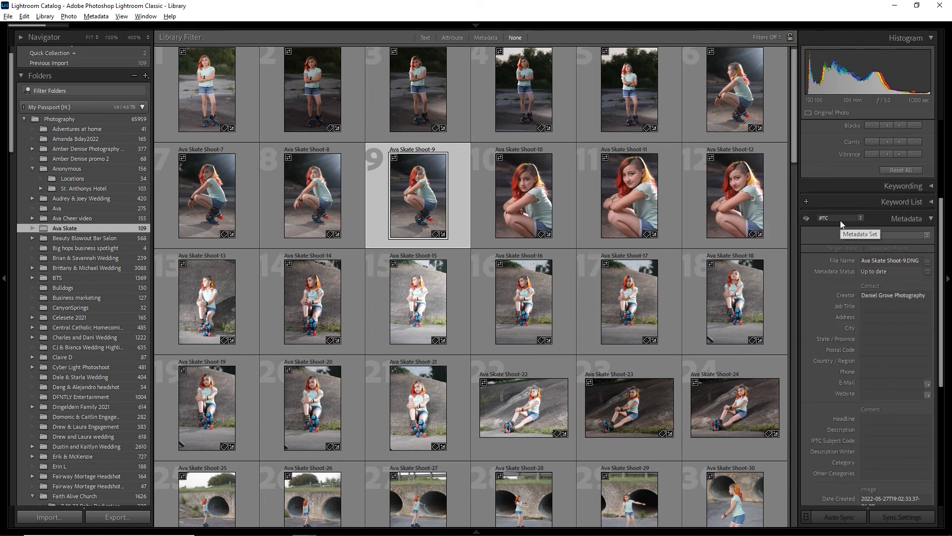
{"action": "left_click", "coordinate": [839, 218]}
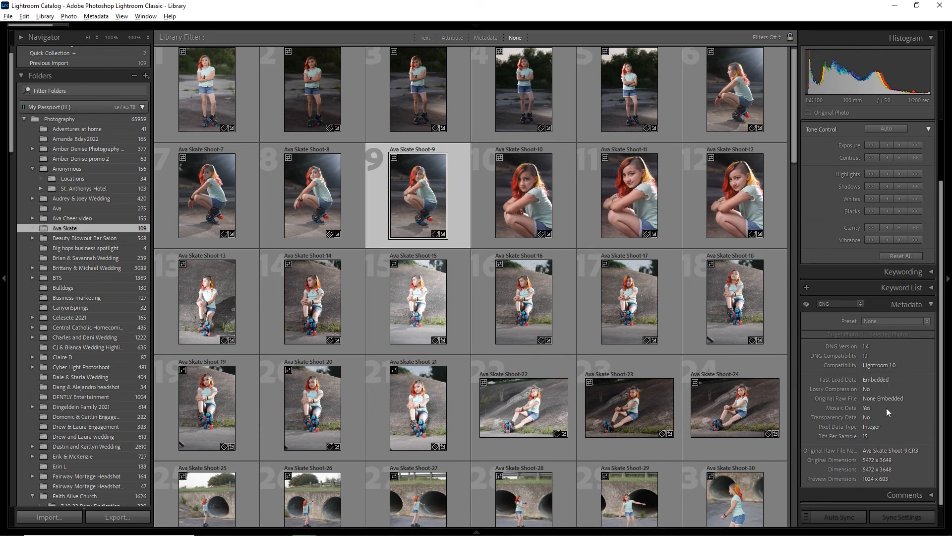
{"action": "left_click", "coordinate": [839, 304]}
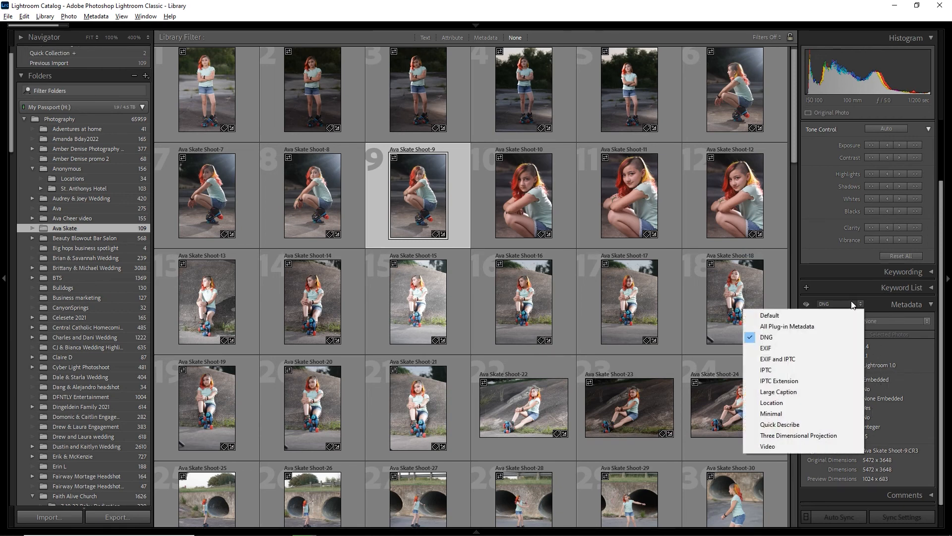
{"action": "left_click", "coordinate": [769, 315]}
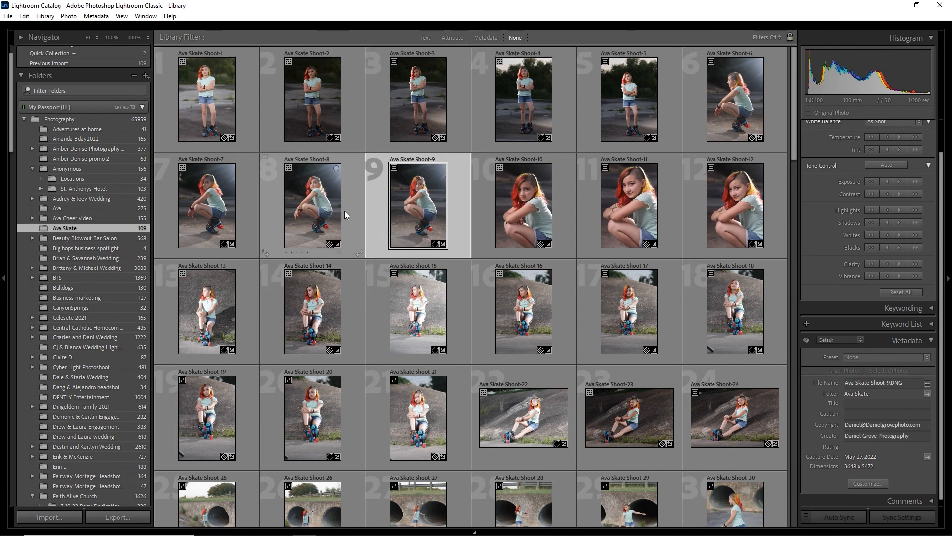
{"action": "mouse_move", "coordinate": [524, 205]}
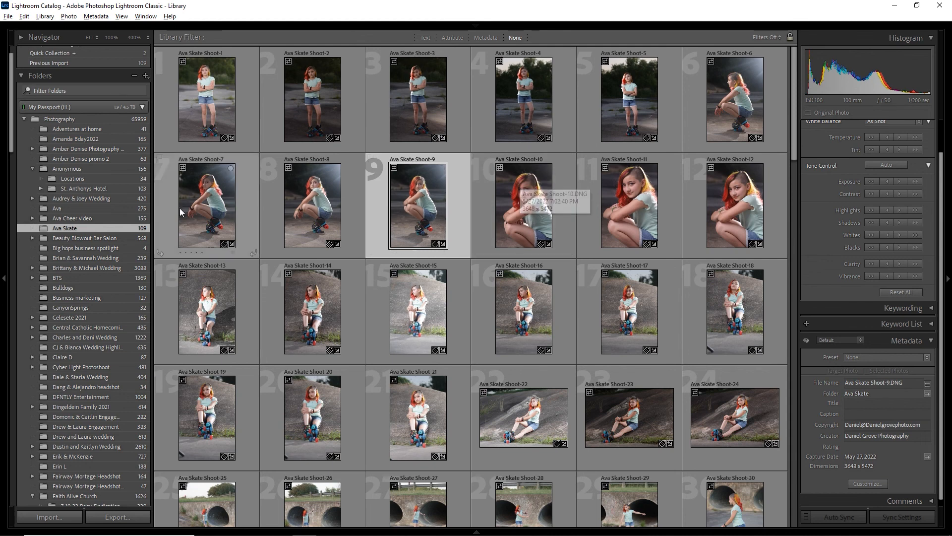
{"action": "mouse_move", "coordinate": [85, 232]}
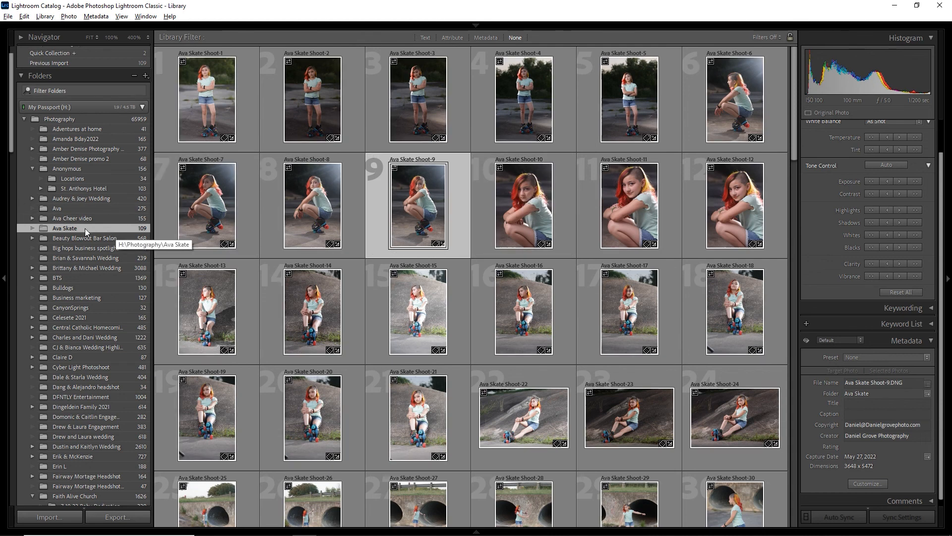
{"action": "mouse_move", "coordinate": [78, 232]}
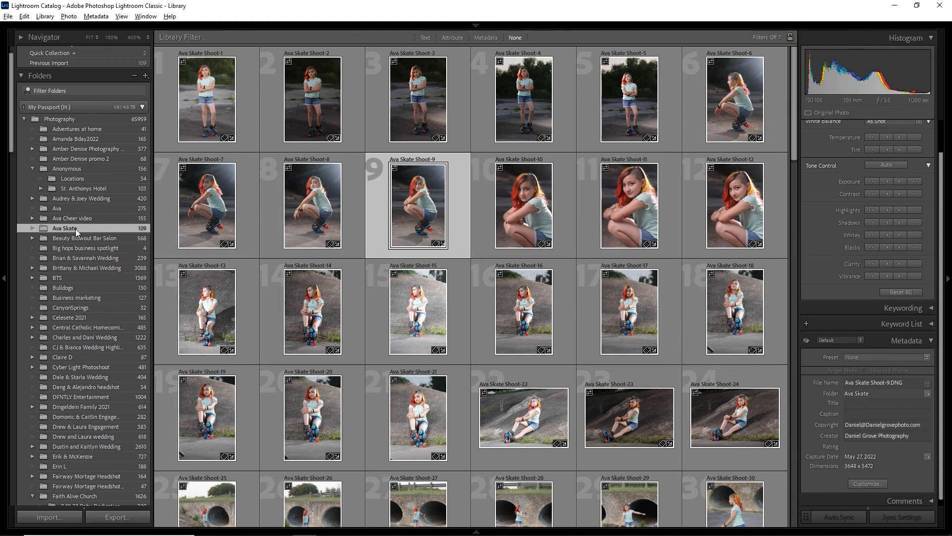
{"action": "left_click", "coordinate": [312, 204]}
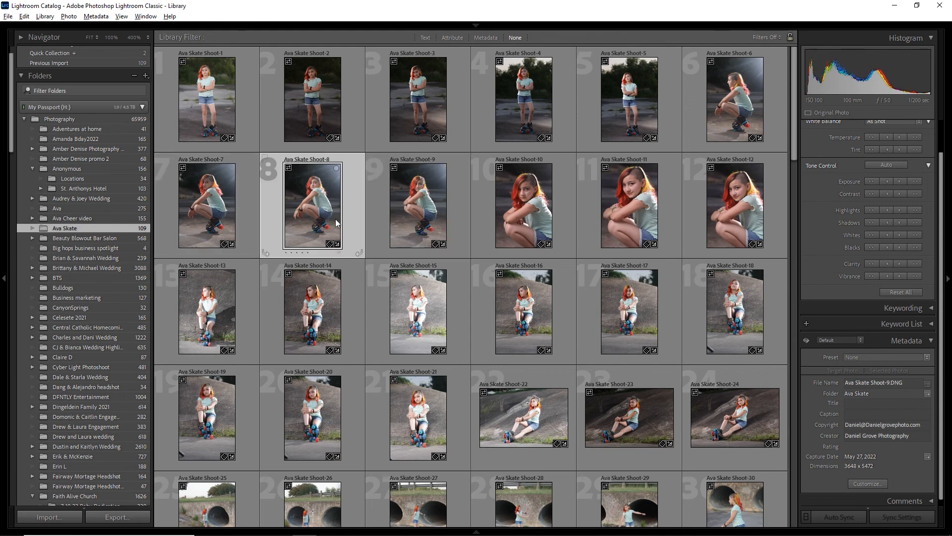
{"action": "left_click", "coordinate": [484, 38]}
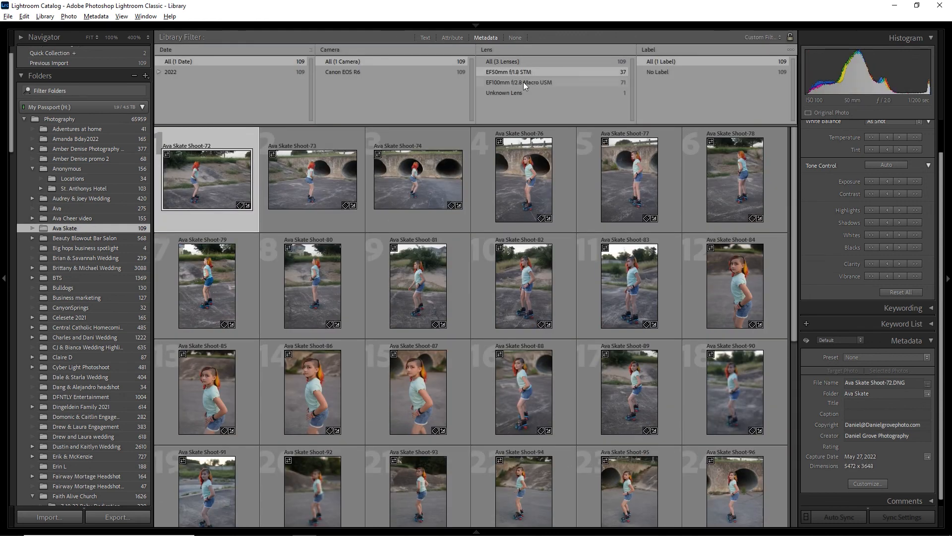
{"action": "left_click", "coordinate": [509, 72]}
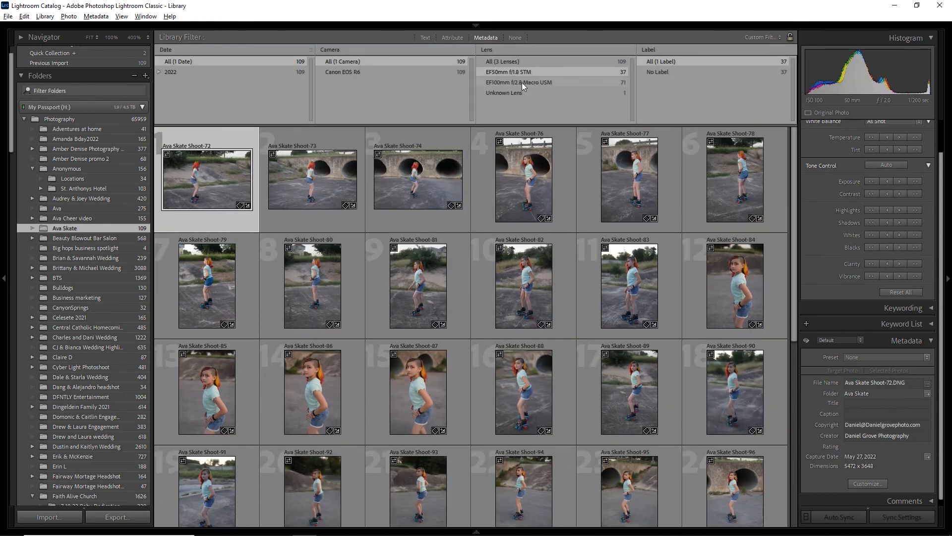
{"action": "left_click", "coordinate": [518, 82]}
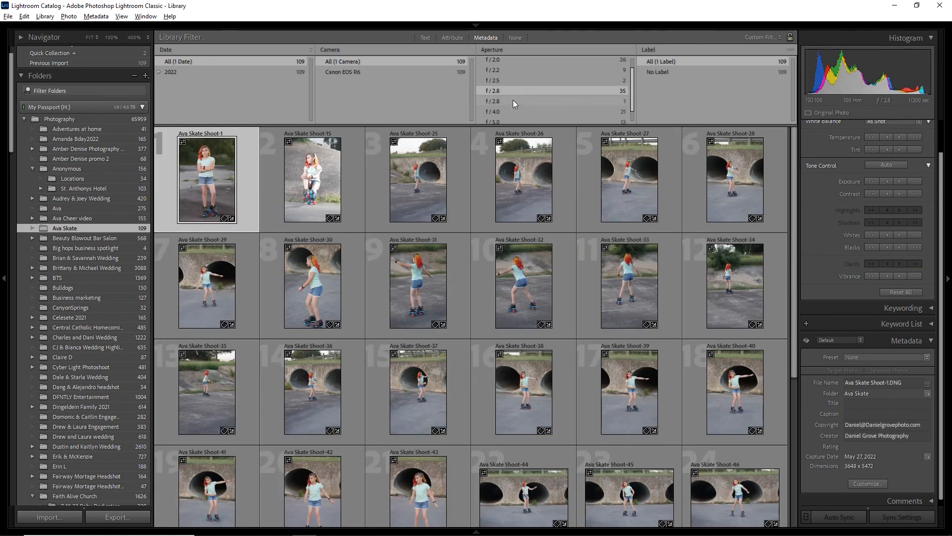
{"action": "left_click", "coordinate": [514, 37]}
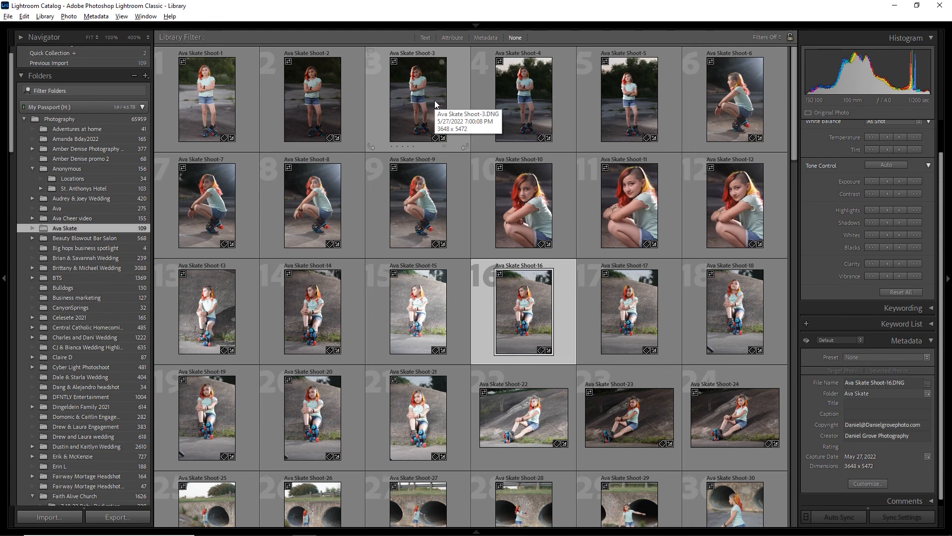